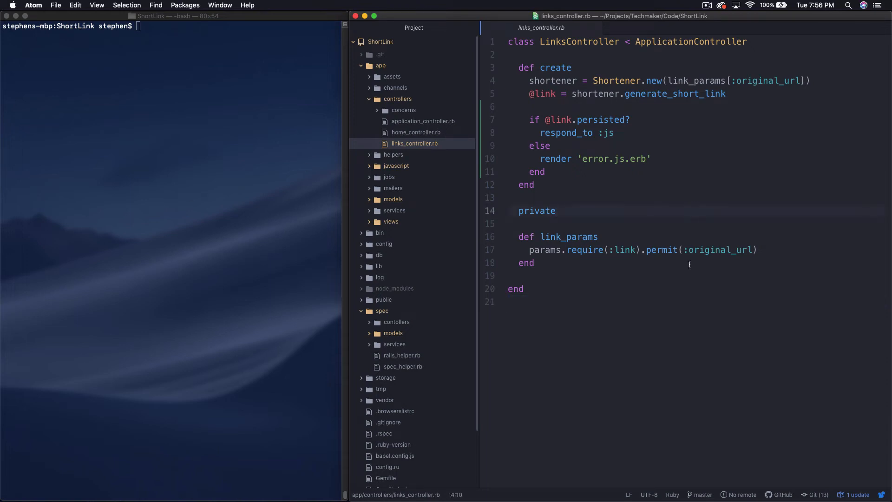
- Browse the project tree and open spec/controllers/links_controller_spec.rb for reference
left_click(555, 211)
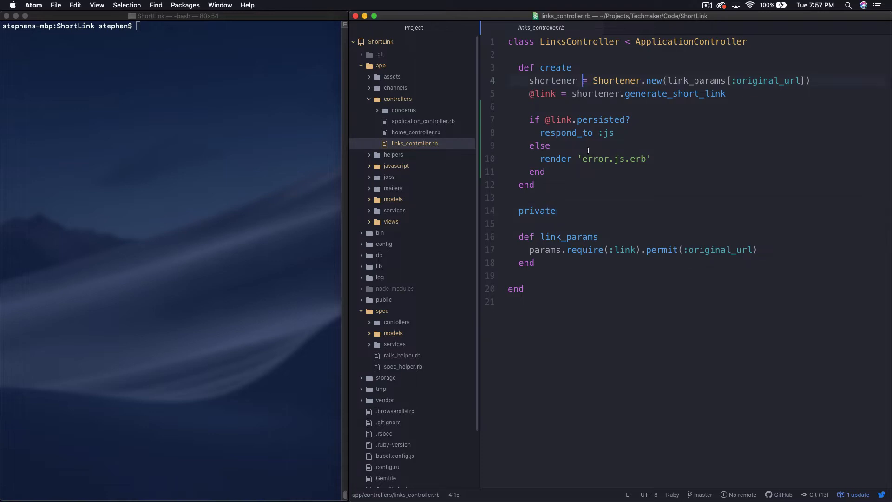
mouse_move(610, 162)
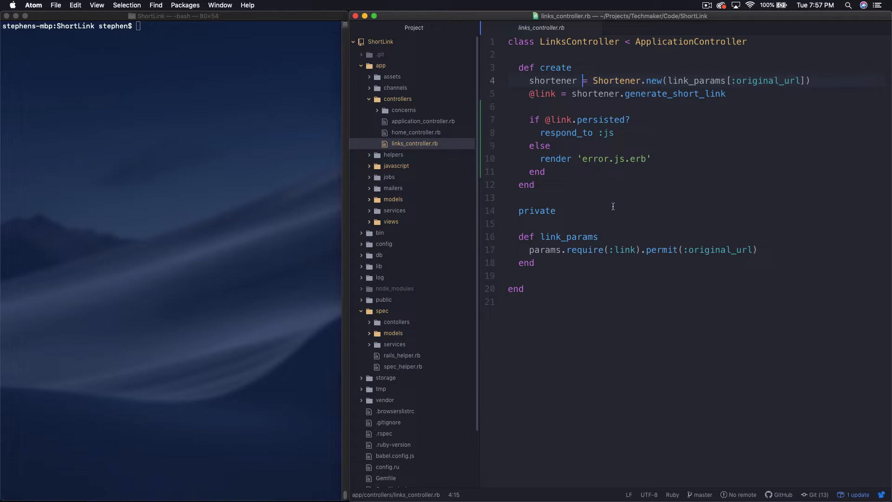
left_click(509, 224)
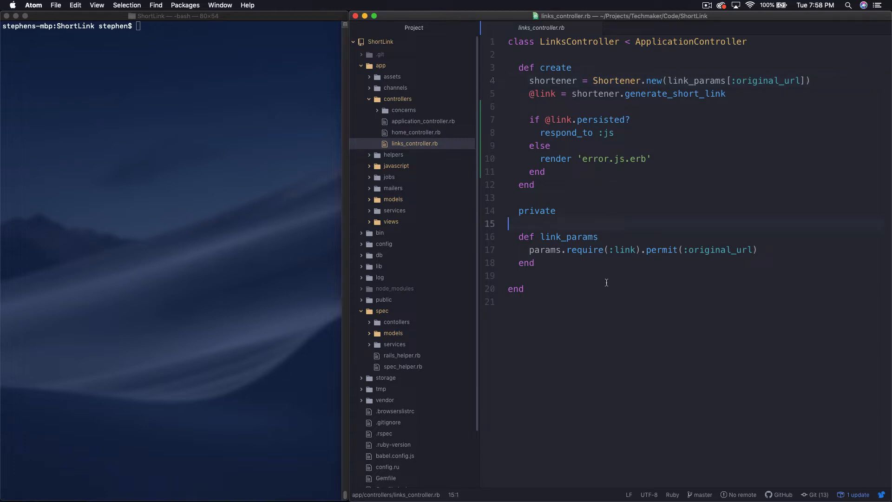
left_click(587, 237)
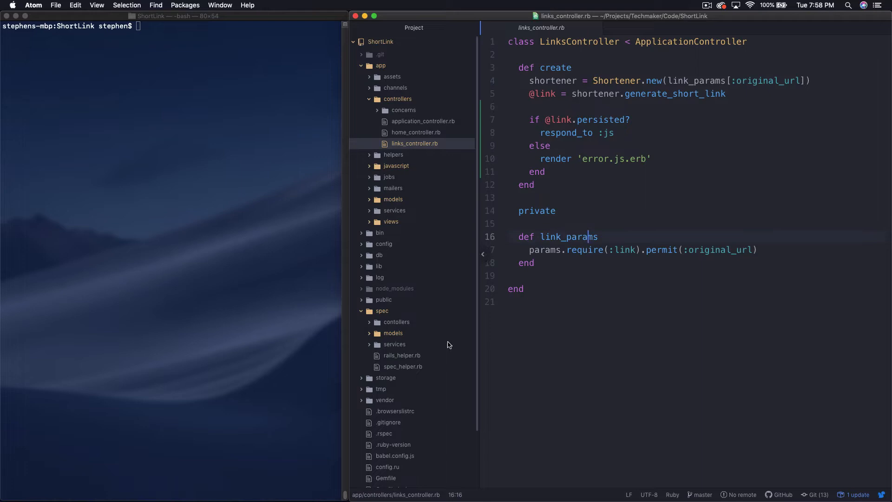
mouse_move(389, 315)
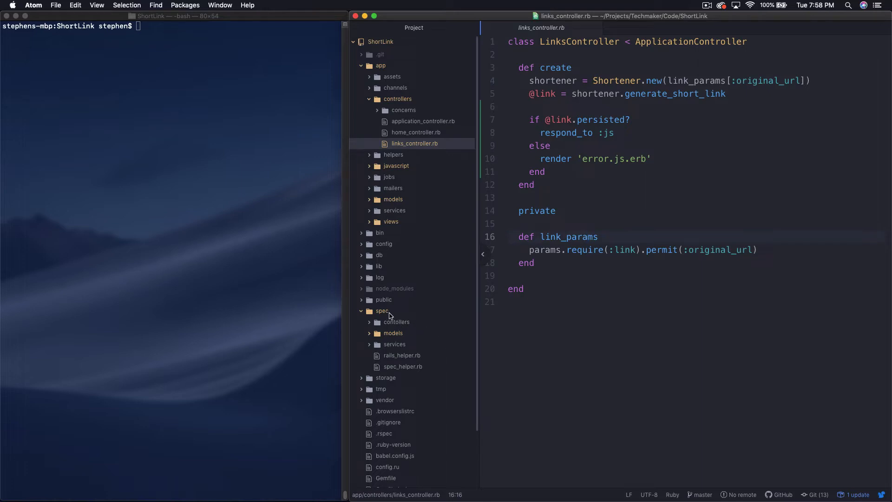
right_click(382, 310)
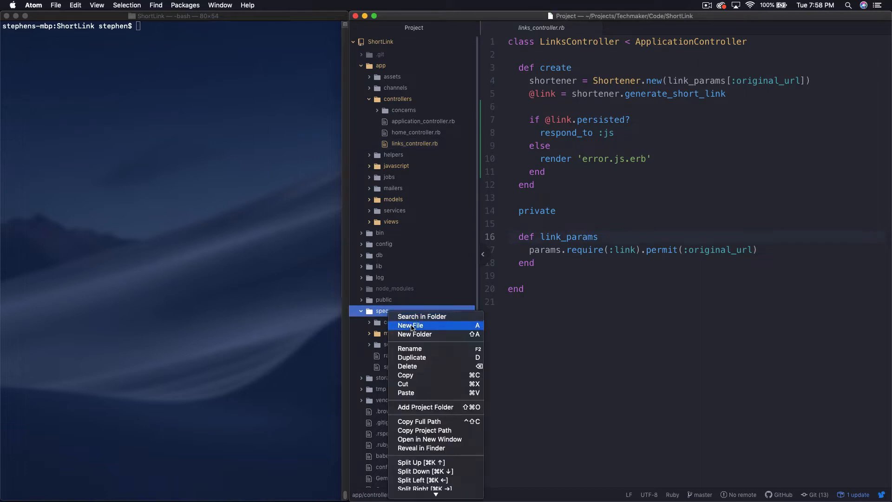
mouse_move(622, 321)
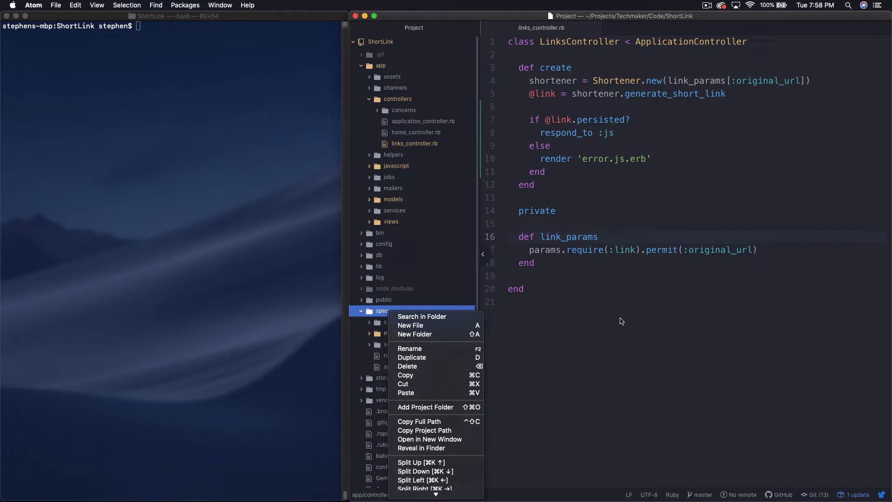
left_click(620, 321)
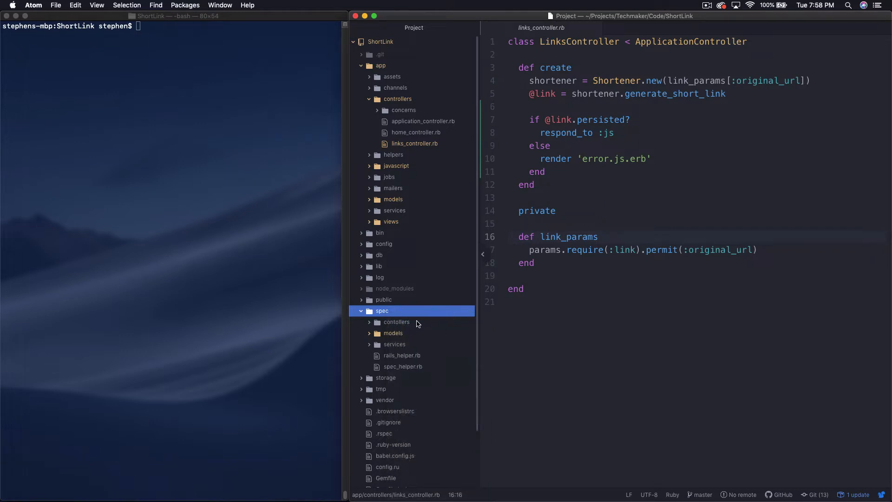
left_click(397, 321)
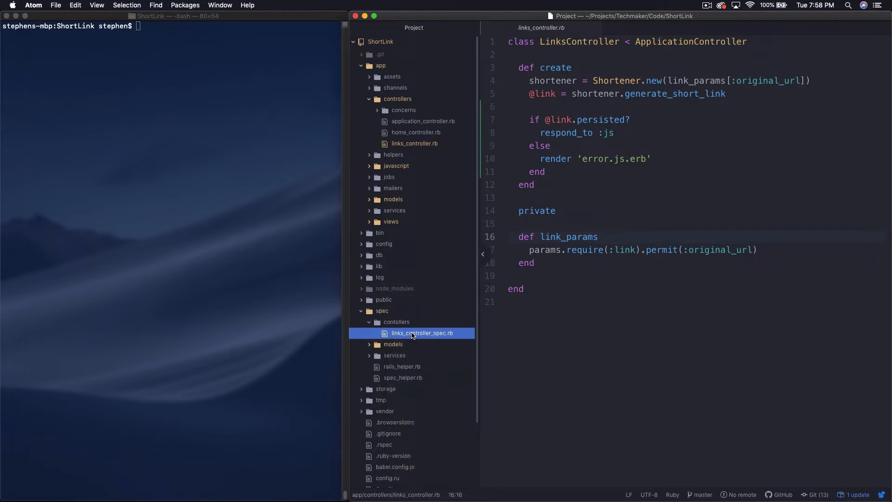
left_click(422, 332)
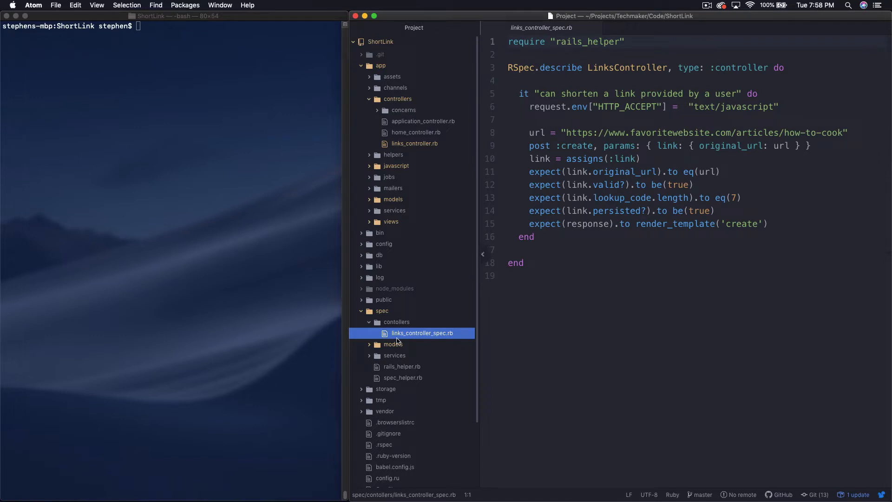
left_click(397, 321)
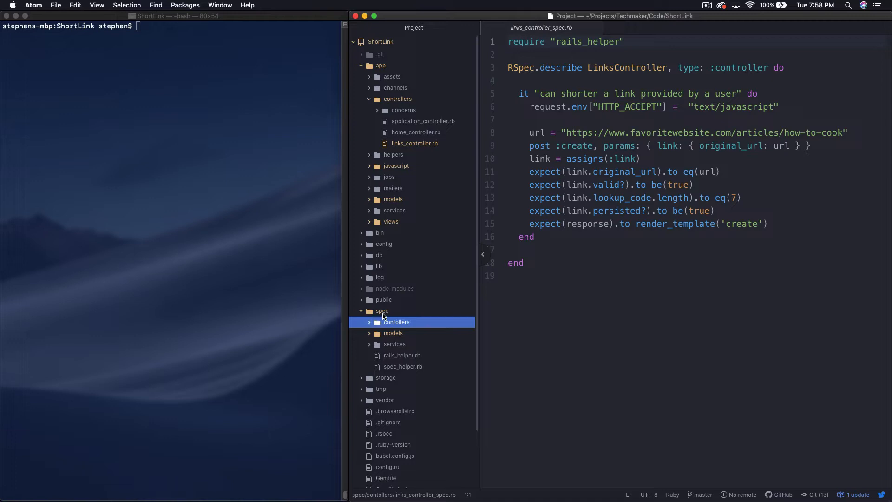
- Create a new 'requests' folder inside the spec folder
right_click(382, 310)
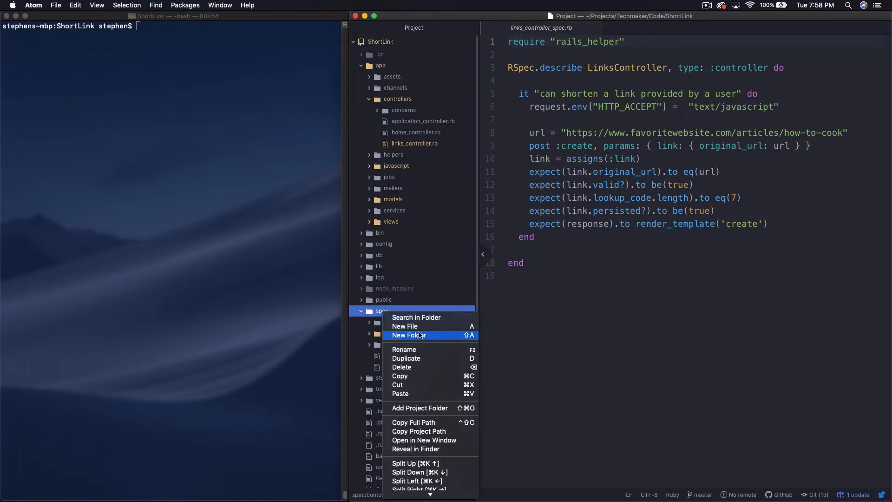
left_click(409, 336)
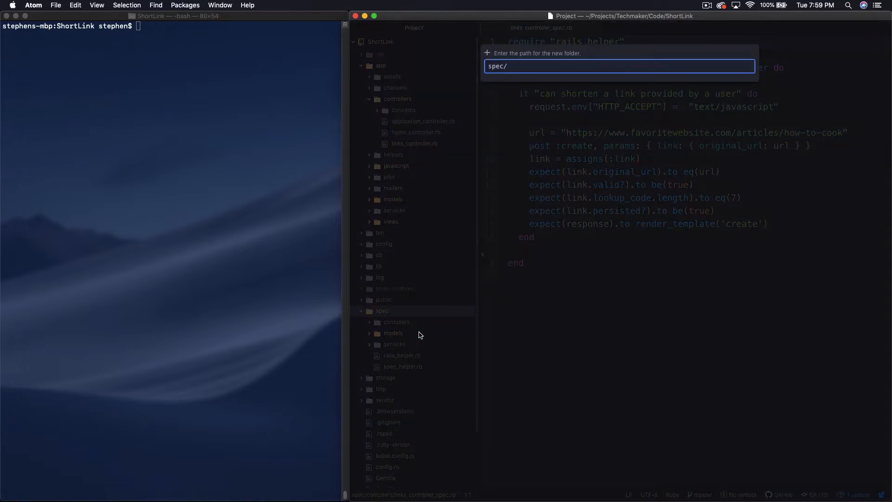
type("requests")
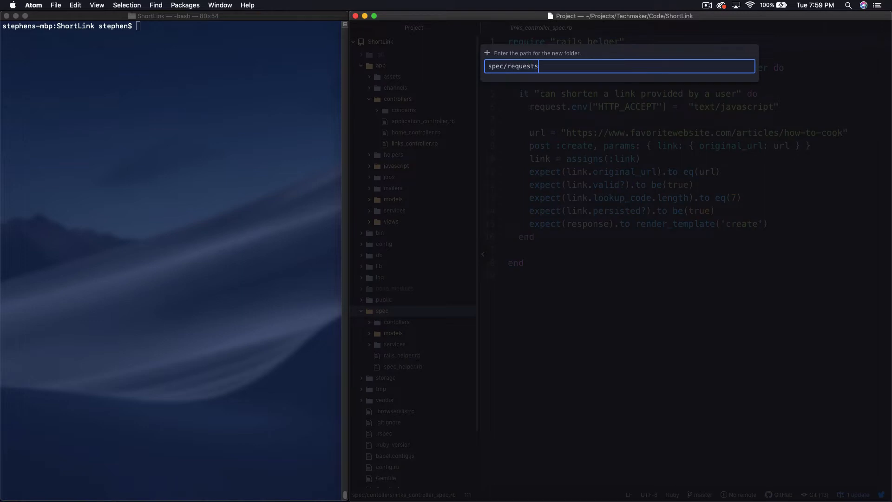
key("Return")
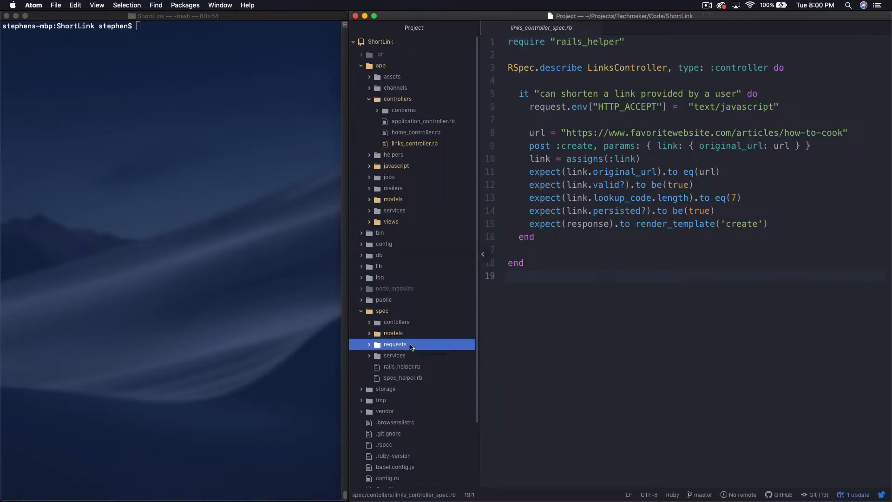
- Create spec/requests/link_redirection_spec.rb via the requests folder's New File action
right_click(395, 343)
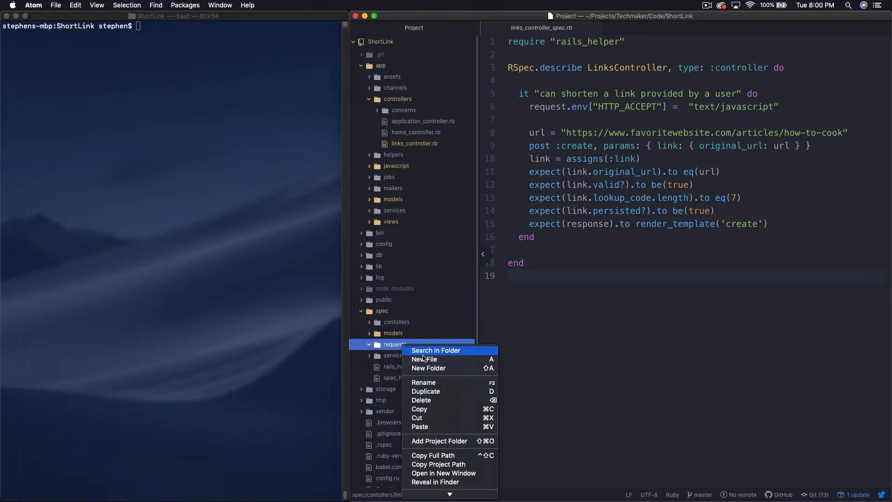
left_click(424, 359)
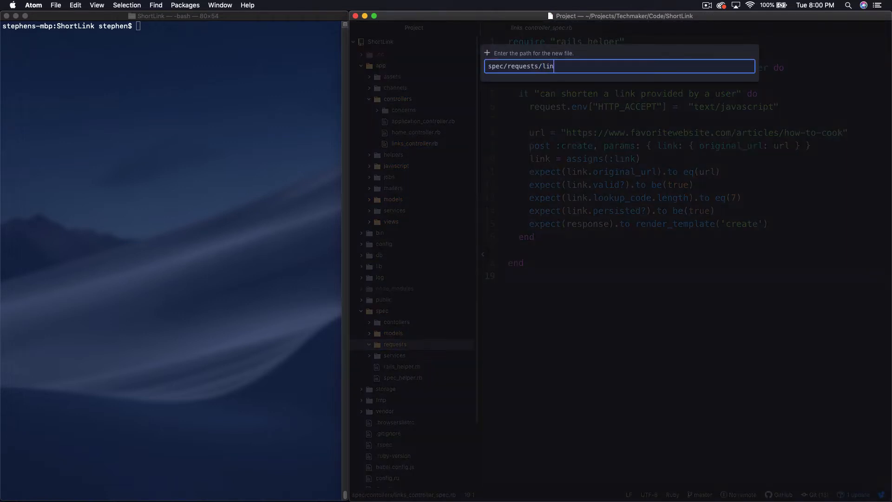
type("k_re")
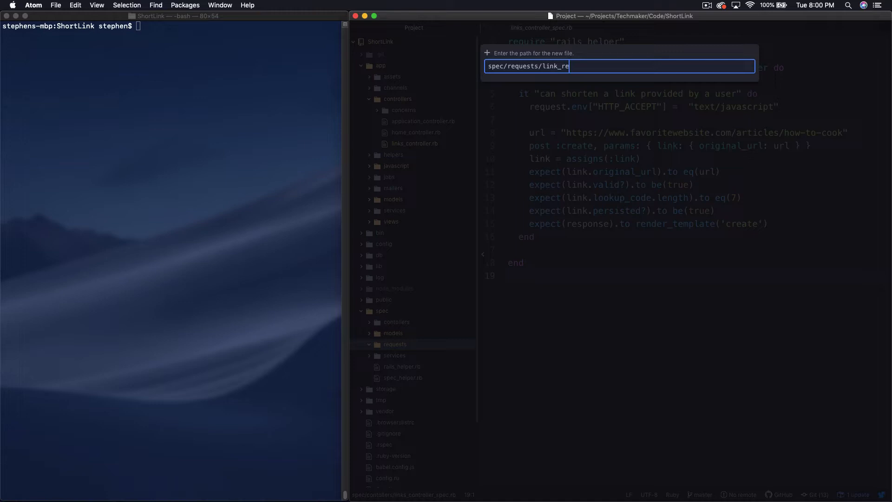
type("direction_s")
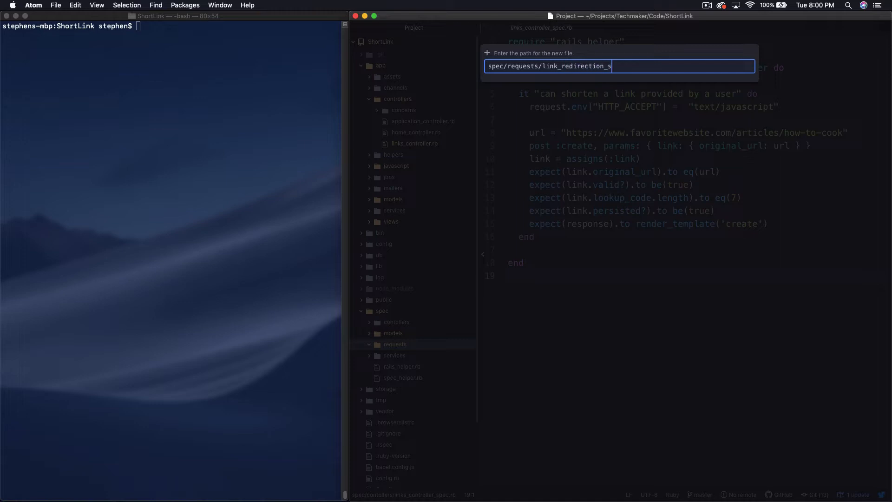
type("pec.rb")
type("require re")
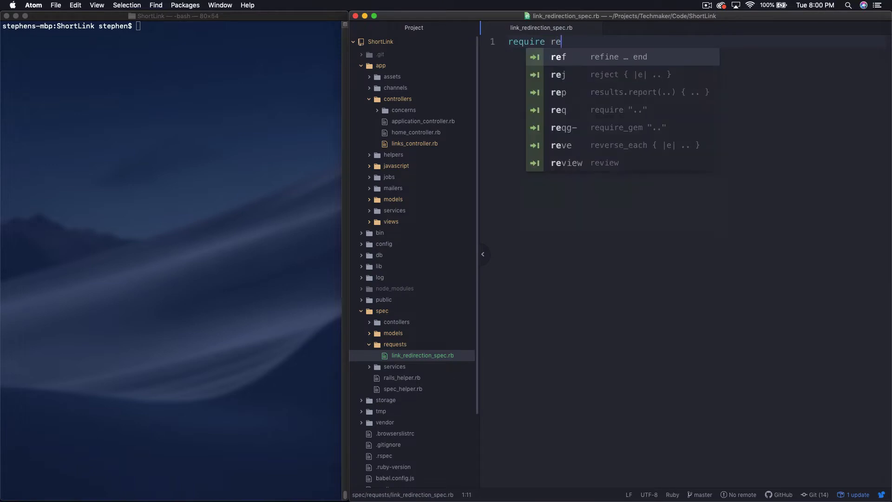
- Require rails_helper and write an empty RSpec.describe "Link redirection", type: :request block
type("\"rails\"")
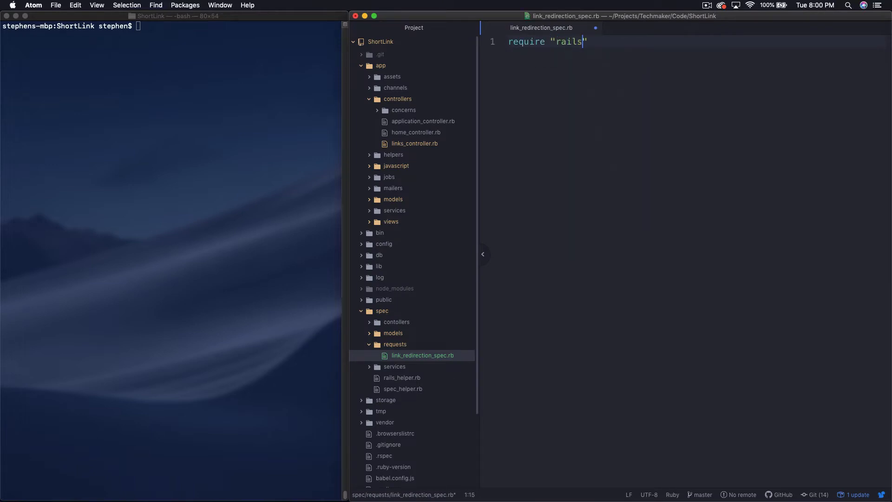
type("_helper")
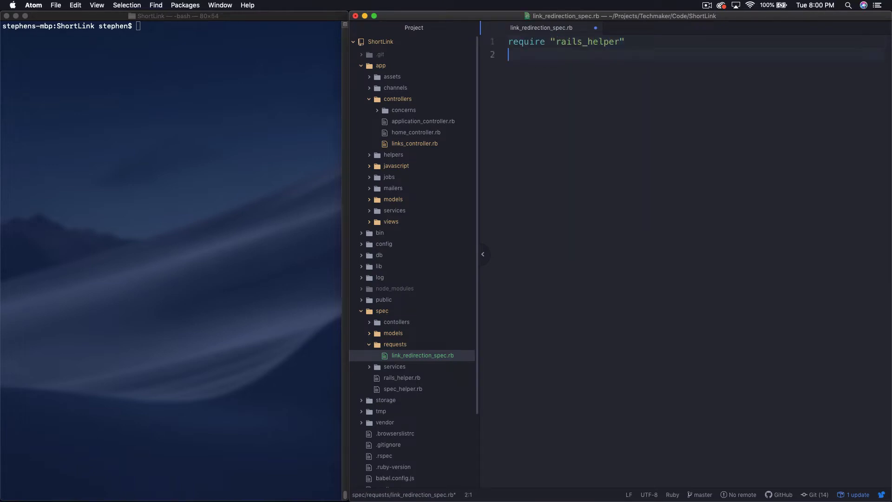
type("R")
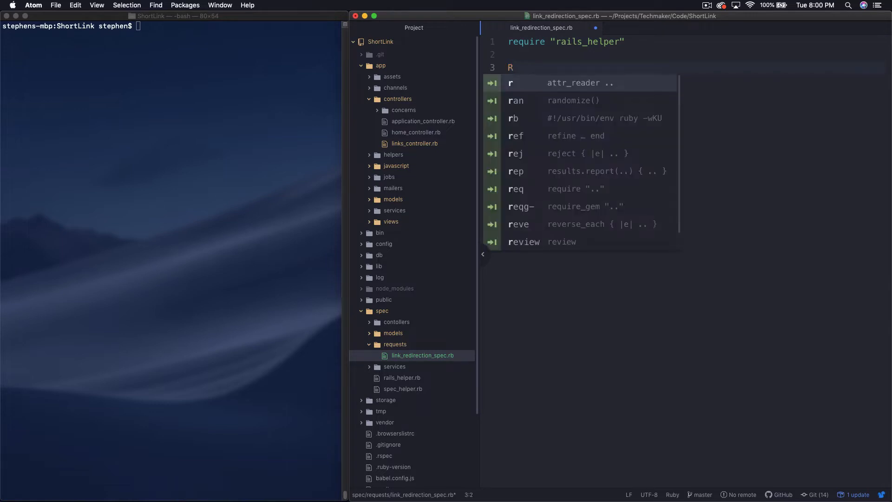
type("Spec.d")
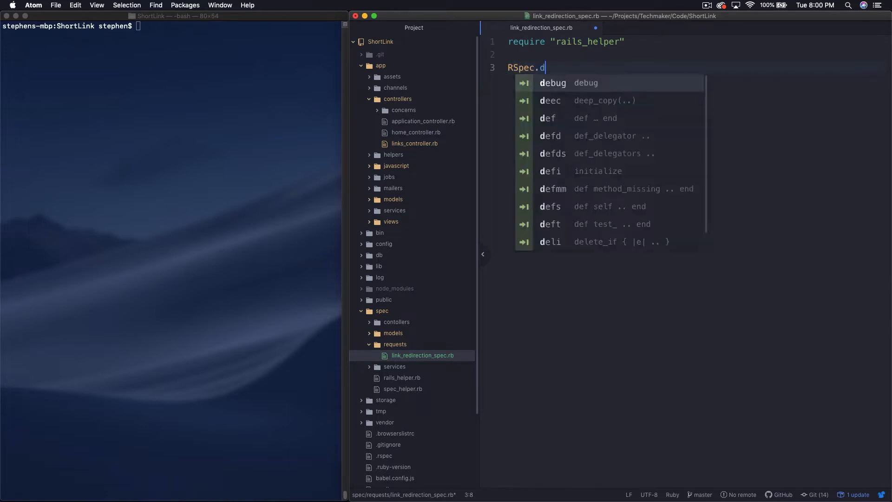
type("escr")
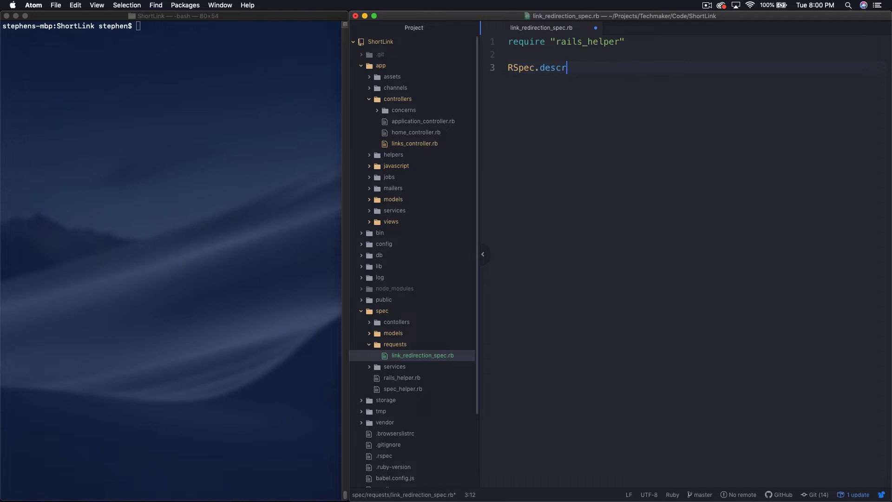
type("ibe")
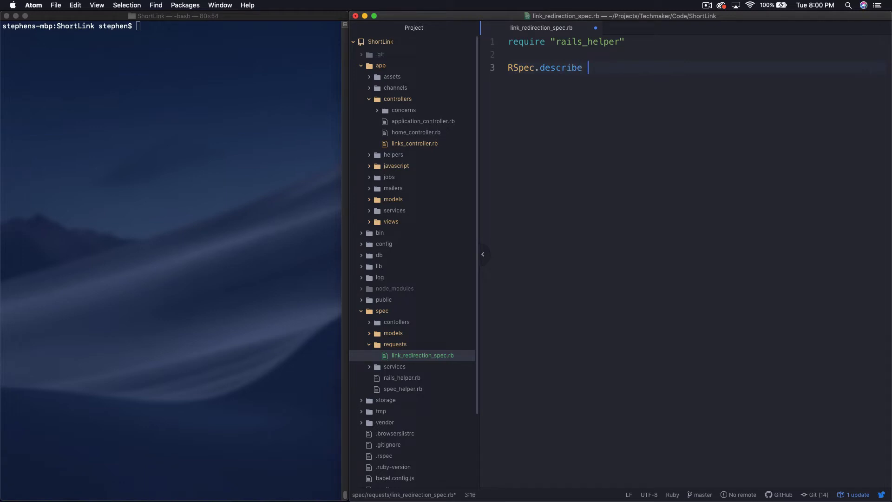
type("\"\"")
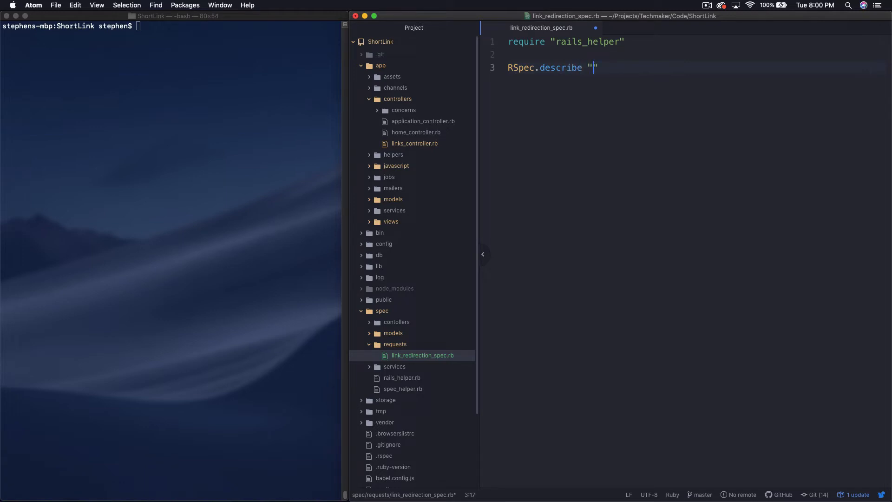
type("Link redirection")
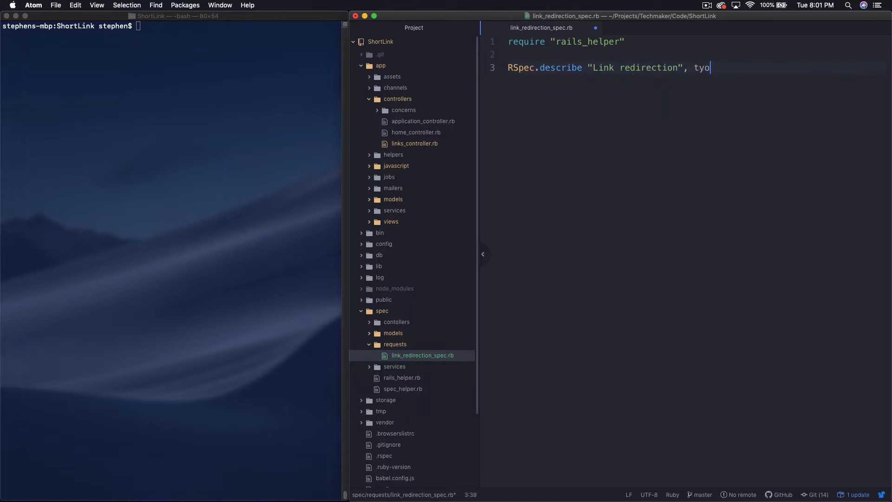
type("pe: :request d")
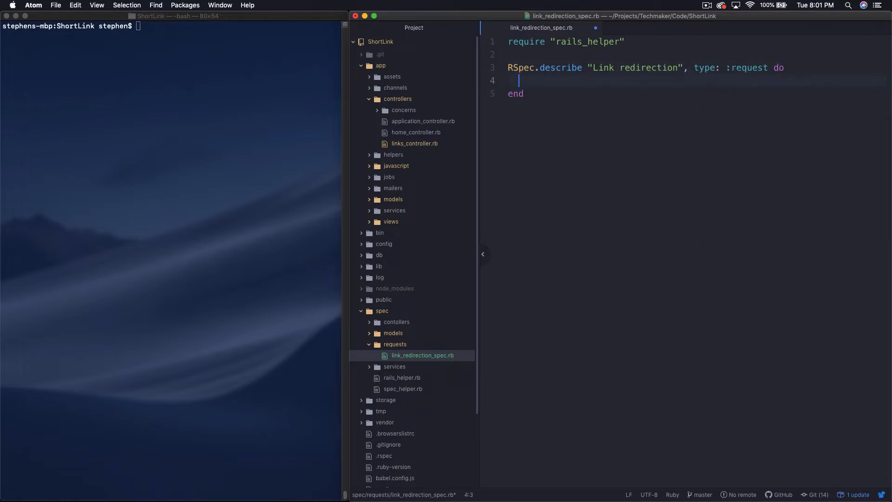
key("enter")
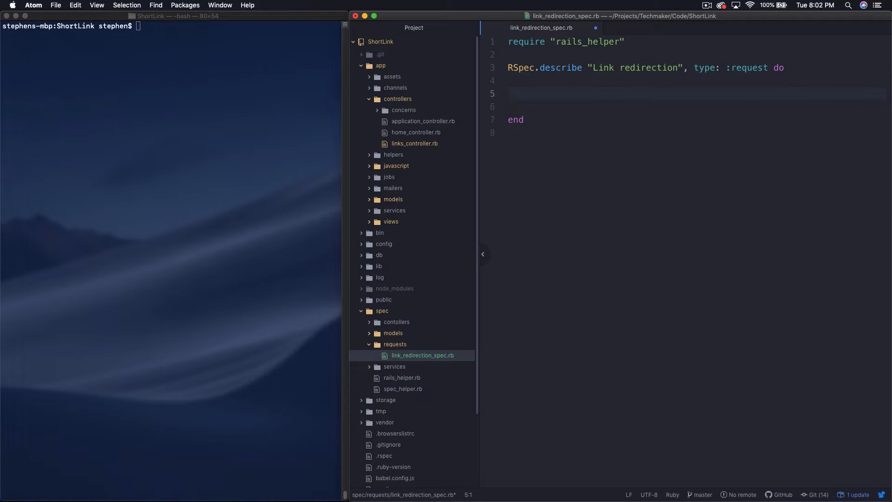
- Add an empty it "redirects to the original url for a given short link" example
type("it \"redirects to")
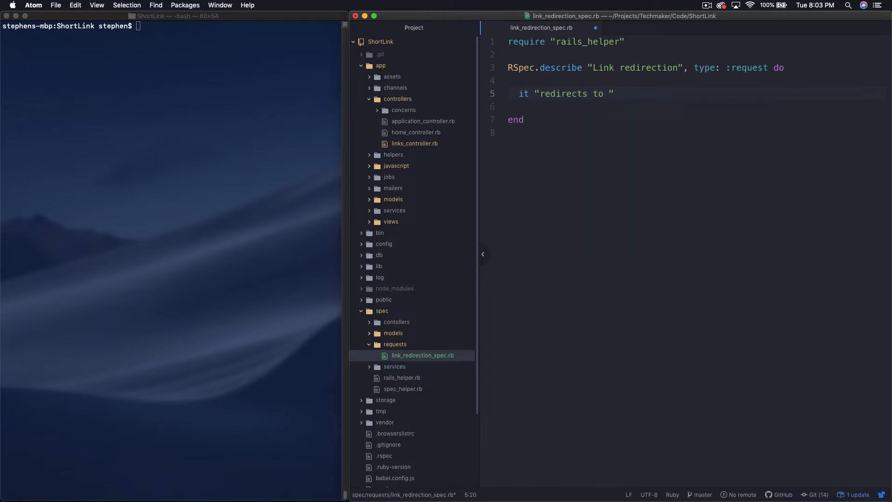
type("the orig")
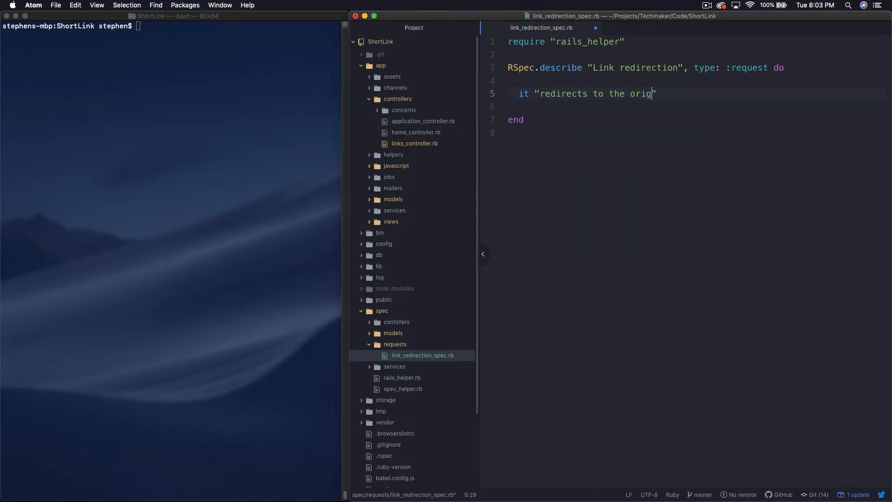
type("inal url")
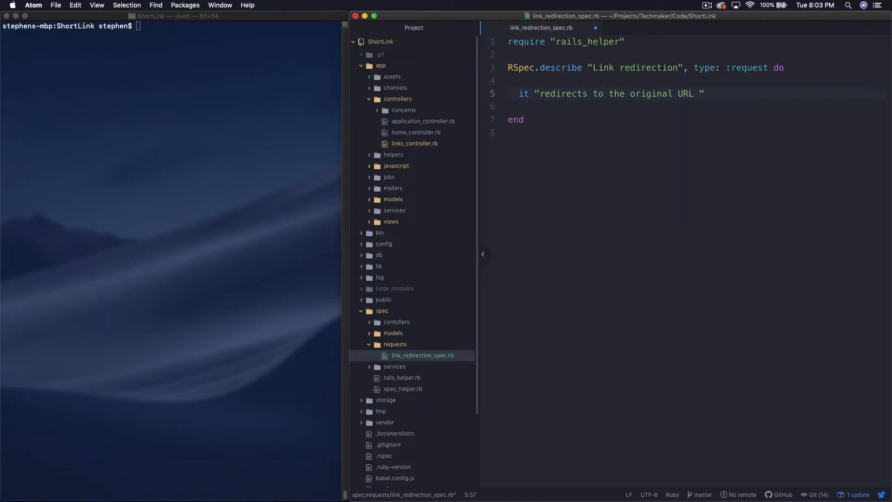
type("for a given")
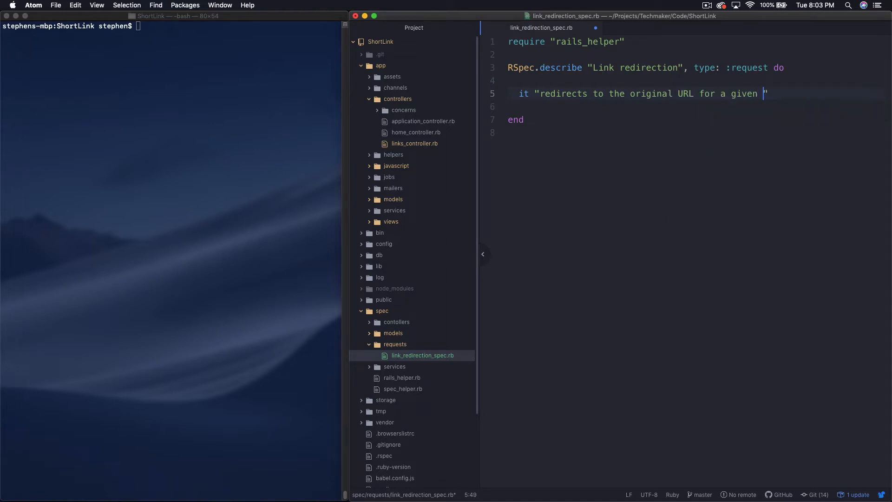
type("short link\"")
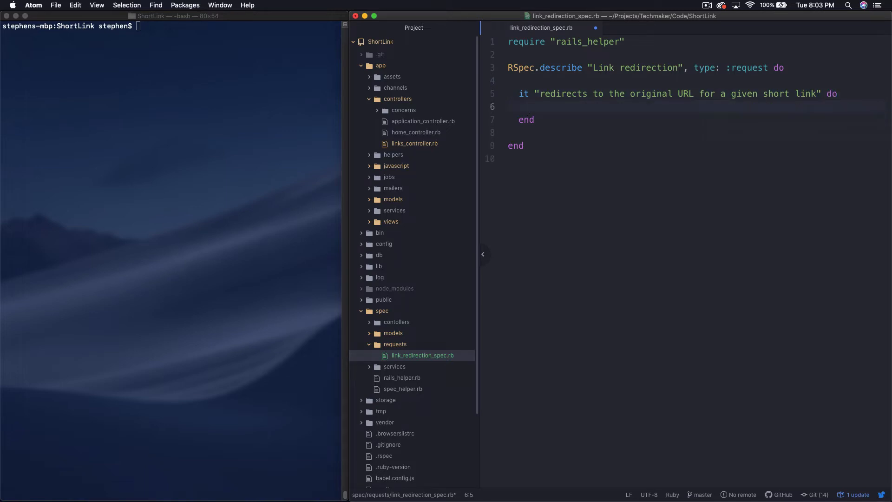
left_click(529, 106)
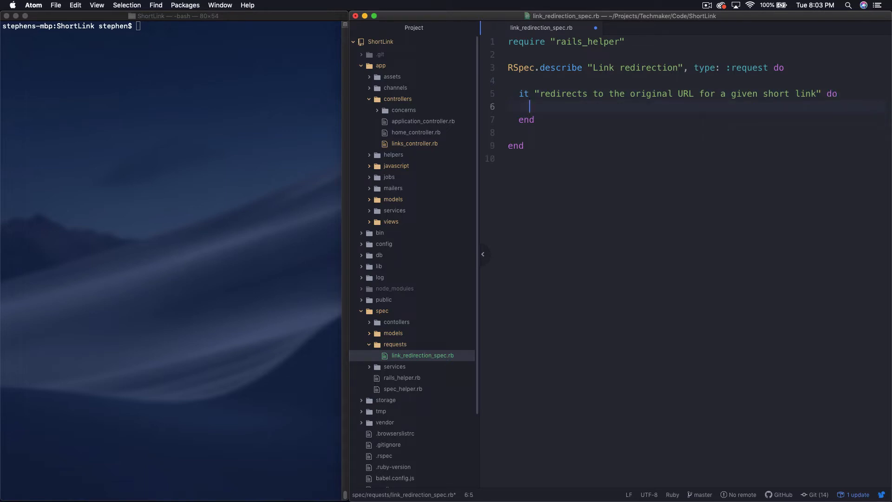
mouse_move(430, 207)
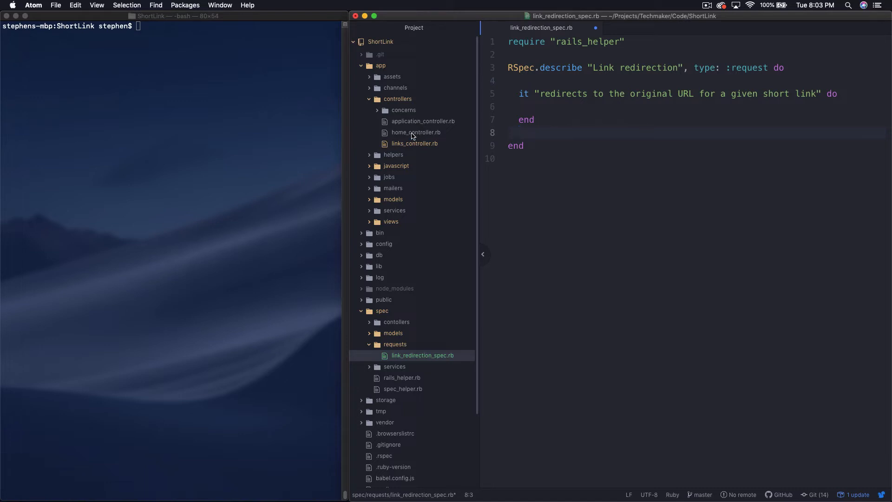
- Paste the shortener = Shortener.new(link_params[:original_url]) line from links_controller.rb into the example
left_click(415, 143)
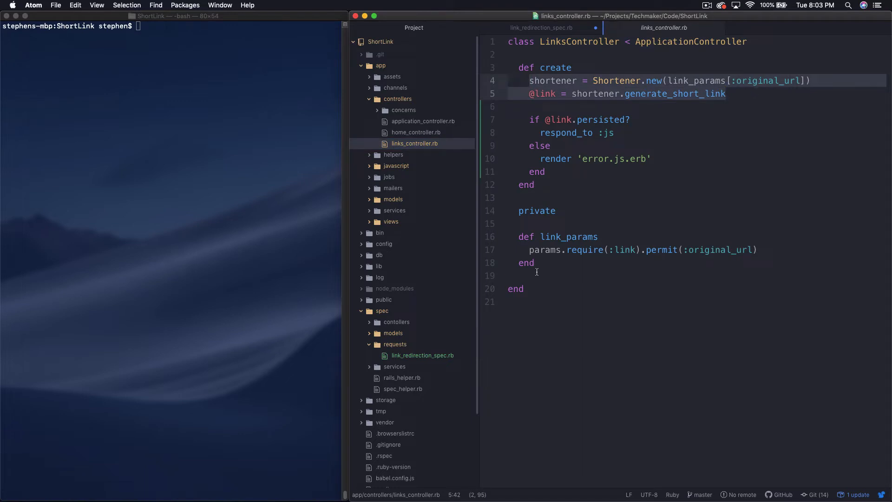
left_click(541, 27)
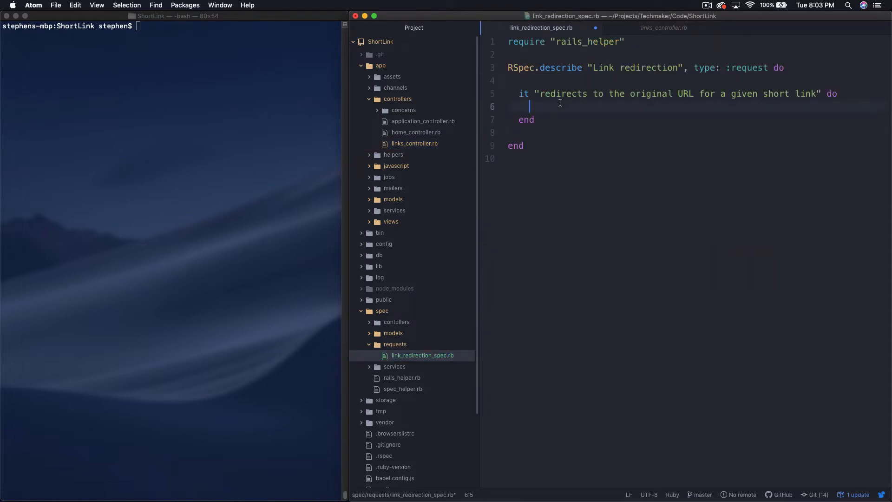
type("shortener = Shortener.new(link_params[:original_url])")
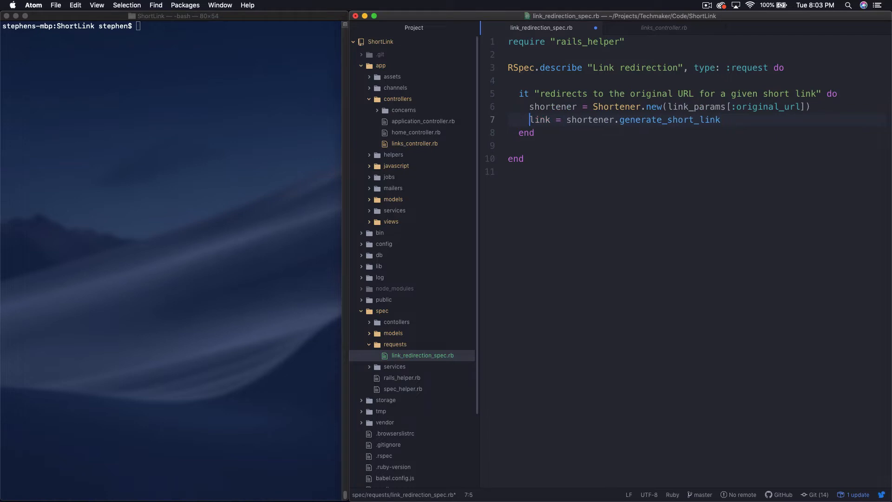
left_click(807, 106)
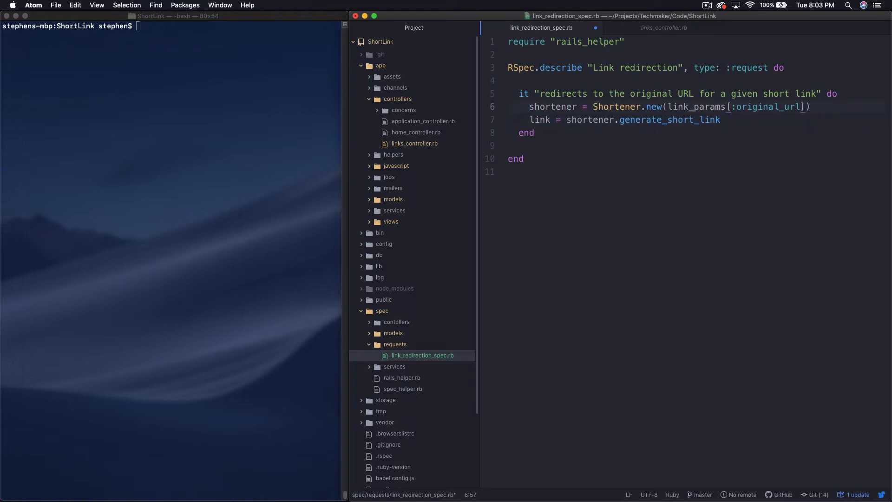
- Clear the link_params[:original_url] argument, leaving Shortener.new() empty
left_click(726, 105)
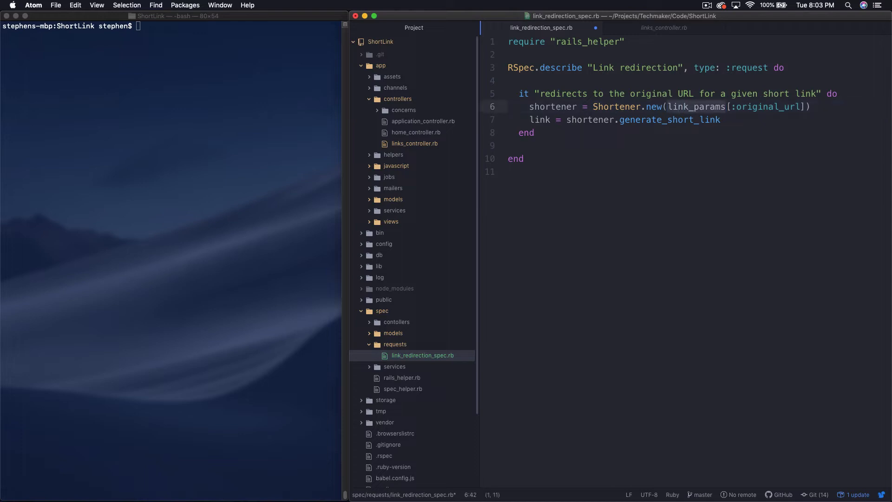
left_click(772, 106)
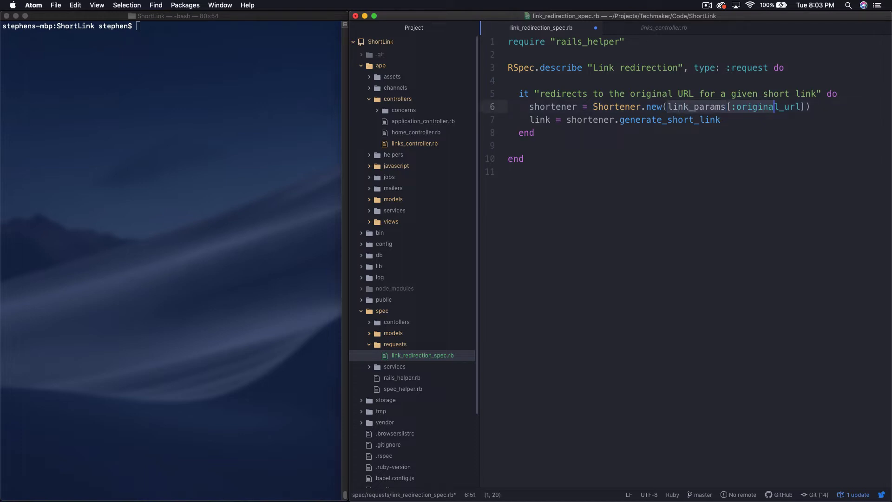
key("Backspace")
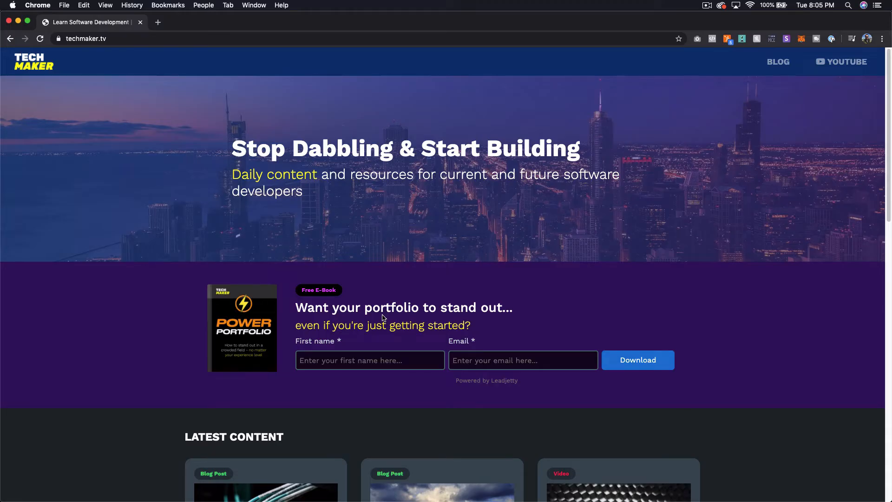
- Scroll techmaker.tv to Latest Content and open the Coding Without if Statements post
scroll("down", 3)
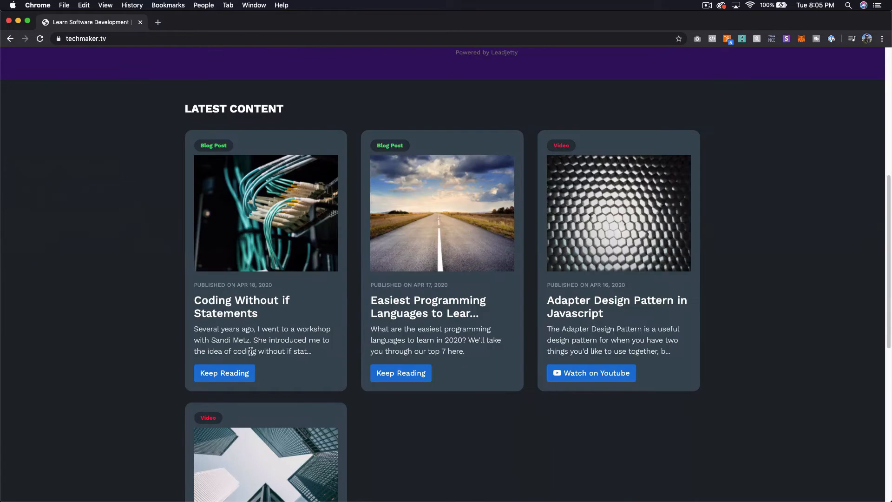
mouse_move(224, 373)
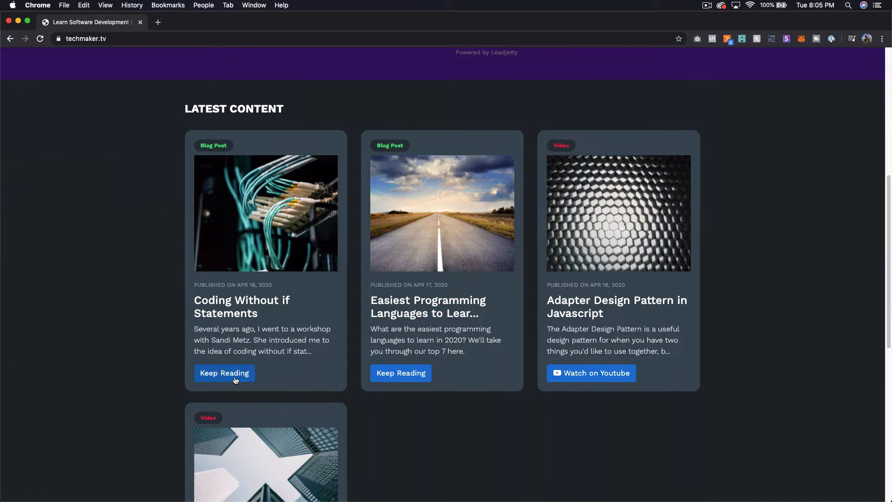
scroll("up", 3)
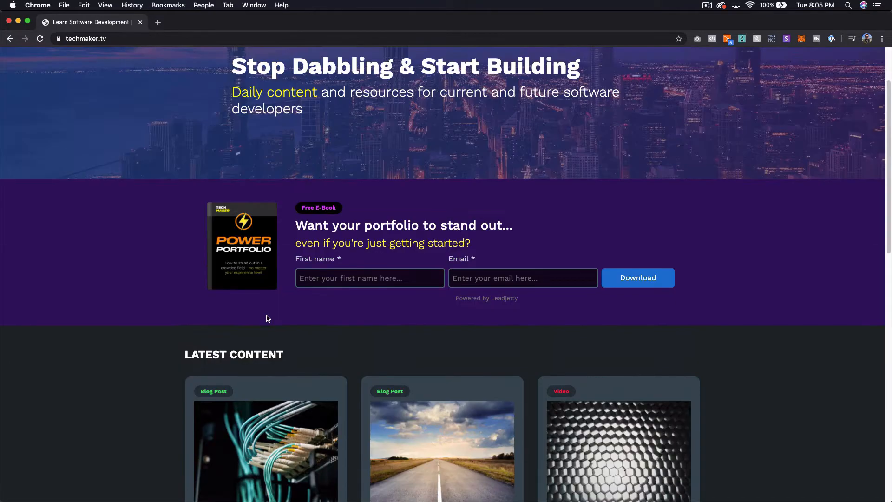
scroll("down", 3)
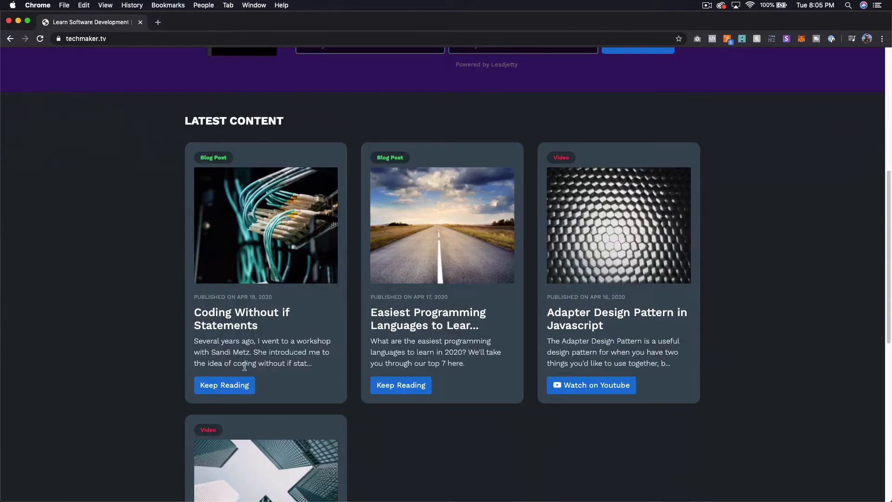
mouse_move(271, 374)
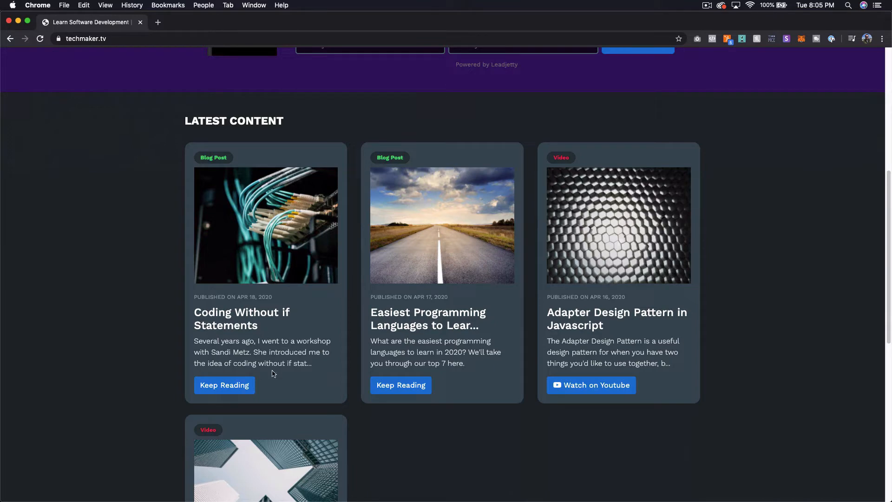
left_click(224, 385)
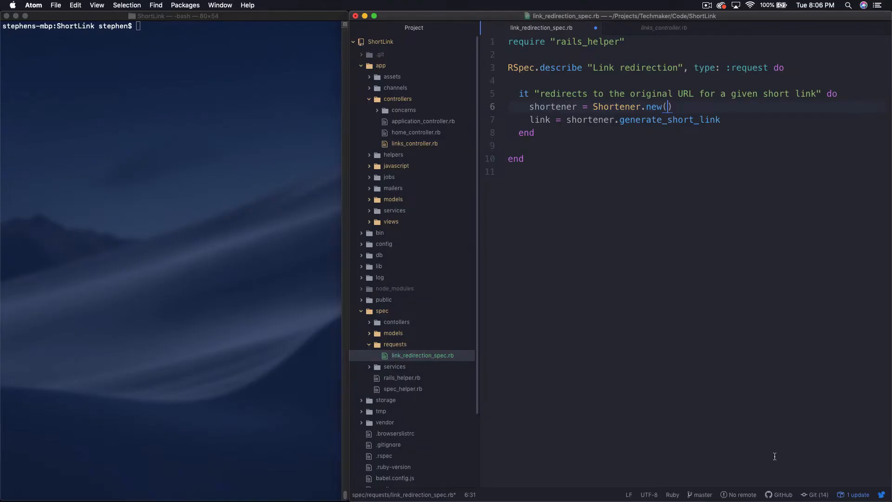
- Assign the techmaker.tv post address to url and pass url into Shortener.new
type("url")
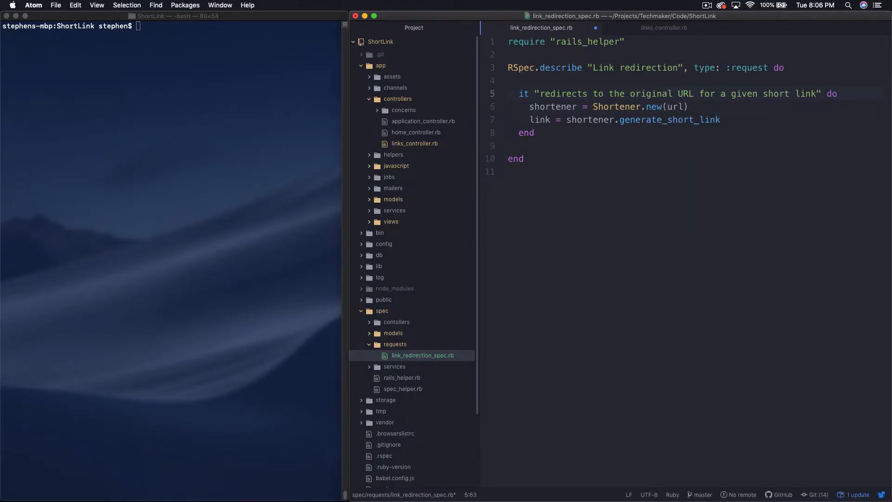
type("url")
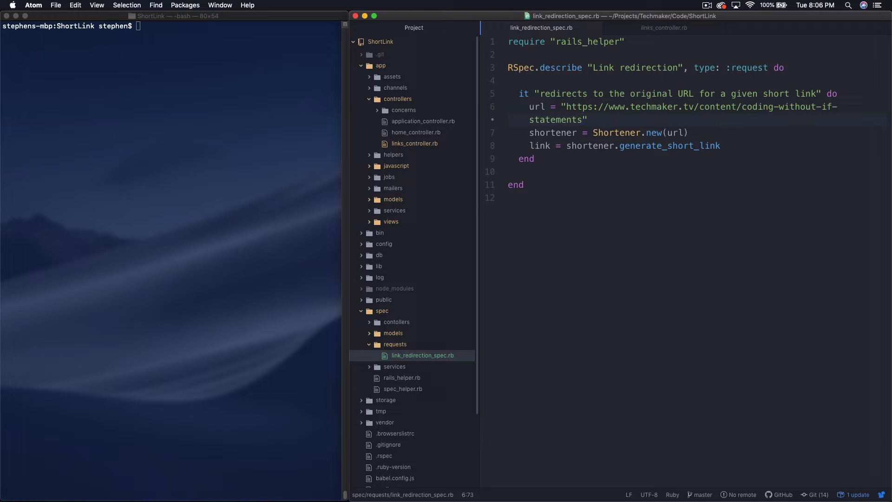
left_click(587, 120)
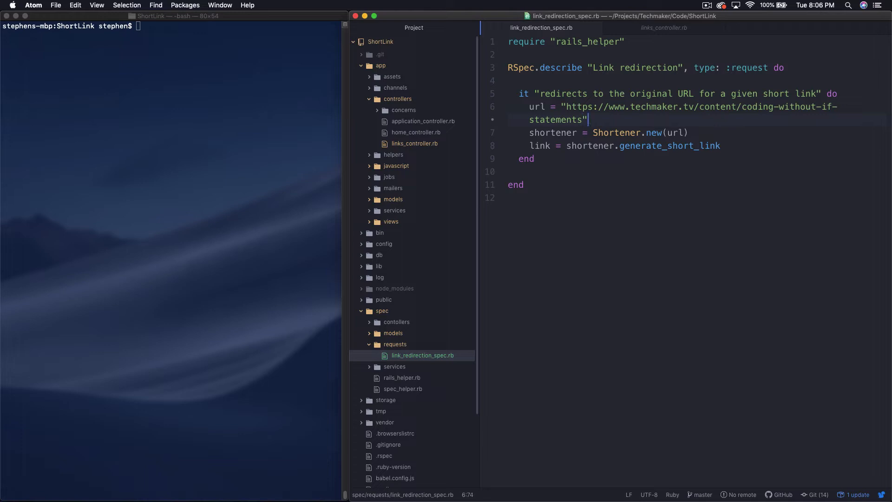
left_click(587, 146)
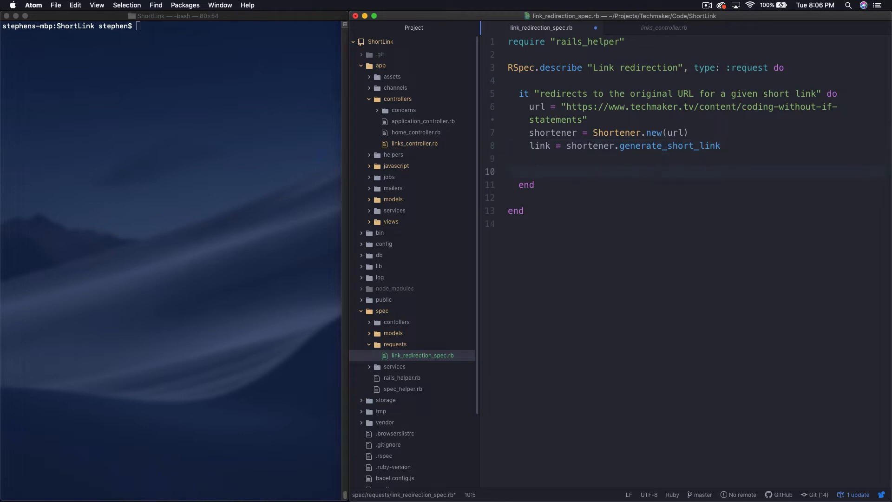
- Add a placeholder request get "/asdflkj" after generating the short link
left_click(529, 171)
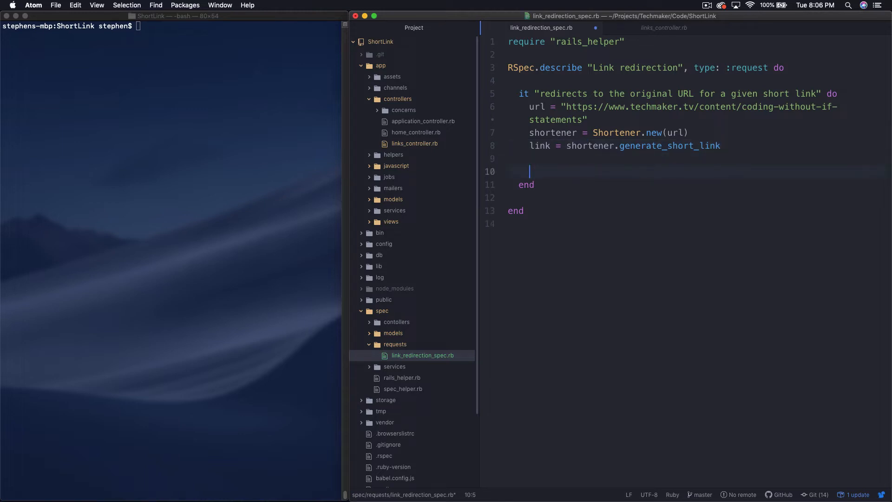
type("get \"/")
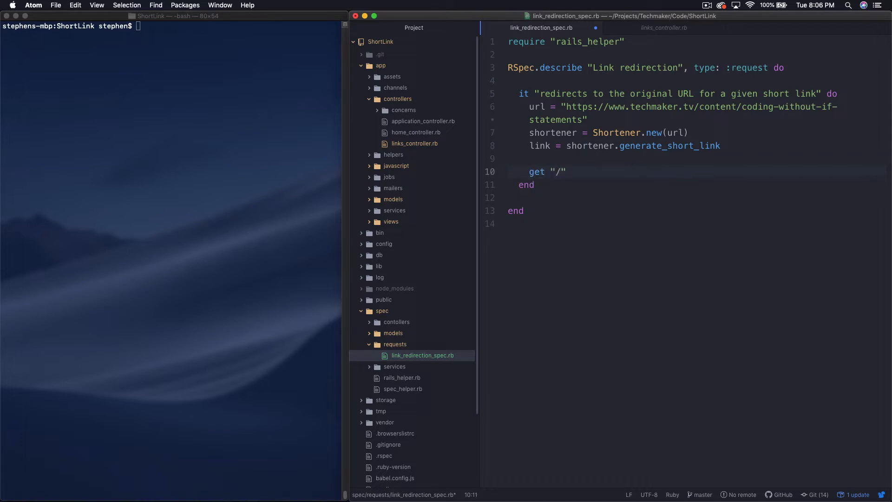
type("asd")
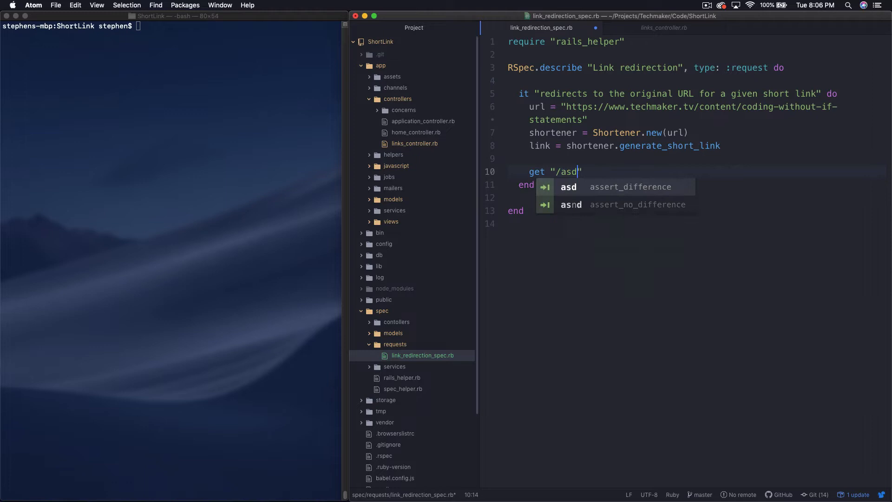
type("flkj")
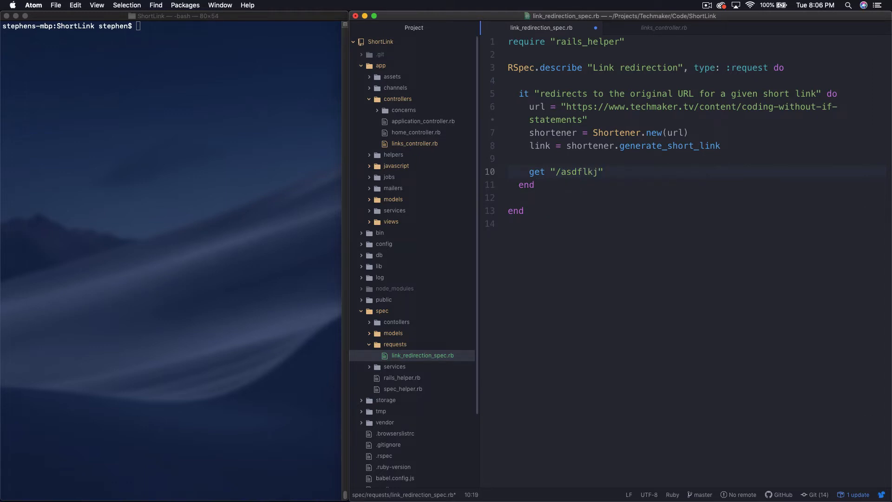
left_click(604, 171)
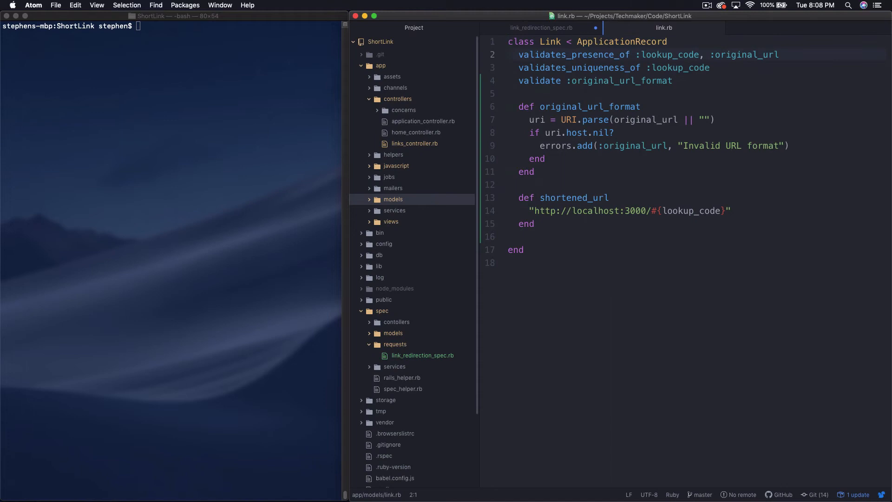
- Review the shortened_url and lookup_code methods in link.rb alongside the spec
left_click(521, 197)
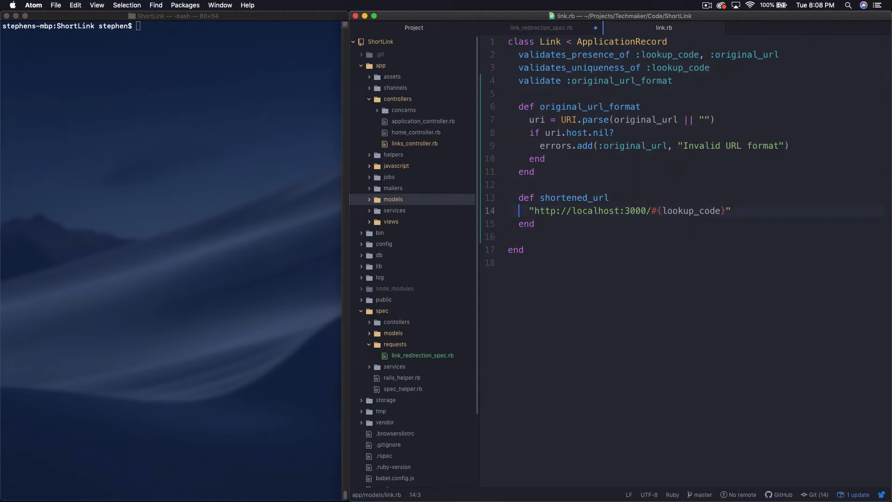
left_click(687, 211)
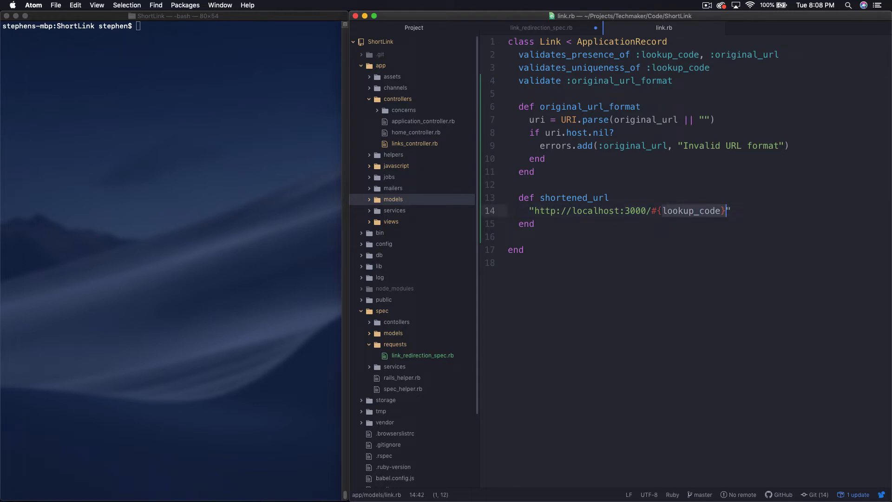
left_click(540, 27)
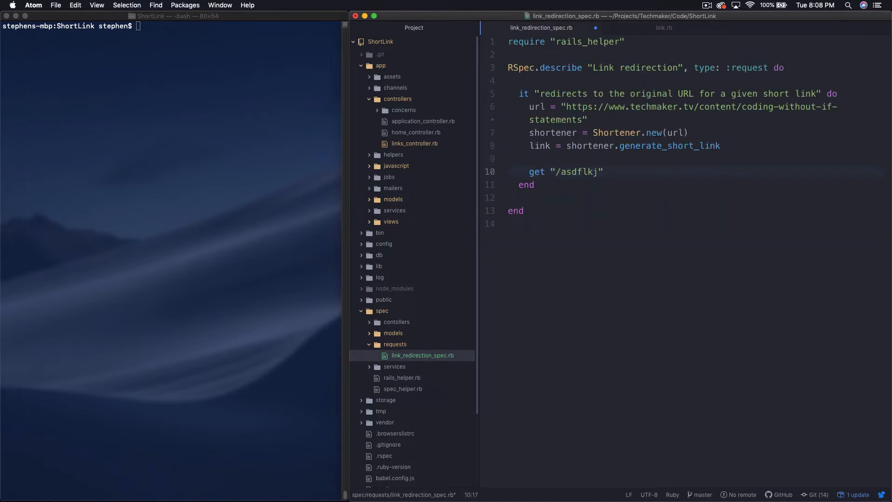
left_click(664, 27)
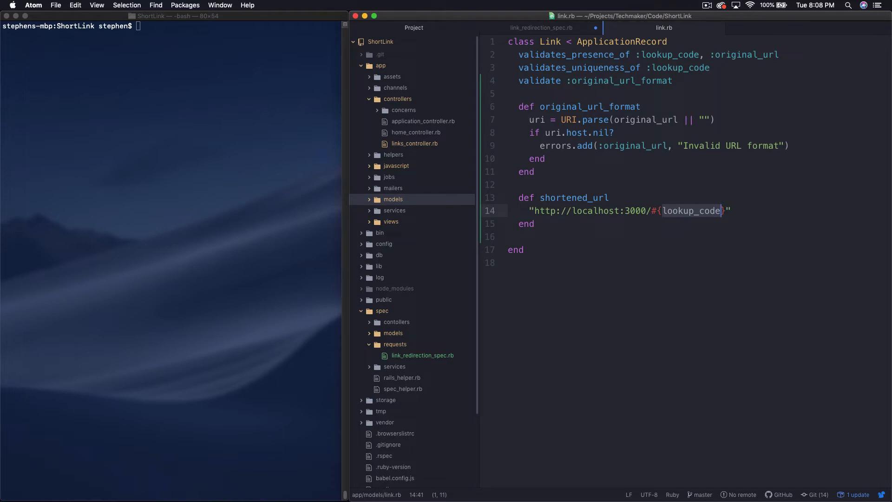
left_click(540, 27)
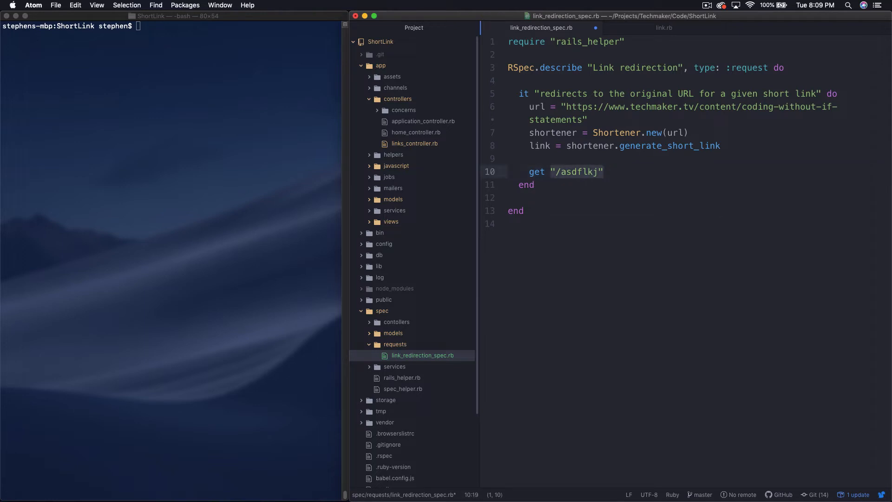
- Replace the placeholder path so the test requests get link.shortened_url
key("backspace")
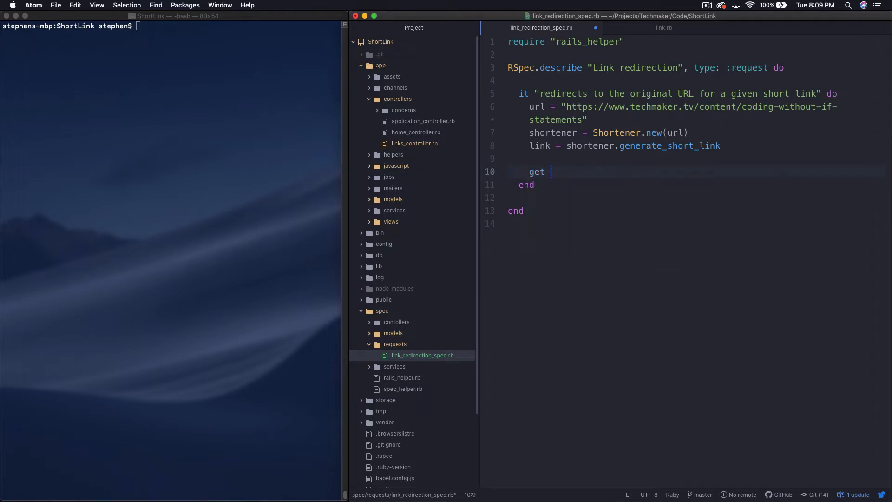
type("link.shortened_url")
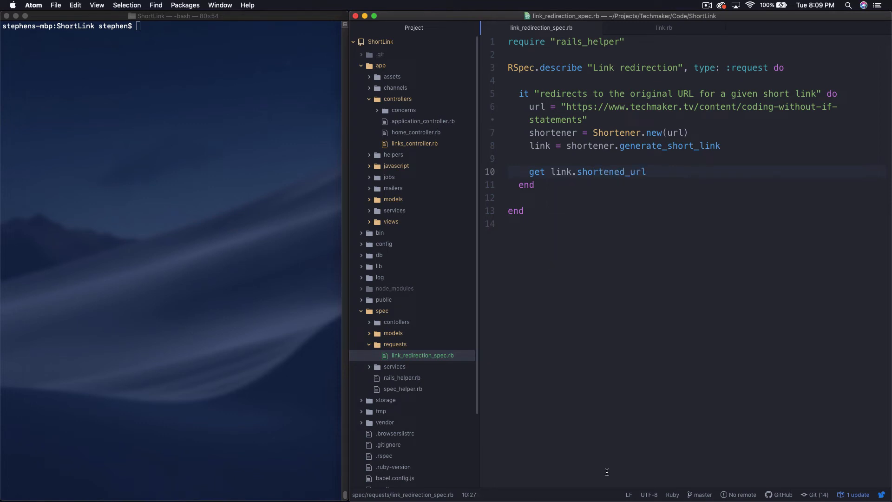
- Run rspec: 10 examples, 1 failure — a RoutingError for the short link path
type("rspec")
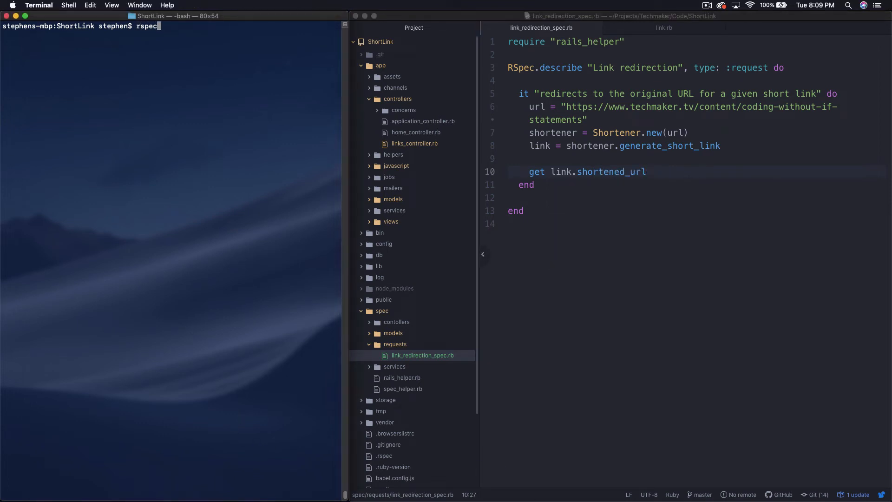
key("Return")
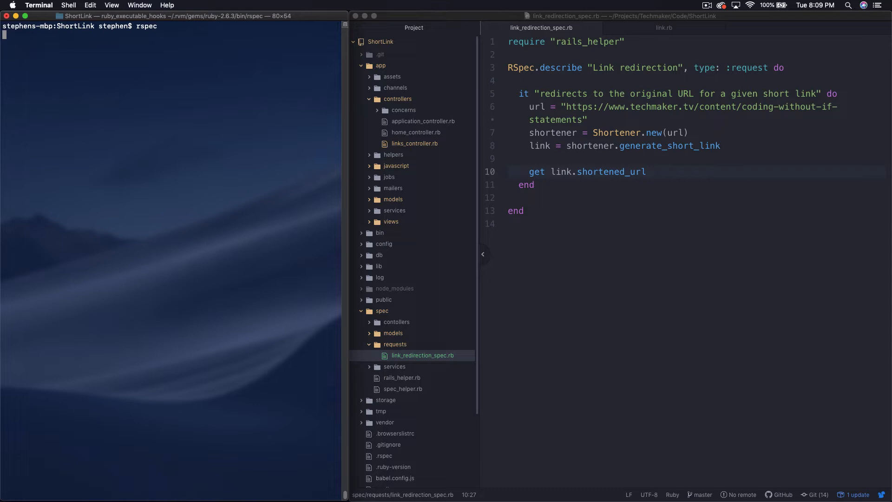
key("Return")
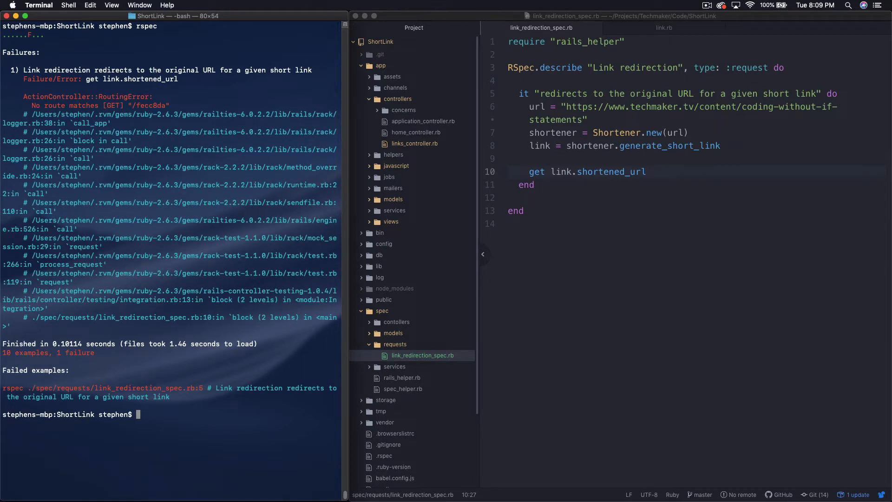
mouse_move(181, 112)
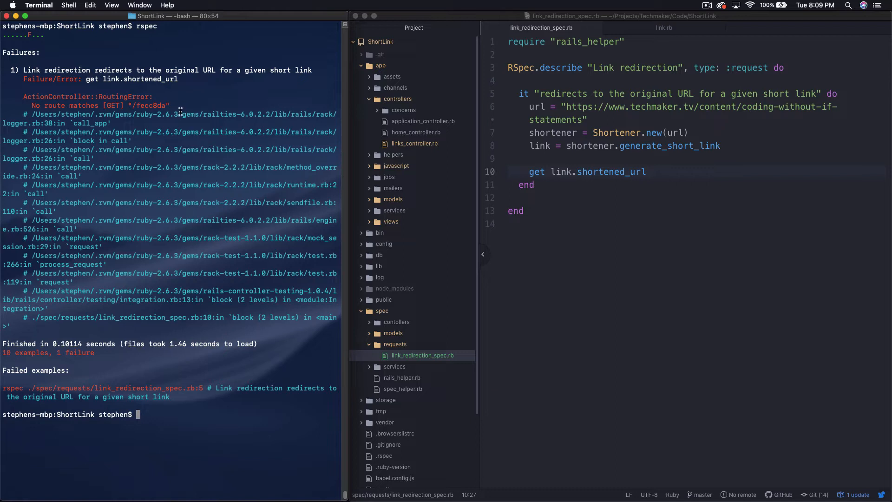
mouse_move(145, 178)
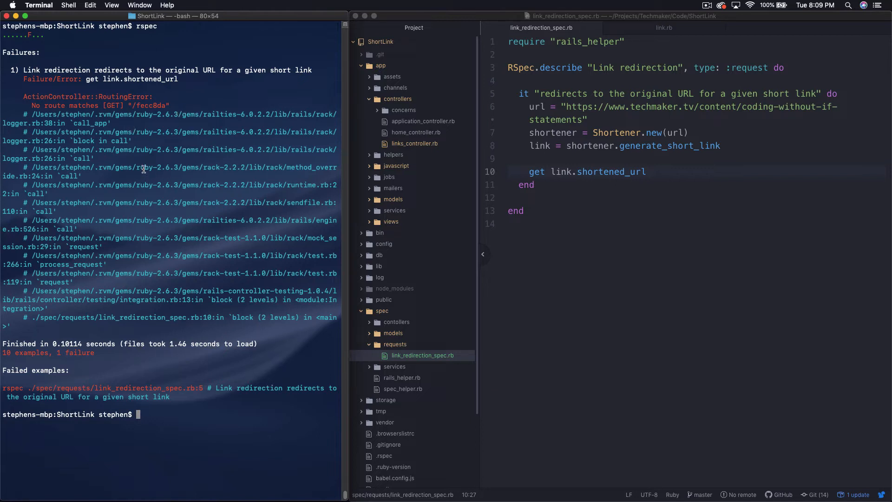
mouse_move(151, 136)
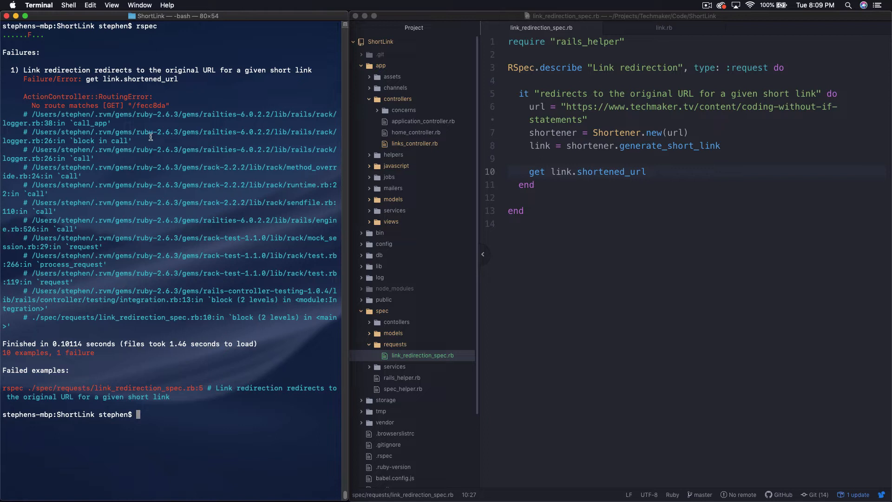
mouse_move(175, 108)
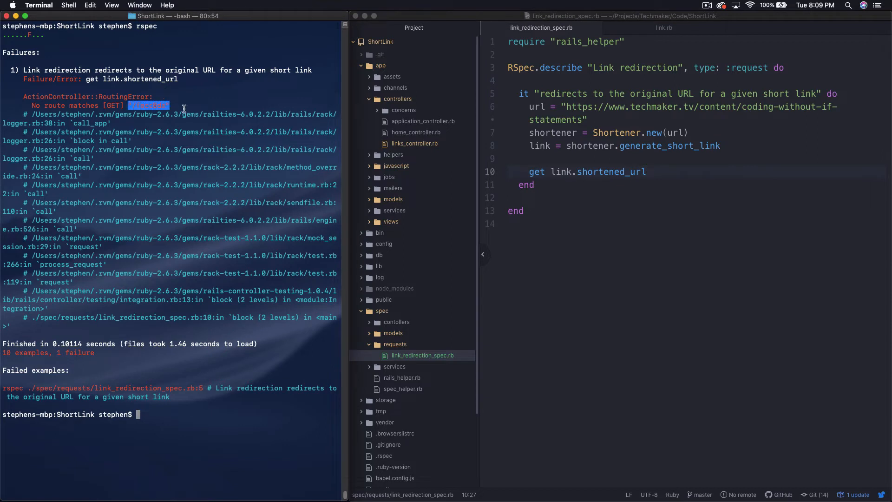
left_click(596, 230)
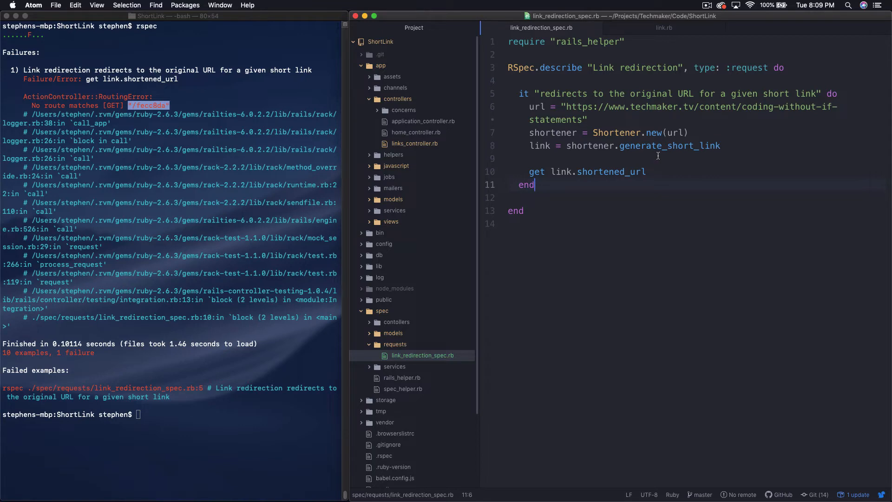
- Open config/routes.rb and add a get "/:lookup_code" route below post "/links"
type("route")
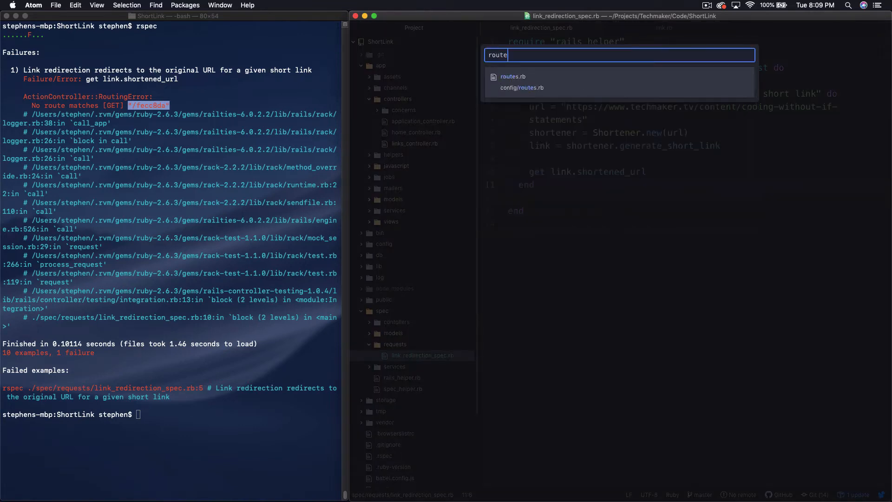
left_click(521, 87)
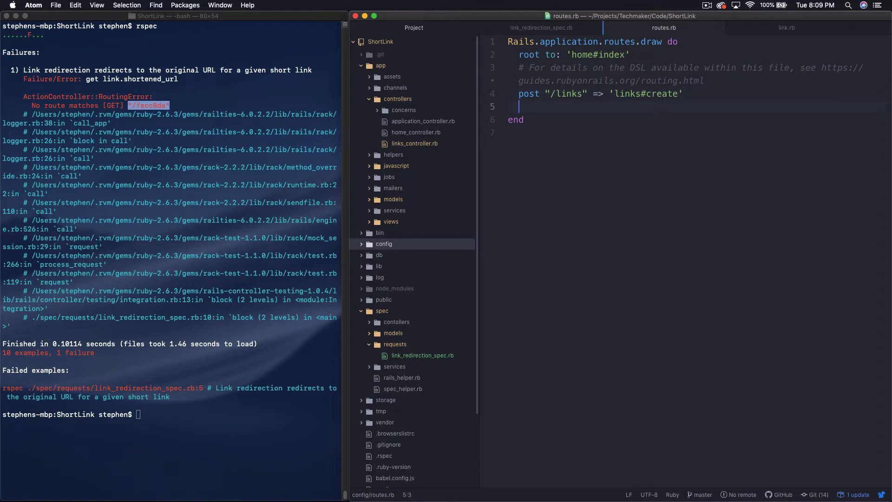
type("get \"")
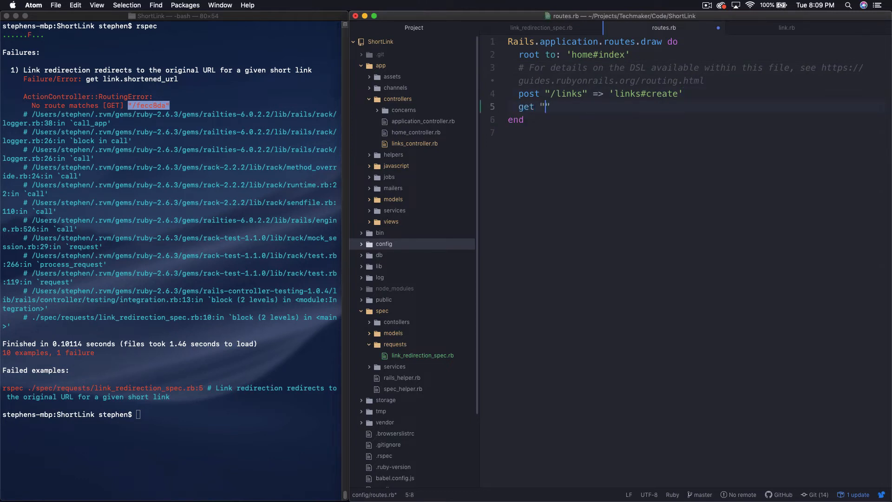
type("/")
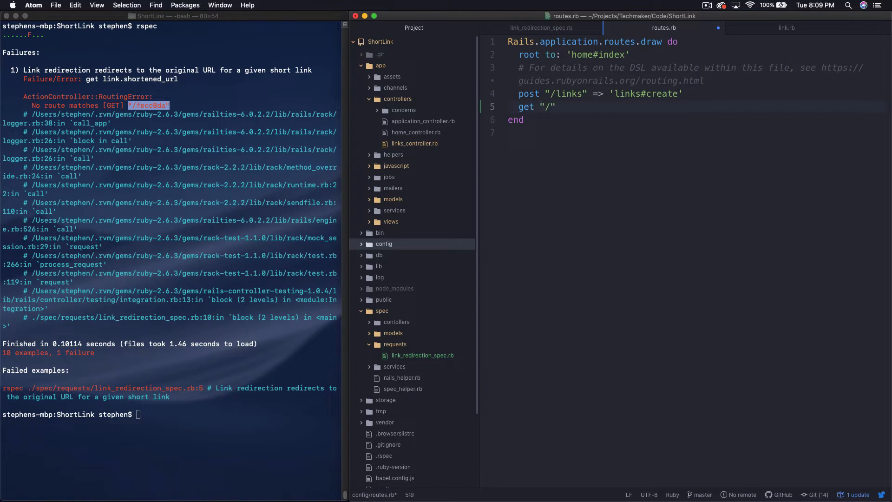
type(":")
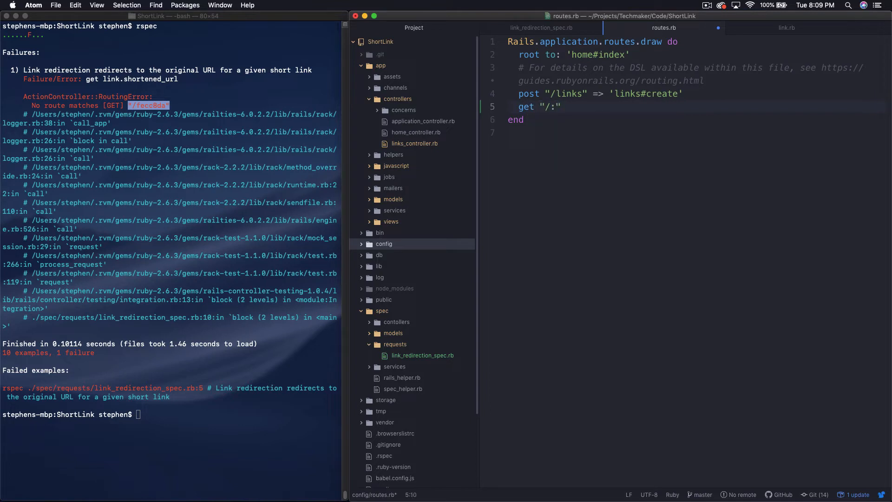
type("cod")
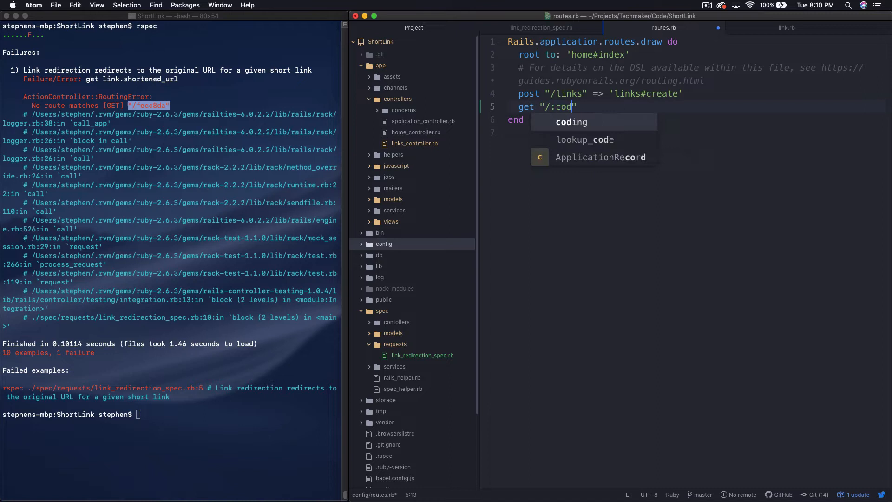
- Tidy the new route's placement and confirm the /:lookup_code path text in routes.rb
left_click(787, 27)
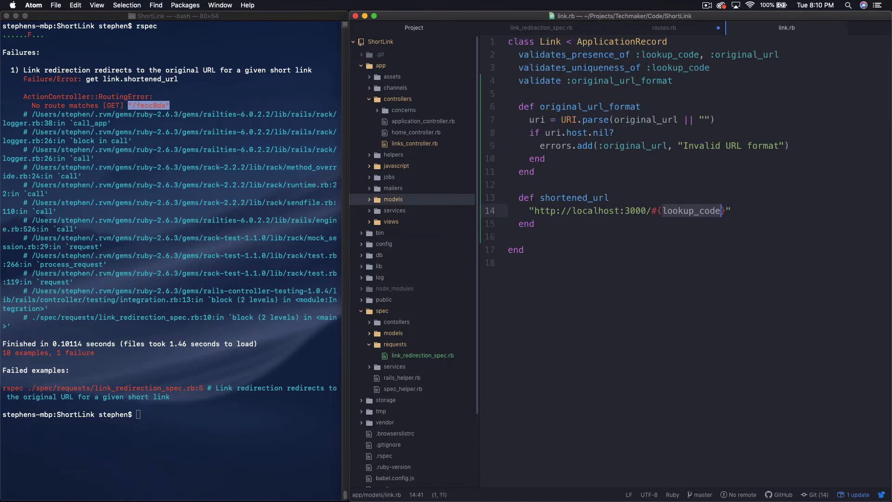
left_click(663, 27)
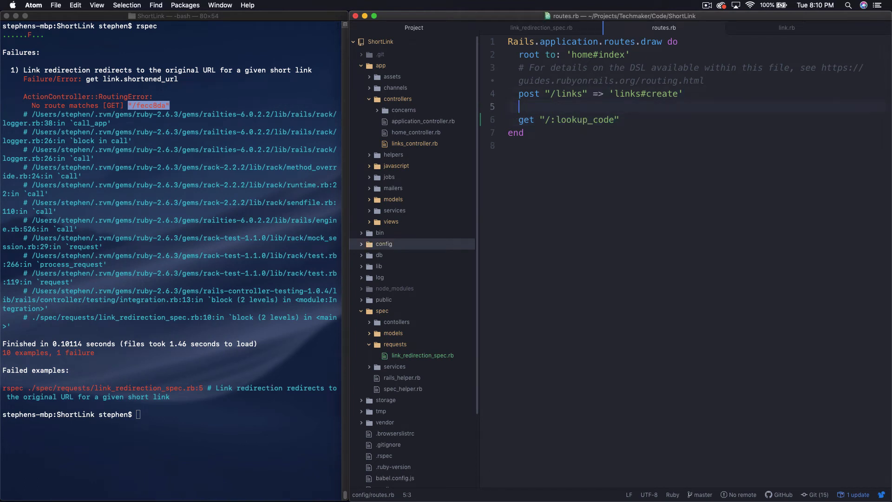
left_click(519, 55)
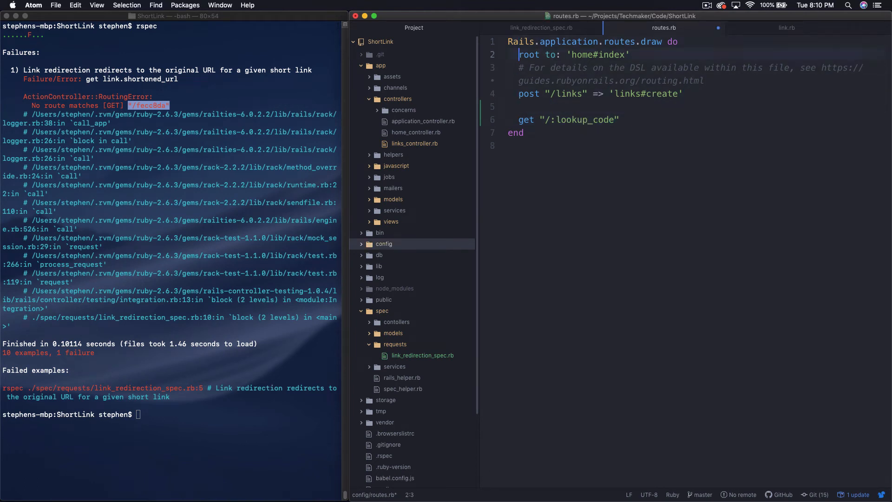
left_click(519, 42)
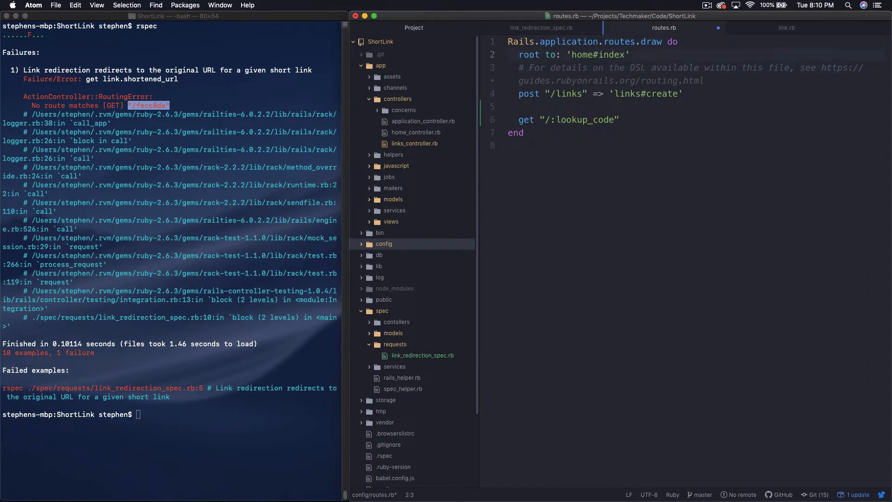
left_click(507, 106)
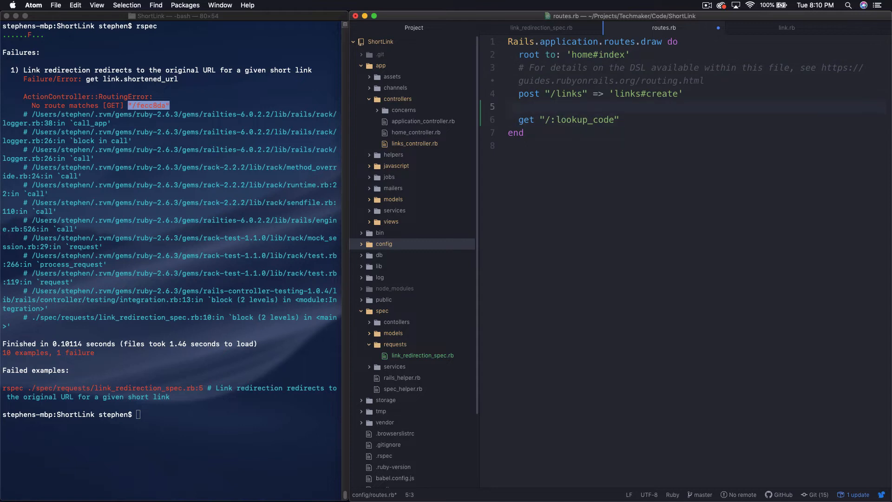
left_click(519, 120)
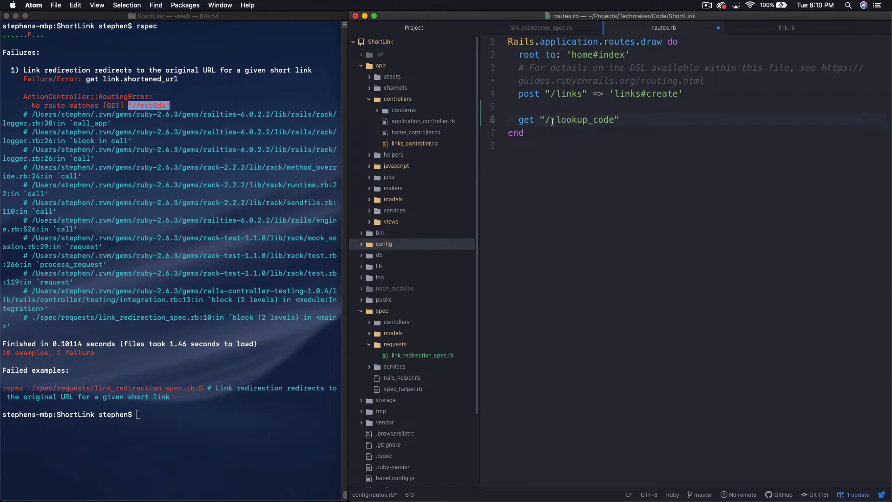
type(":")
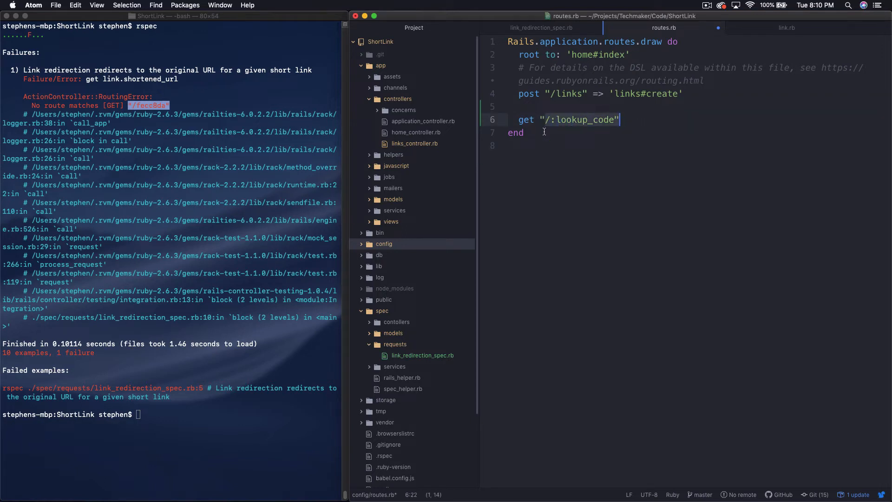
left_click(594, 120)
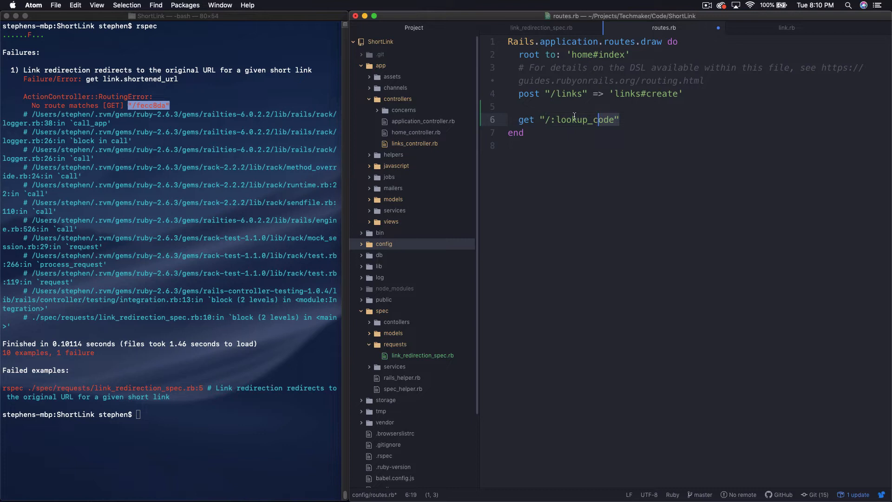
left_click(509, 145)
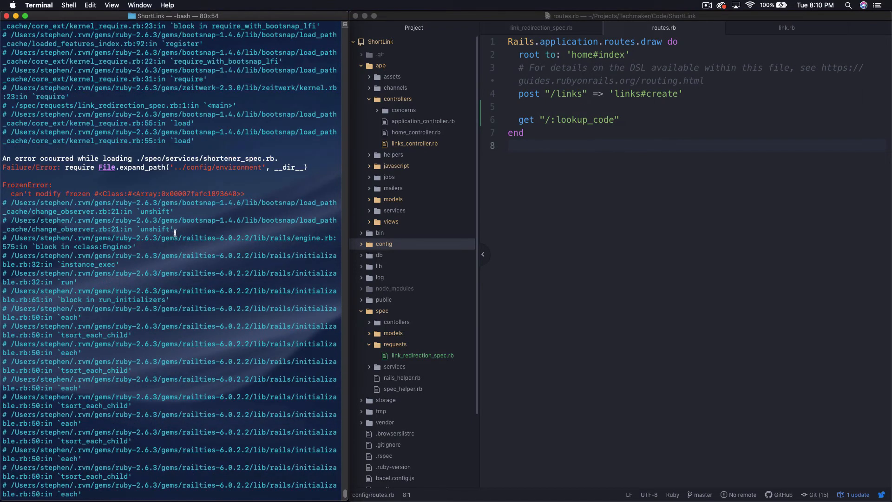
- Map get '/:lookup_code' to 'links#show', then rerun rspec, which now fails on the missing show action
scroll("up", 3)
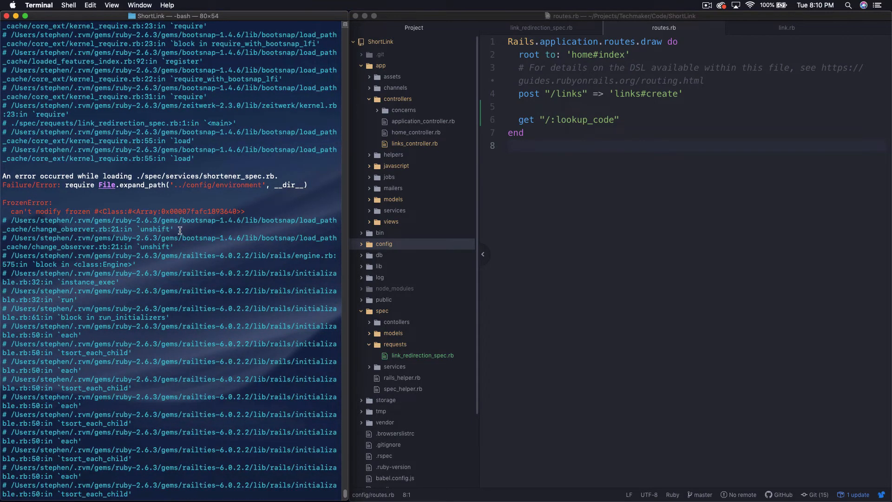
left_click(635, 134)
type(" =>")
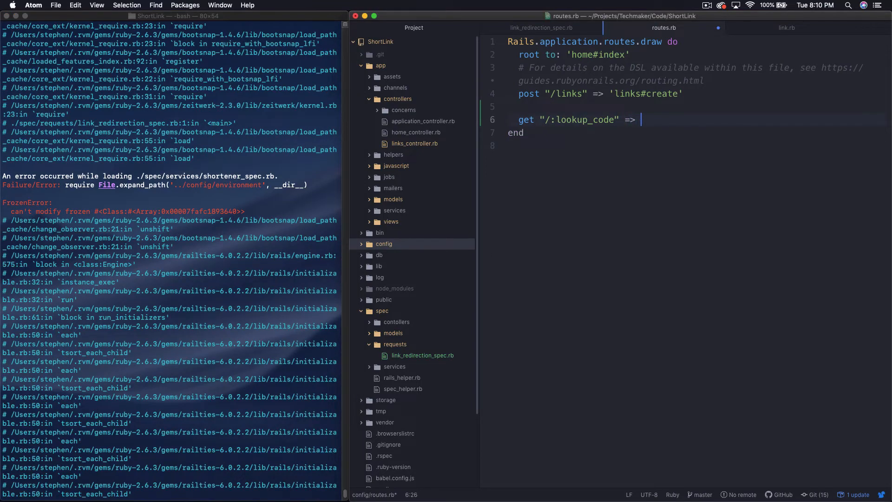
type("'links#show")
type("rspec")
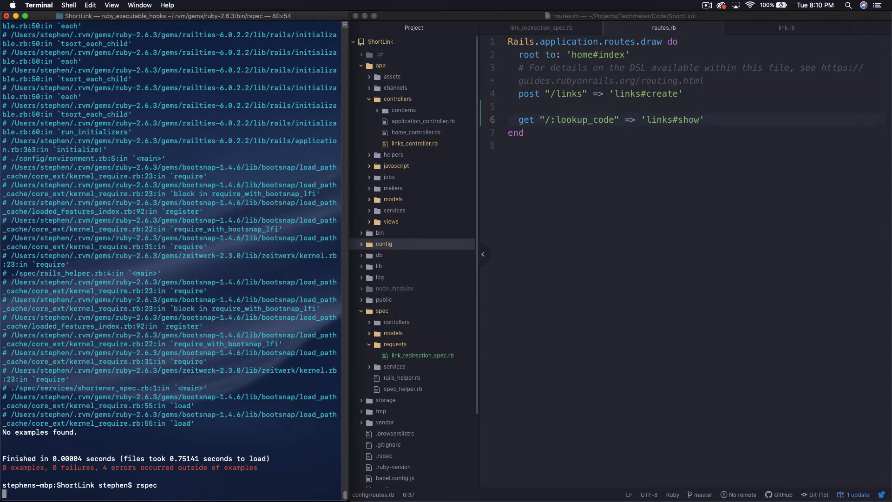
key("Return")
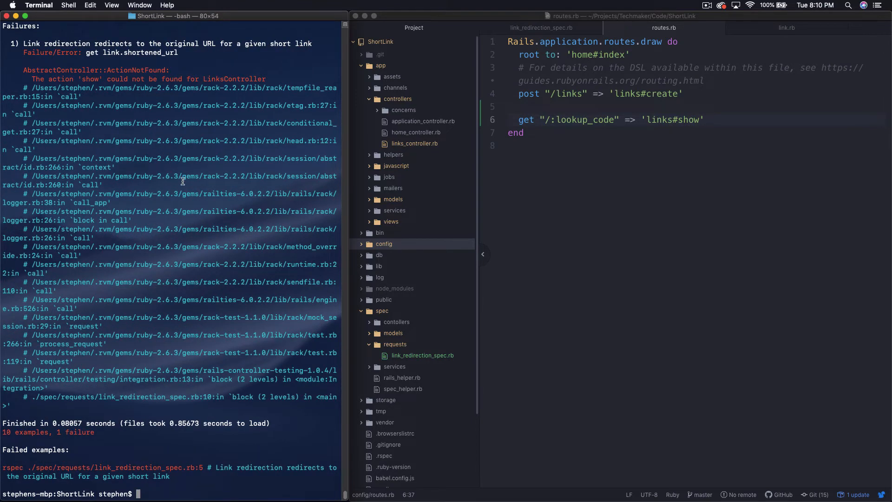
left_click(619, 65)
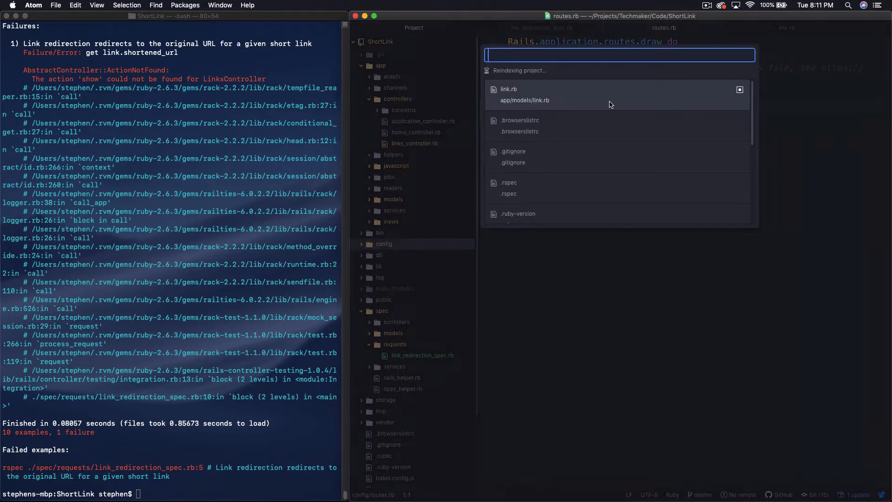
- Add a show action returning head :ok to links_controller.rb so all 10 specs pass
type("links")
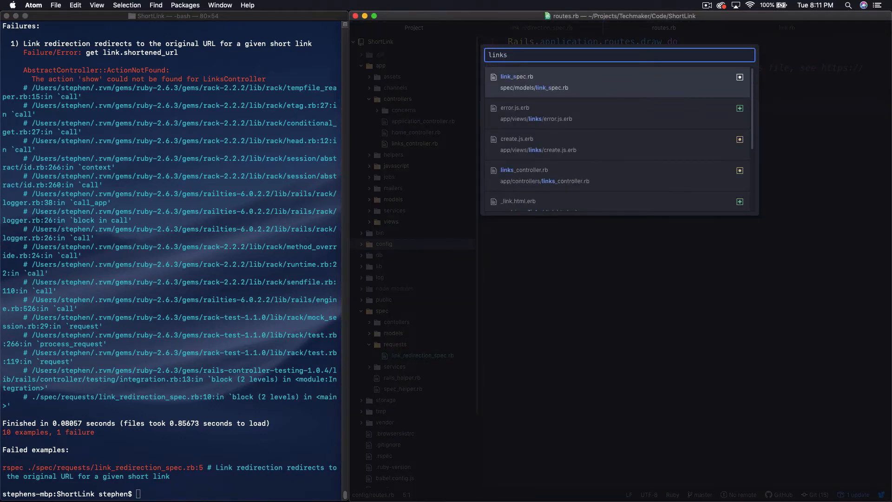
left_click(524, 169)
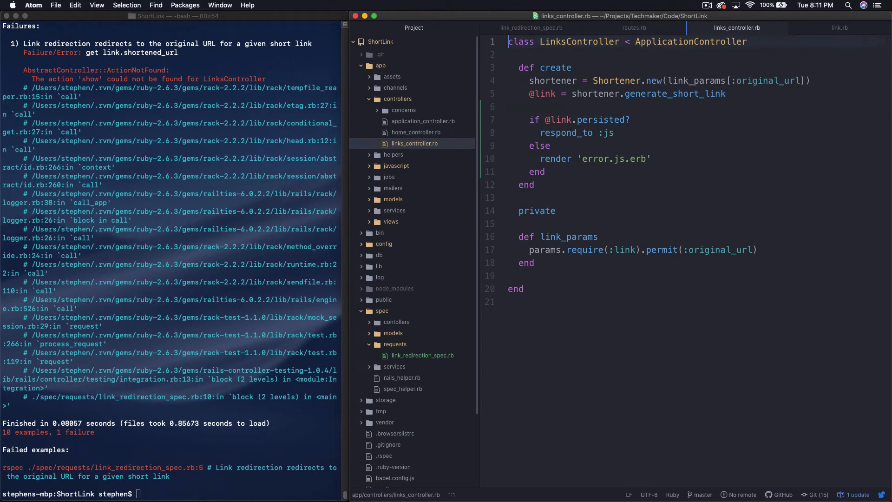
left_click(748, 42)
type("def show")
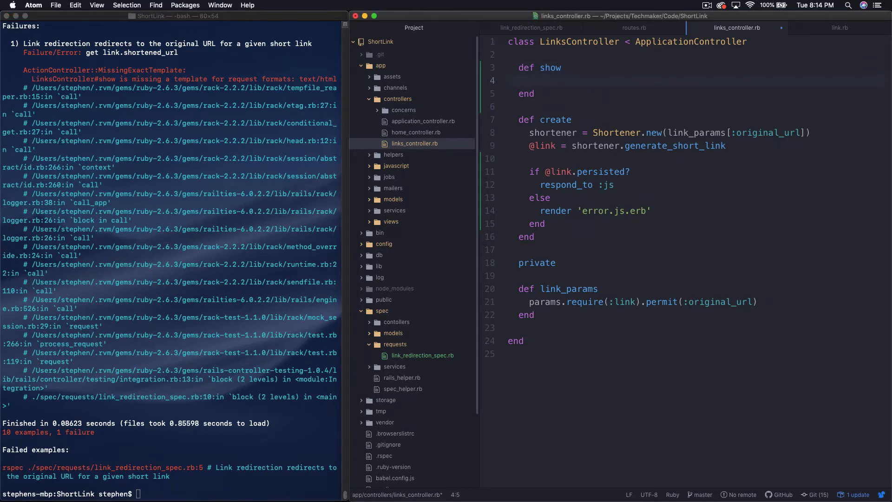
type("head :ok")
left_click(171, 493)
type("rspec")
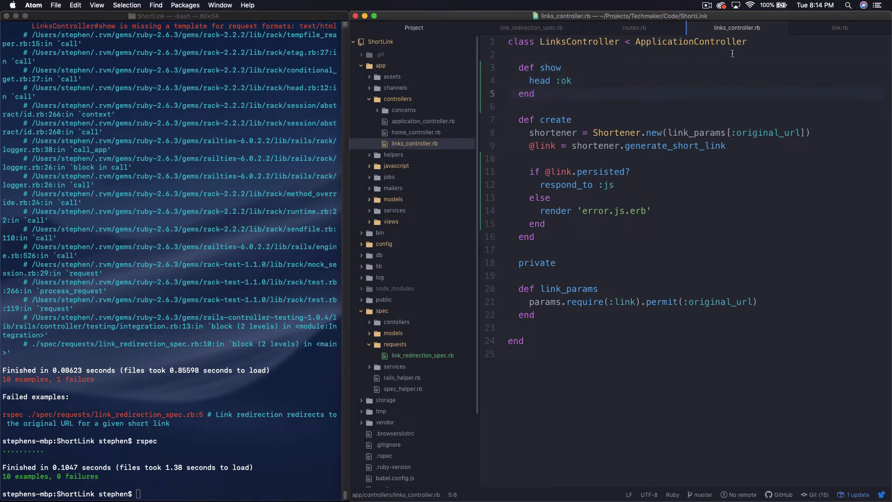
left_click(633, 27)
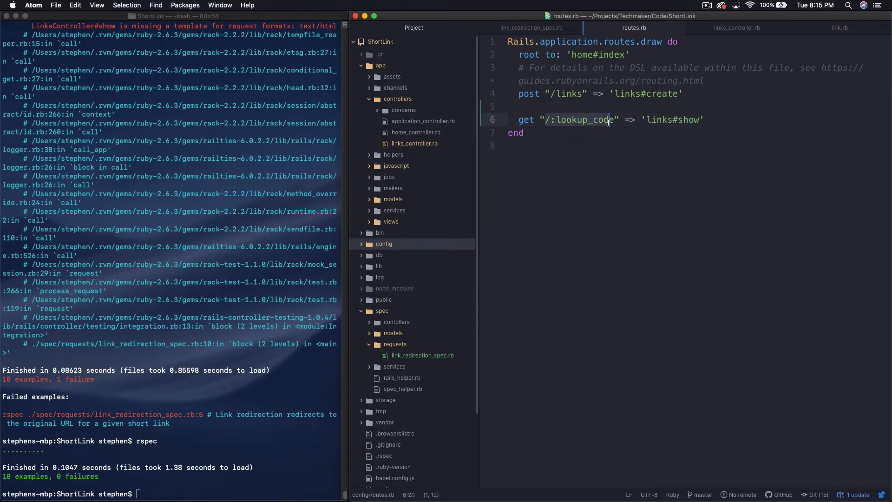
mouse_move(703, 86)
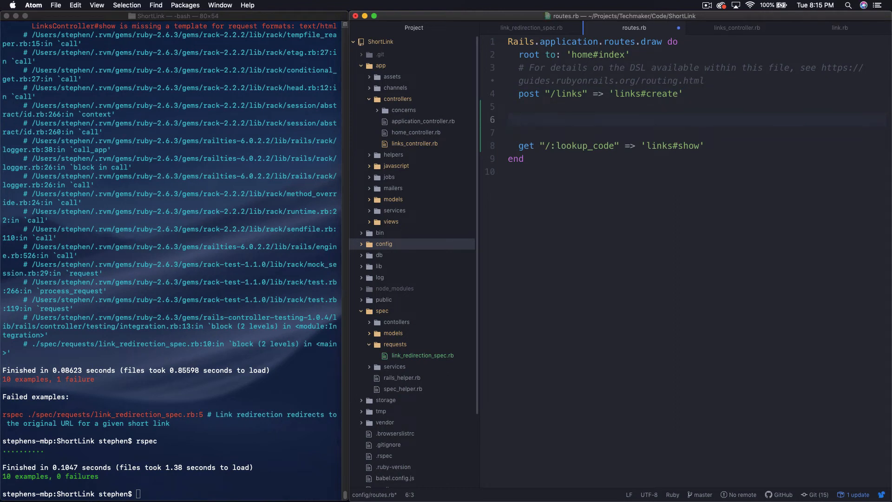
- Type sample paths /hello, /something-else, /asldkfjlk, /404 and /500 above the get route in routes.rb
type("/")
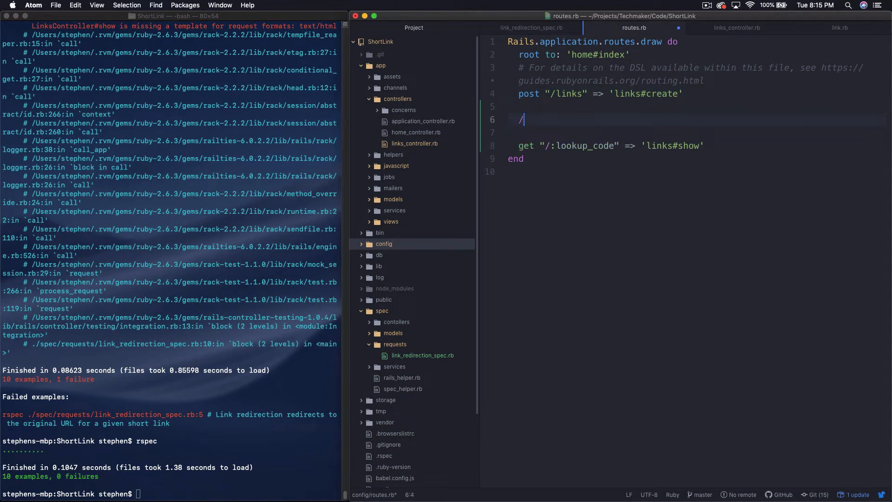
type("hello")
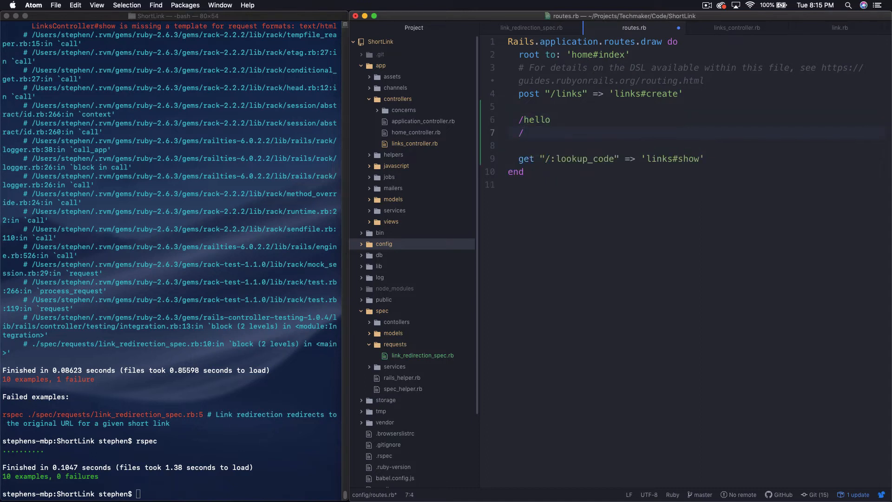
type("something")
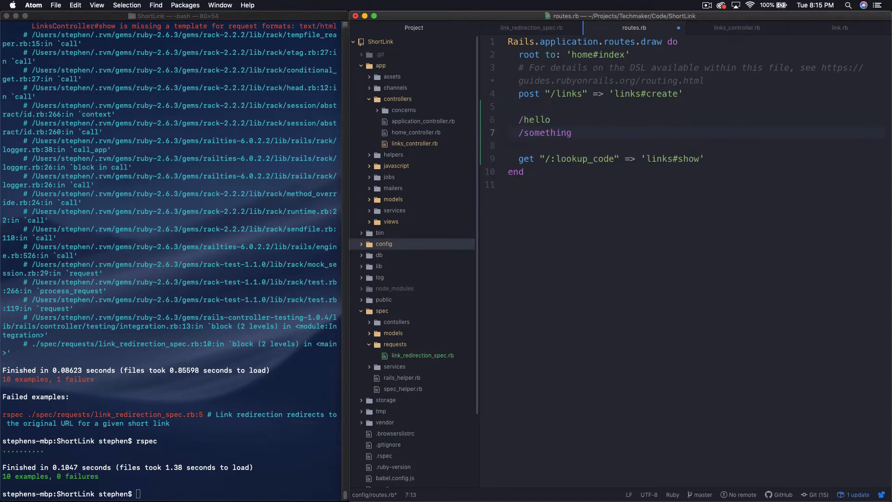
type("-else")
left_click(697, 145)
type("/asldkfjlk")
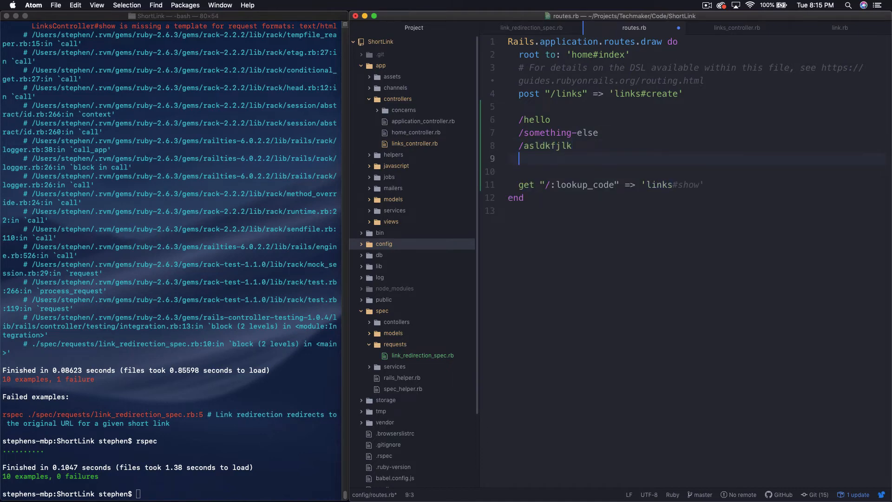
type("/404")
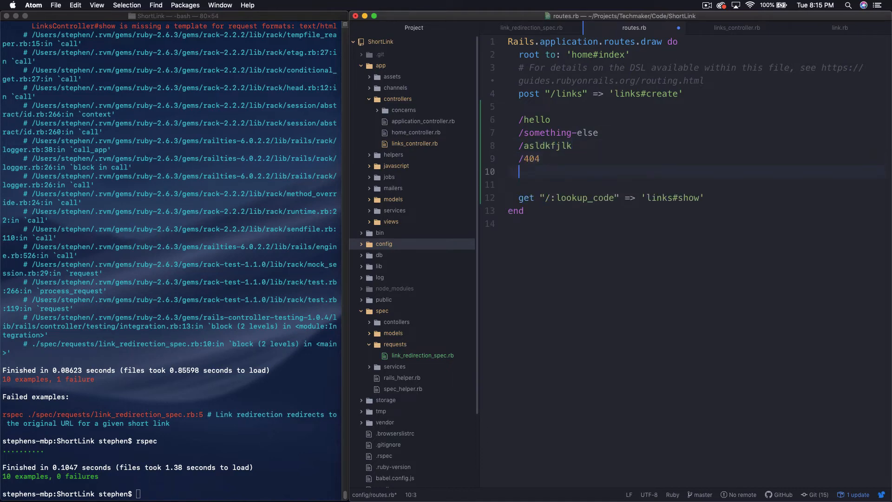
type("/500")
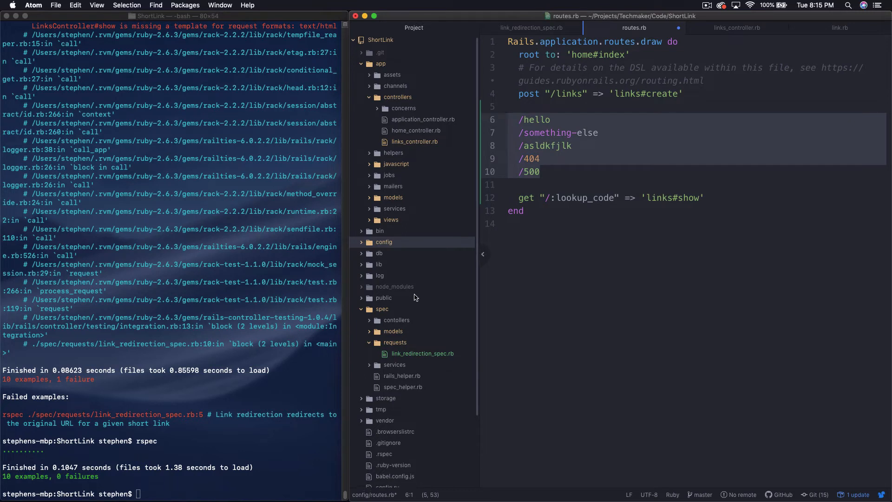
- Peek at the public folder's static 404, 422 and 500 pages, then return to the /500 line in routes.rb
left_click(384, 298)
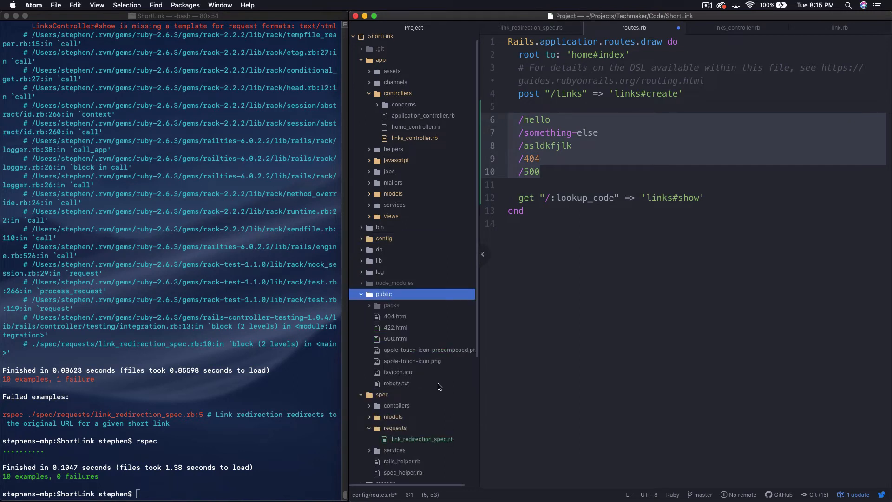
mouse_move(371, 303)
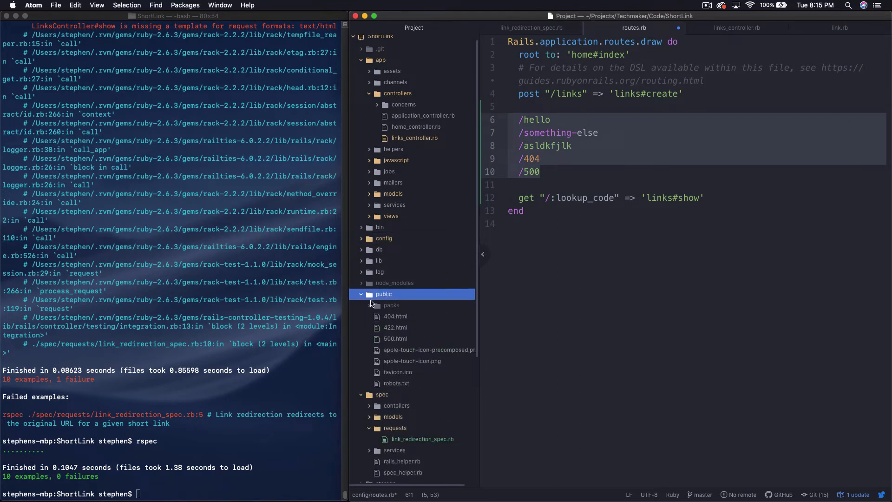
mouse_move(396, 298)
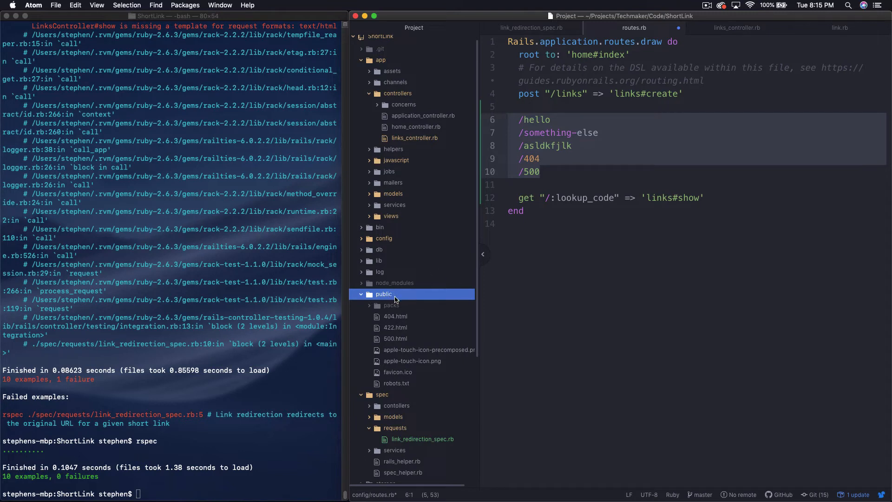
mouse_move(404, 321)
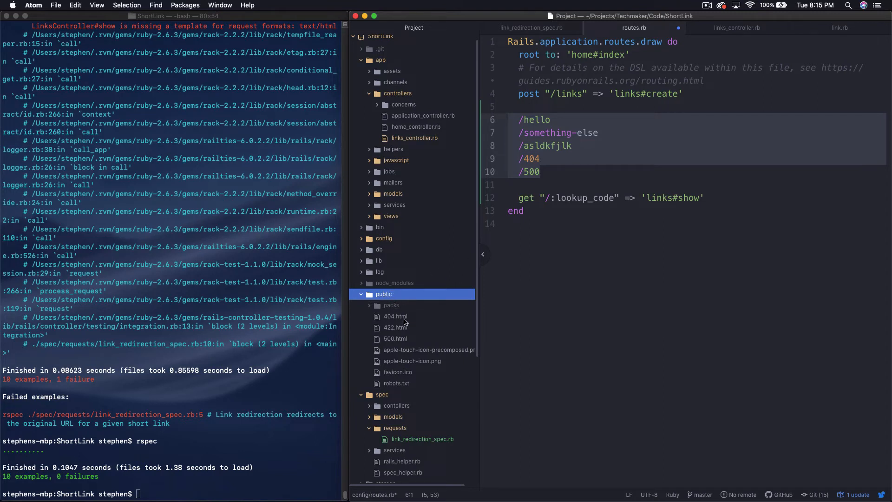
mouse_move(399, 342)
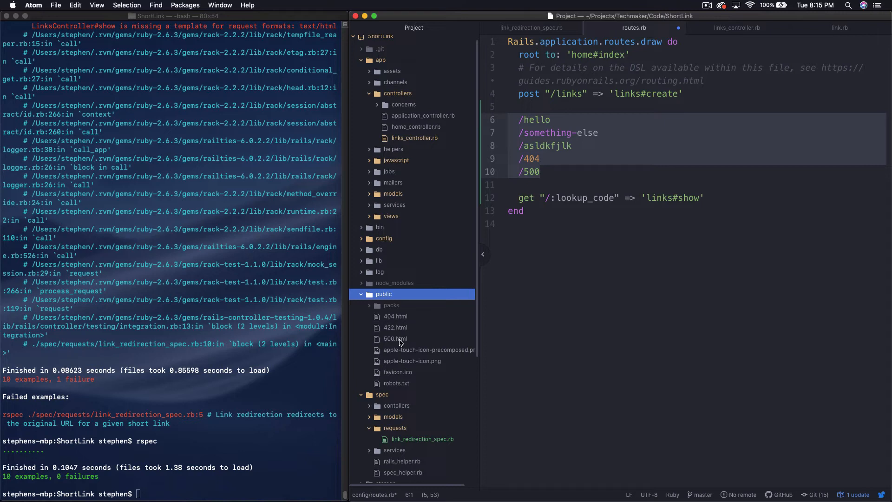
left_click(383, 294)
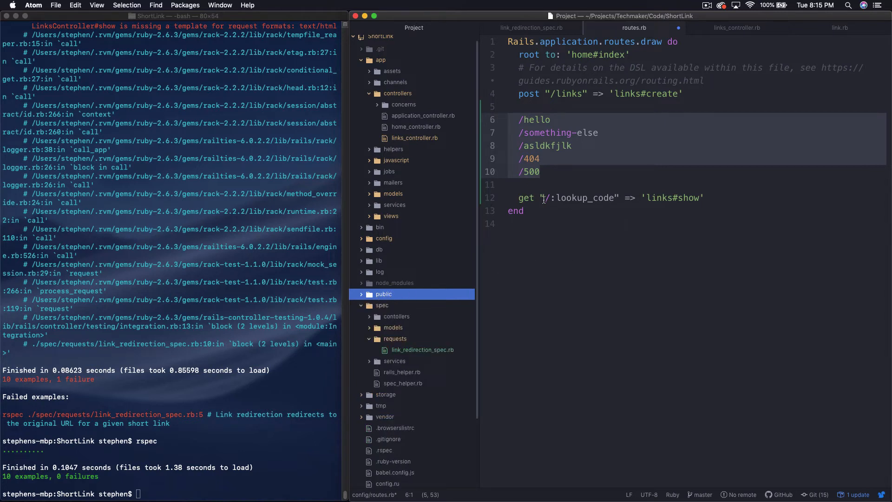
left_click(546, 171)
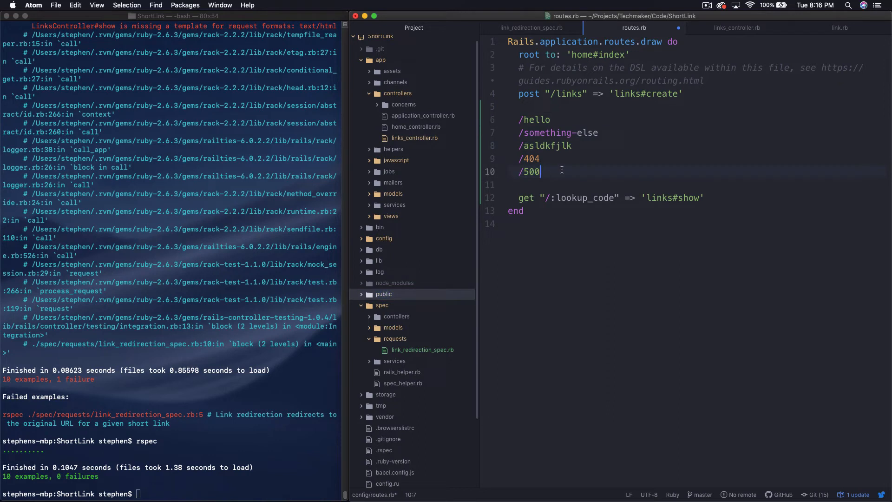
mouse_move(558, 171)
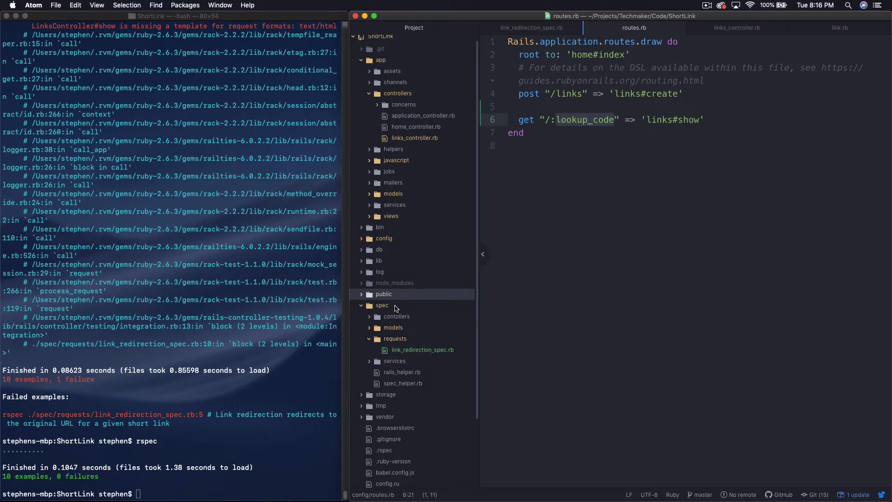
- Strip the sample paths so routes.rb keeps only root, links create and /:lookup_code
left_click(524, 132)
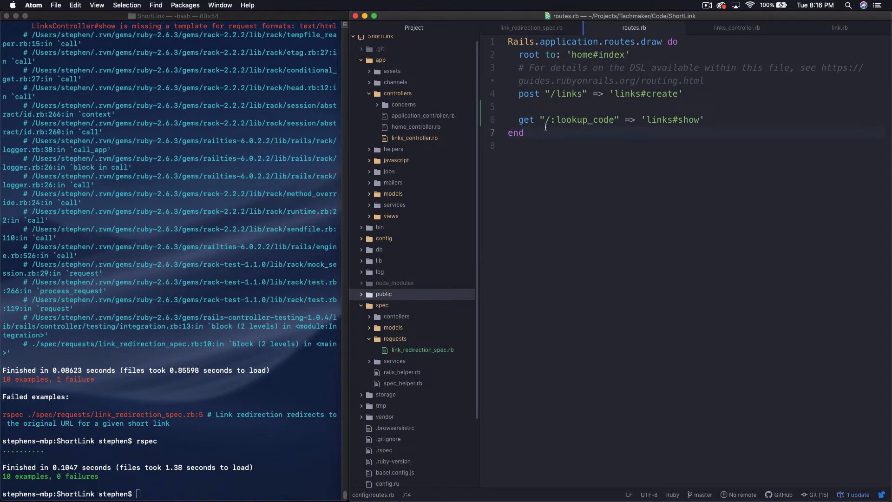
left_click(524, 133)
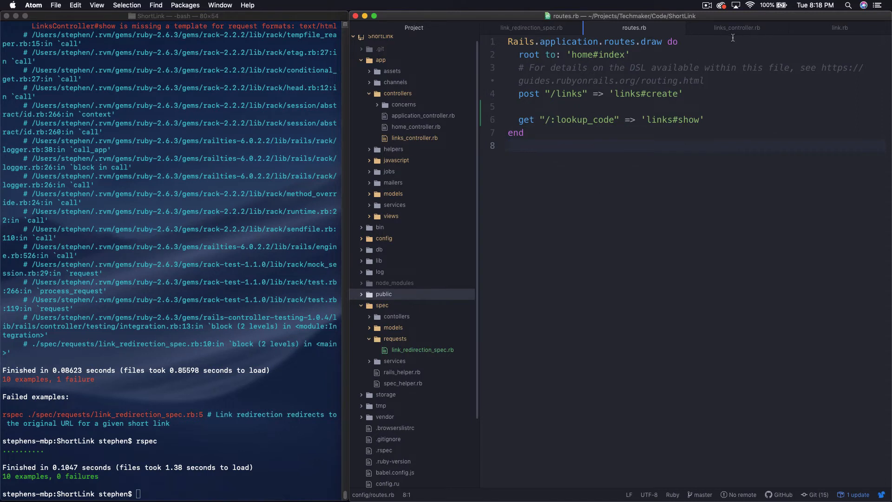
left_click(508, 146)
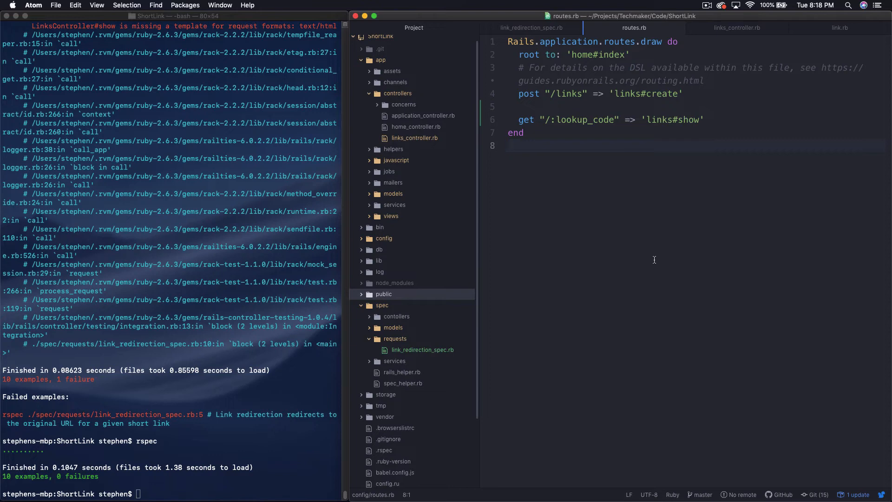
- Review the show action in links_controller.rb, then move to link_redirection_spec.rb
left_click(736, 27)
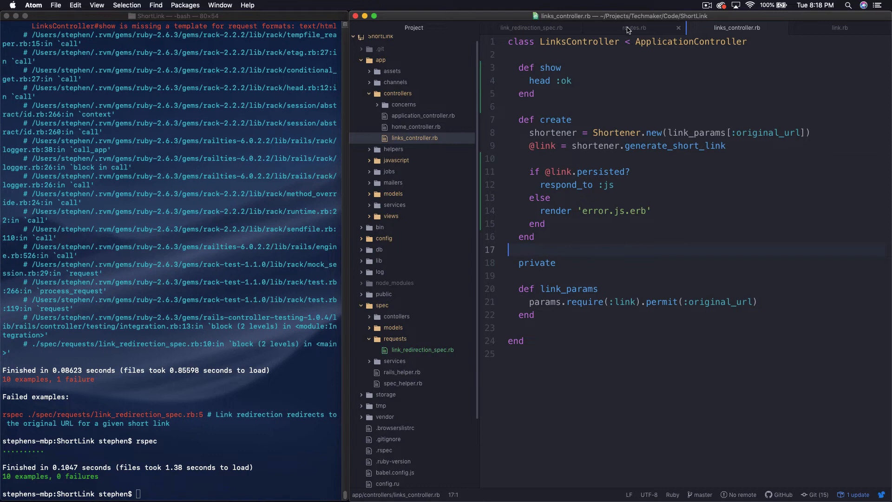
left_click(573, 81)
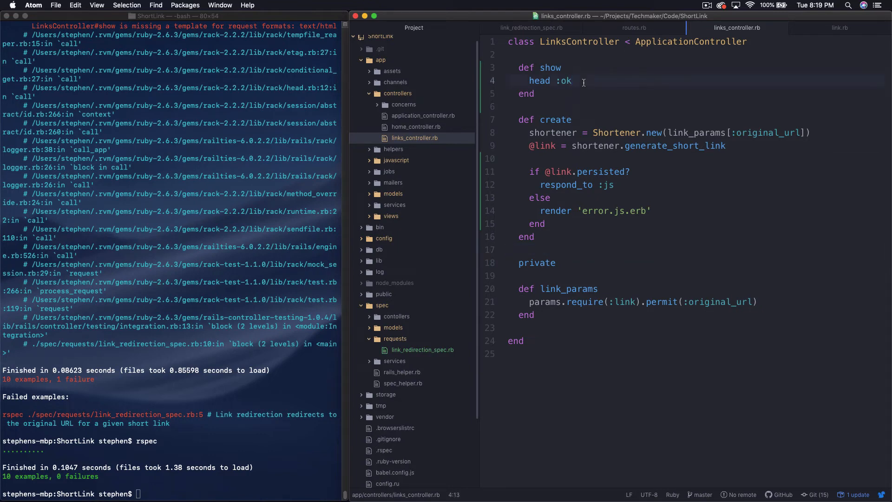
left_click(531, 27)
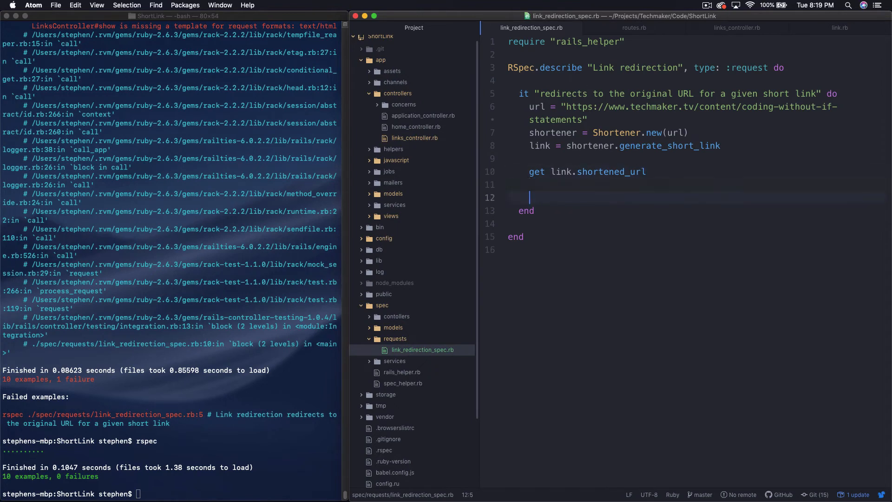
- Add expect(response).to redirect_to(link.original_url) after the get line in the redirection spec
type("expect")
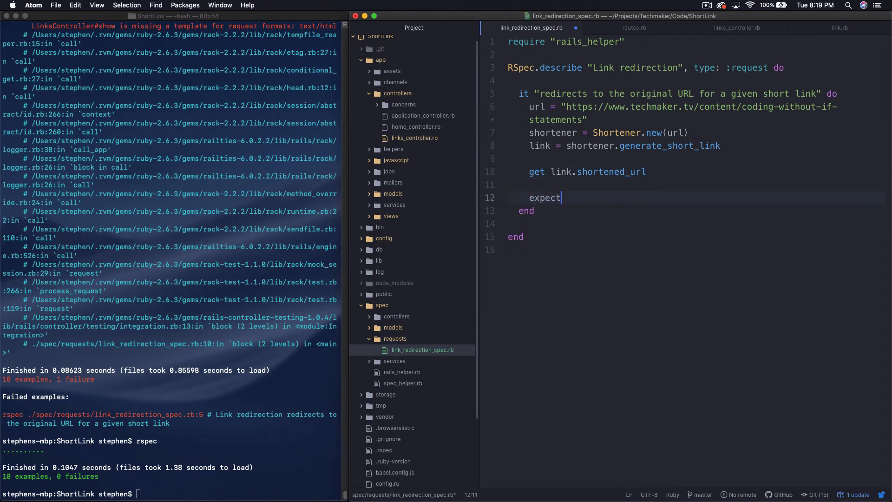
type("(request")
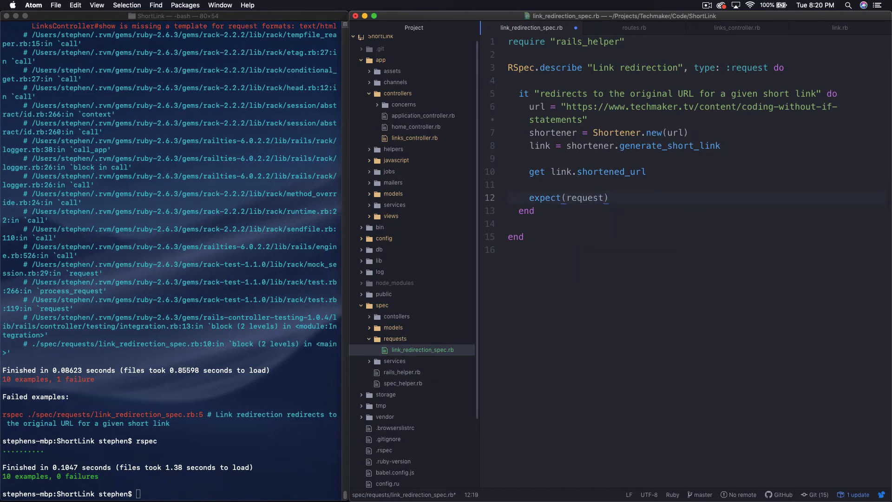
type("respo")
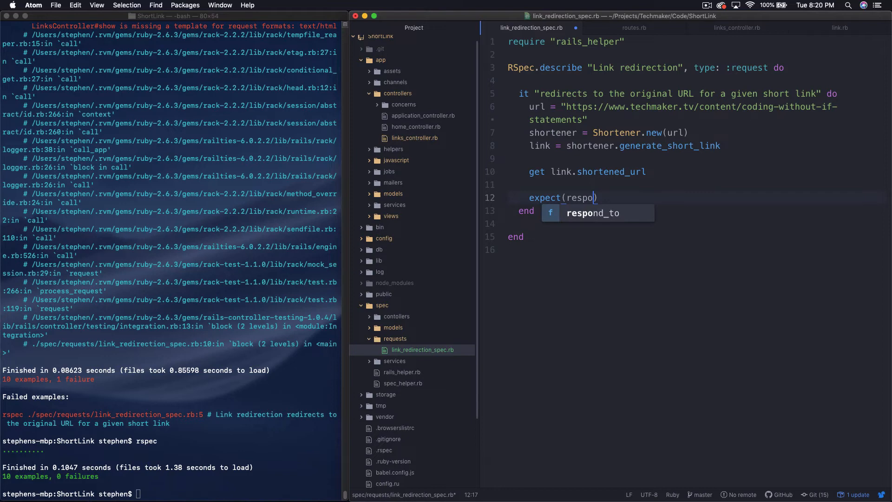
type("nse)")
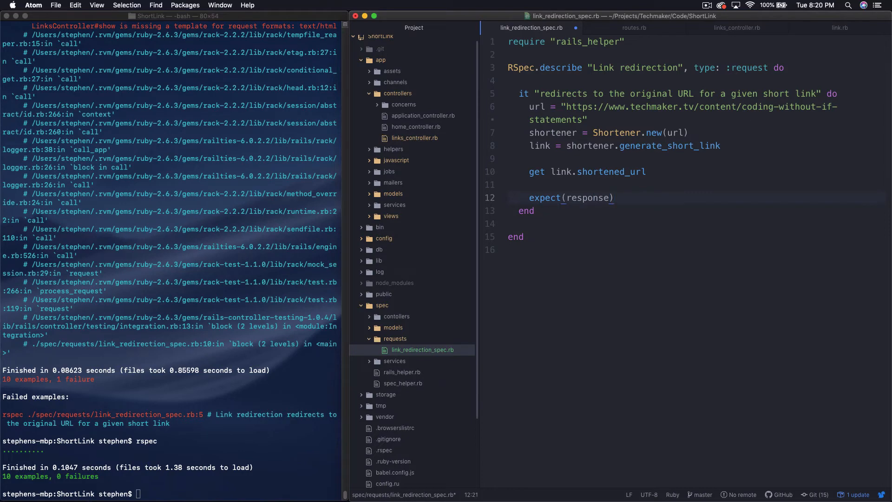
type(".t")
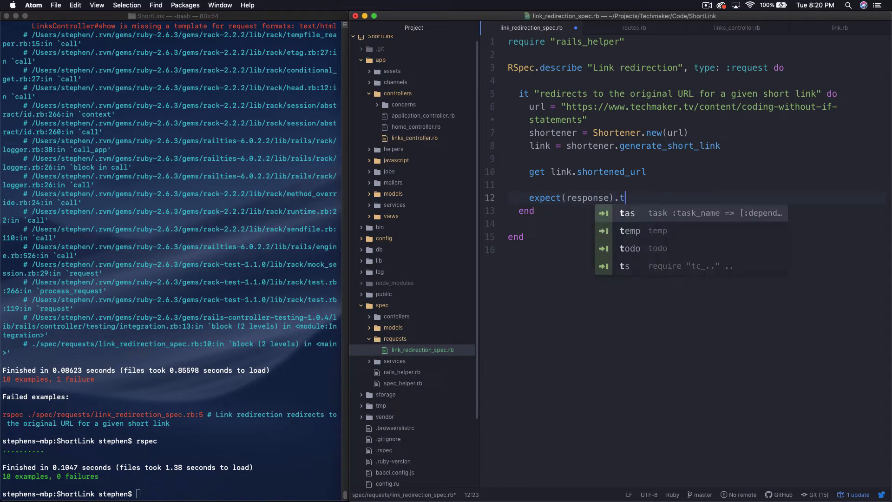
type("o redirect_to(")
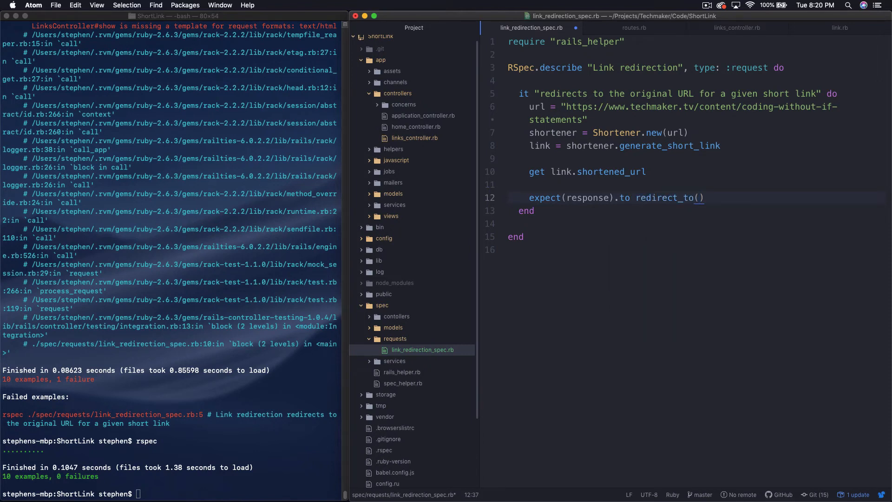
type("link.original_url")
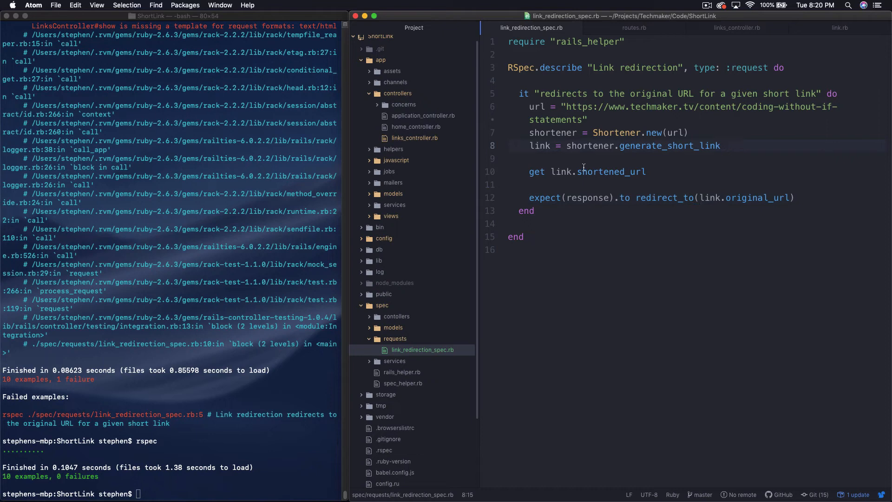
left_click(551, 171)
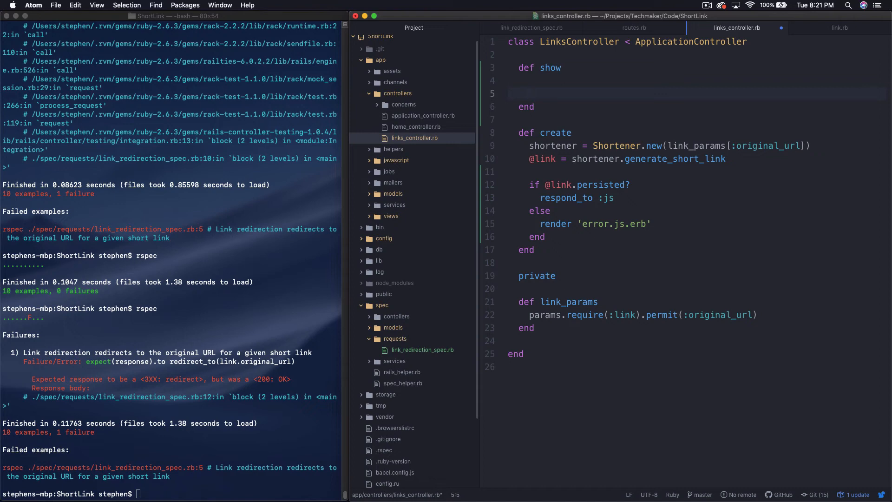
type("redirect_to")
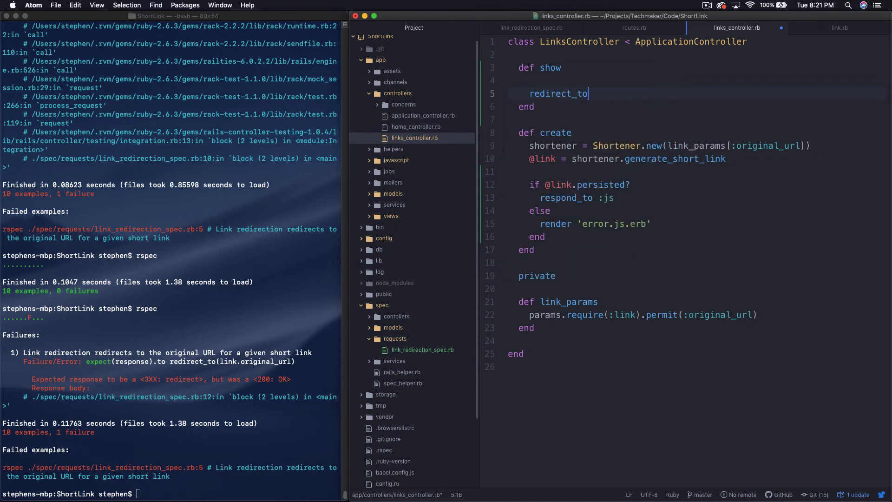
type("\"https\"")
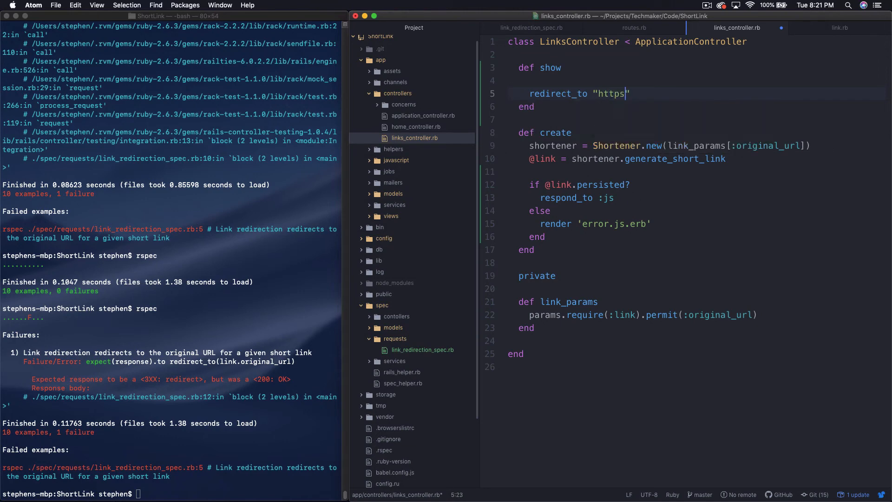
type("://www.google.com")
left_click(171, 493)
type("rspec")
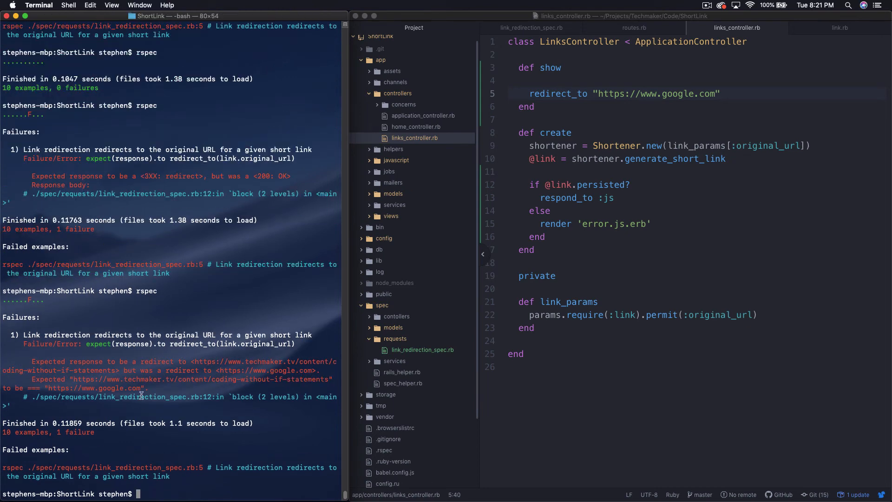
mouse_move(103, 344)
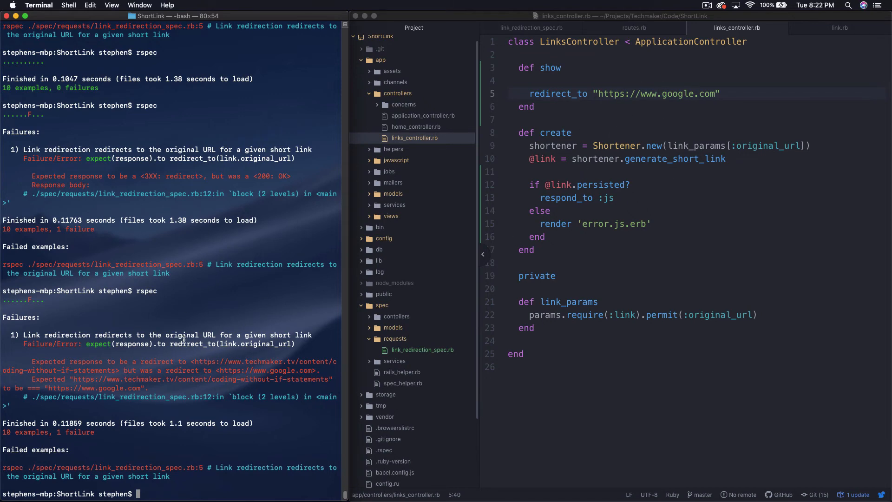
mouse_move(142, 365)
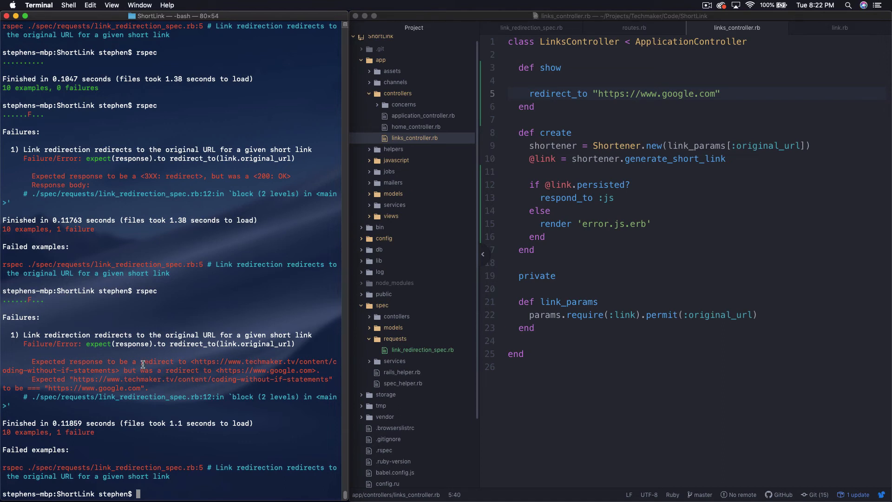
mouse_move(85, 408)
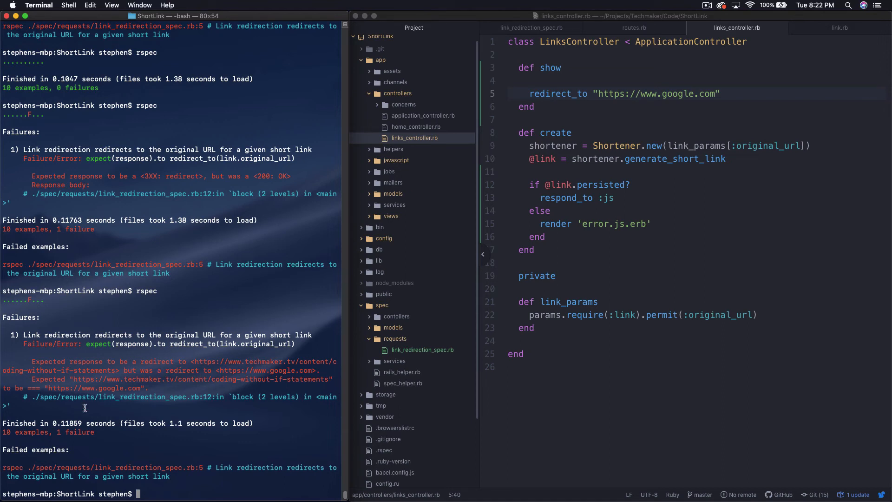
mouse_move(32, 358)
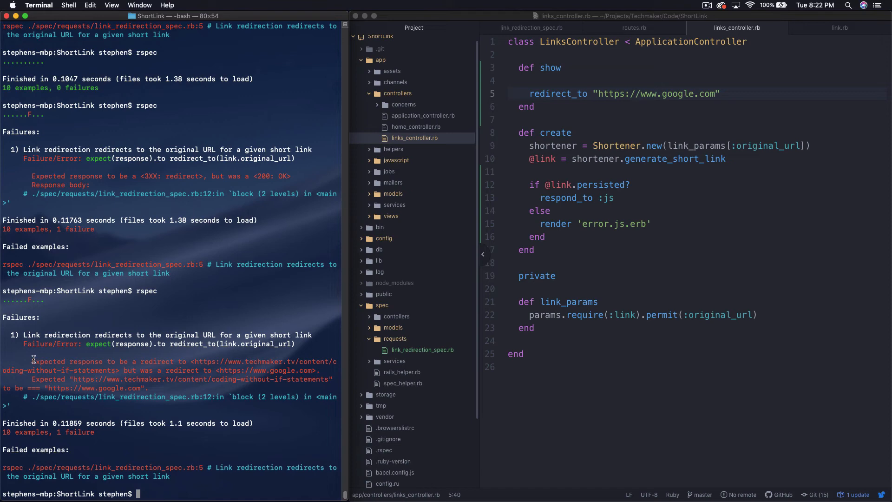
mouse_move(210, 364)
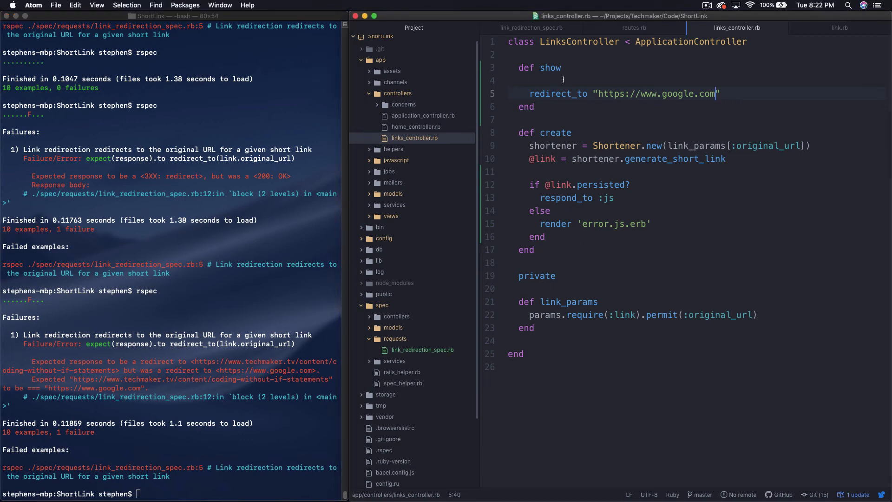
left_click(563, 80)
type("@link =")
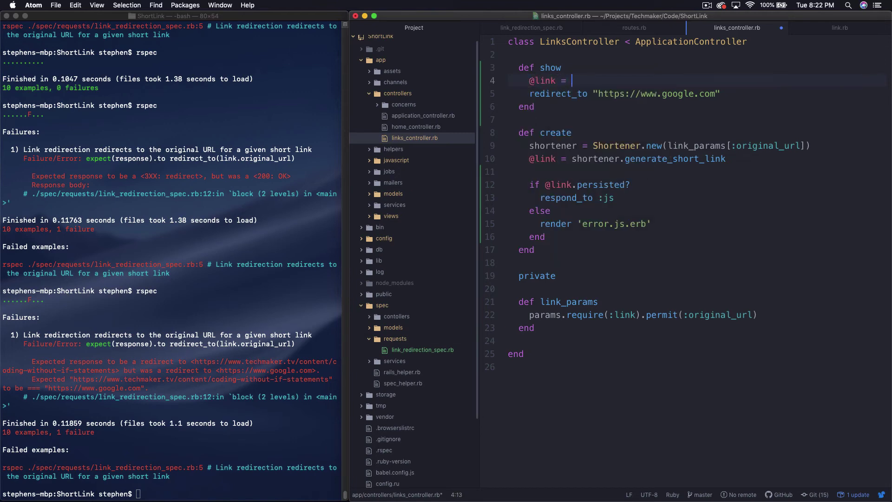
type("Link.")
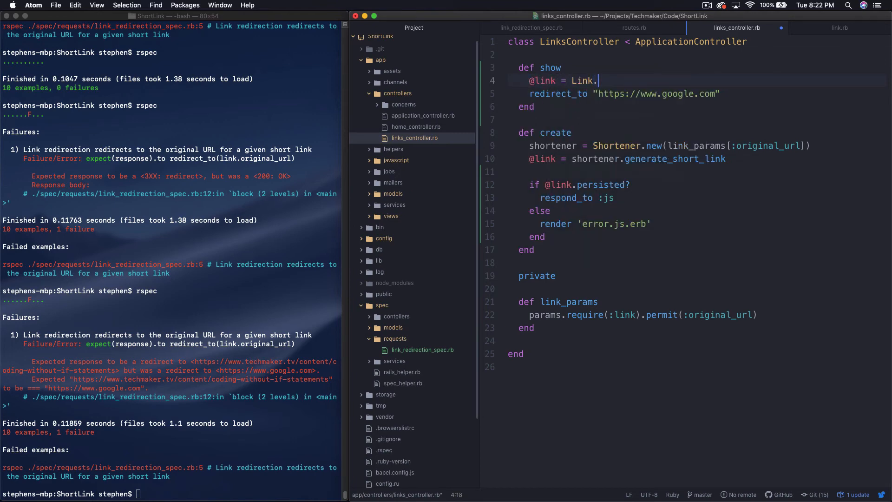
type("find_by")
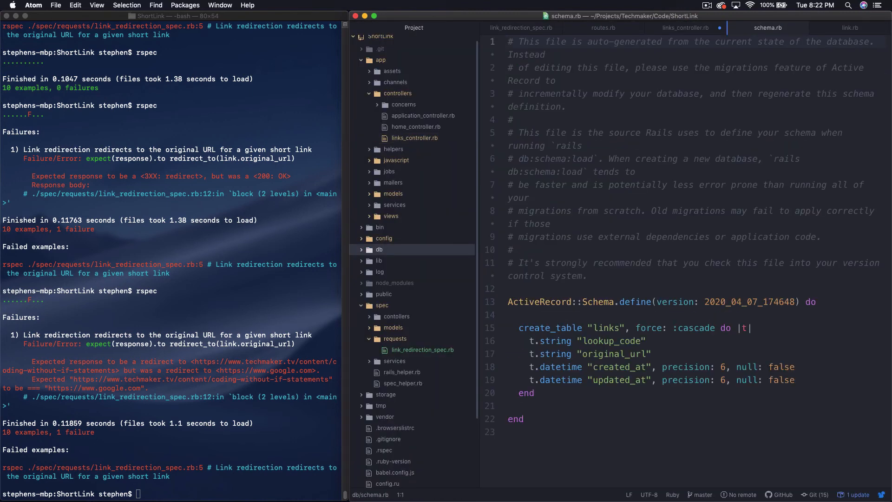
left_click(684, 27)
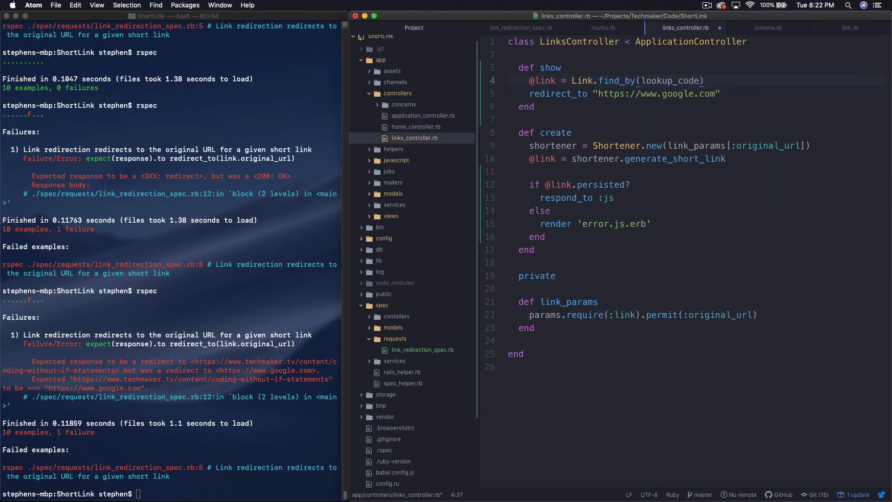
type("params)")
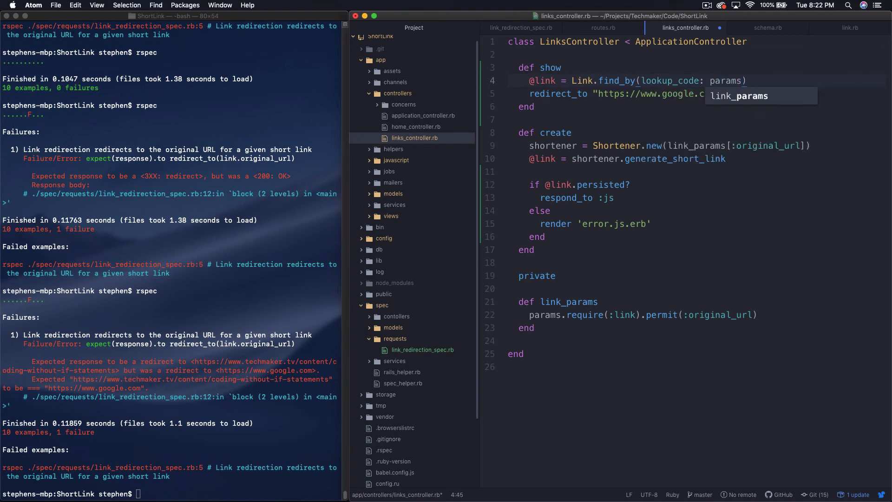
type("[:lookup_code]")
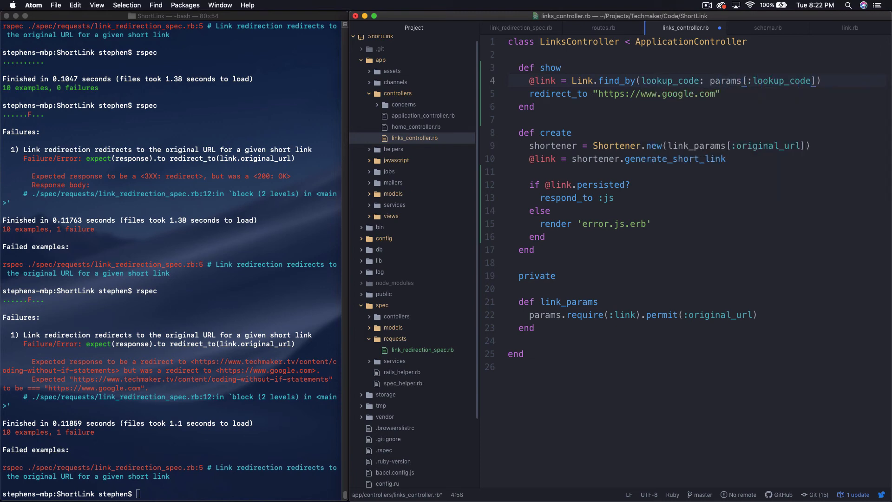
- Confirm the :lookup_code parameter name in routes.rb, then select the hardcoded google.com URL for replacement
left_click(602, 27)
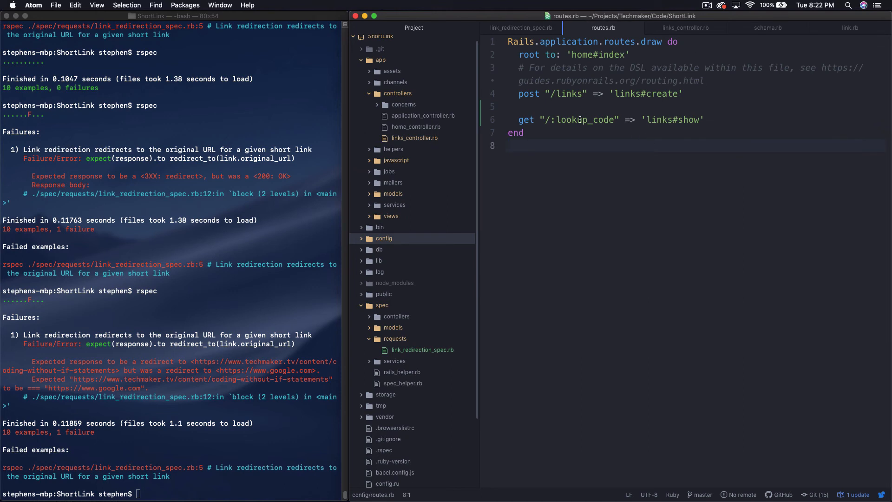
type("id")
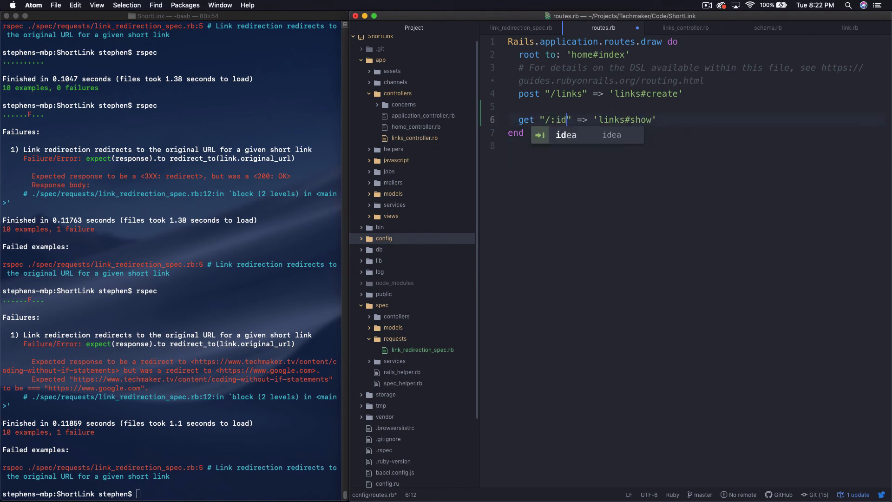
type("bob")
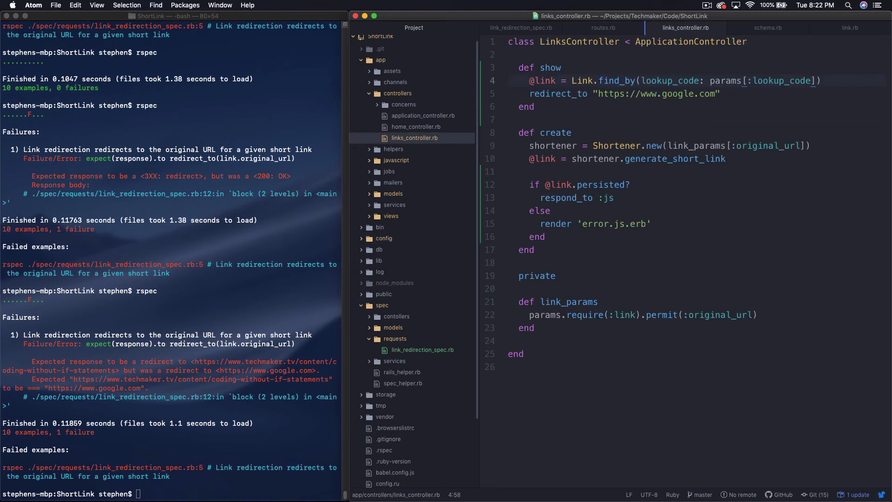
left_click(819, 80)
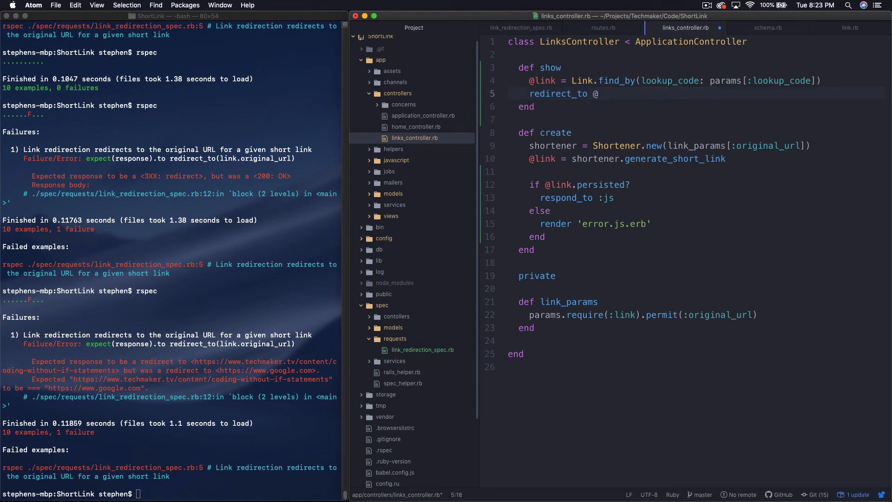
- Redirect show to link.original_url and rerun rspec: 10 examples, 0 failures
type(".link.origh")
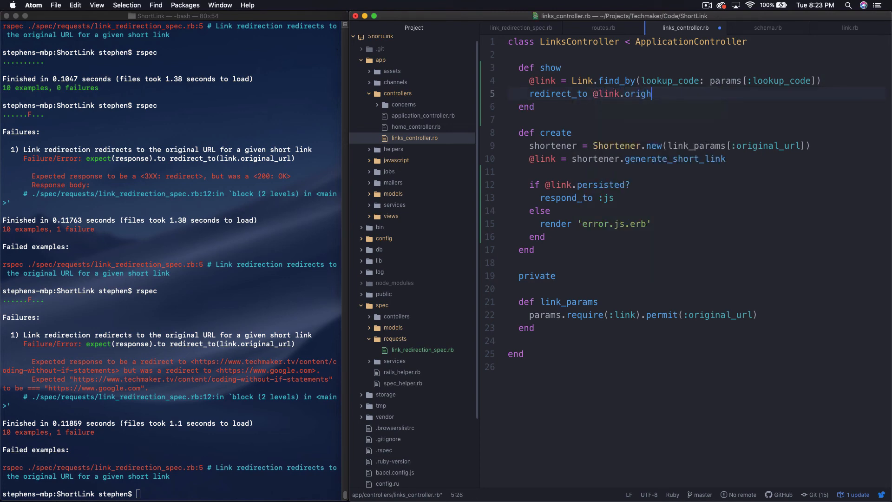
type("nal_url")
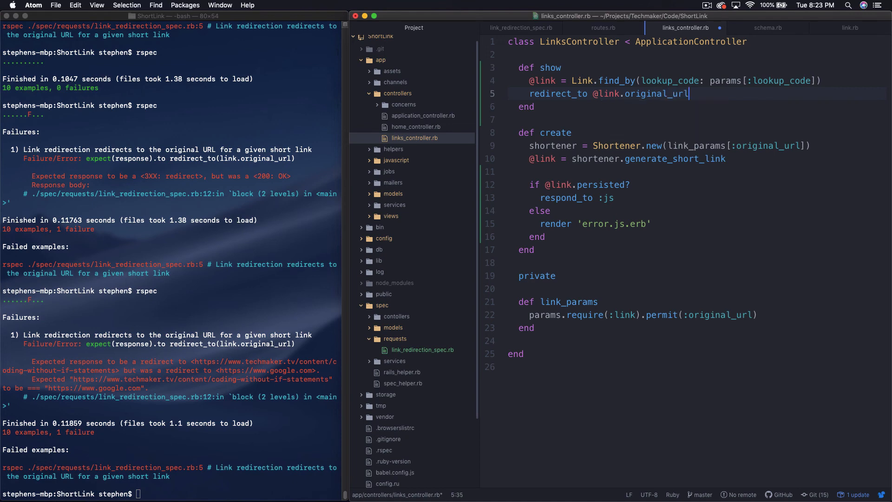
left_click(153, 375)
type("rspec")
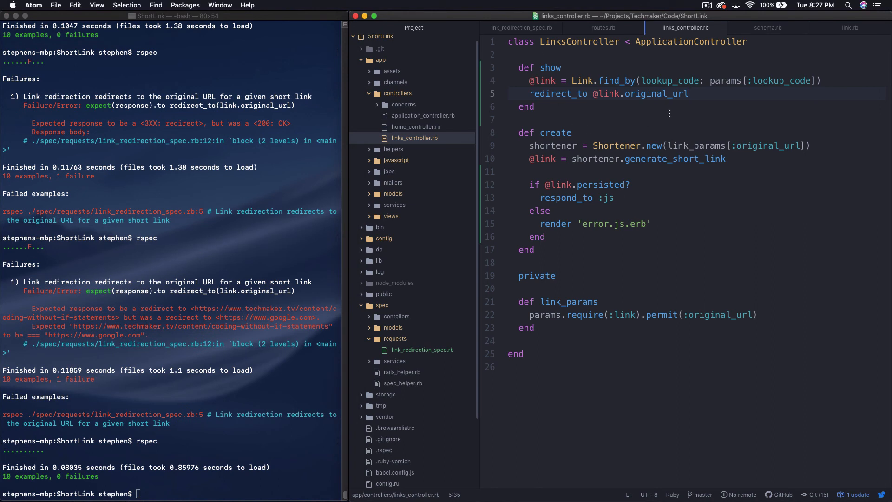
left_click(712, 80)
type("rspec")
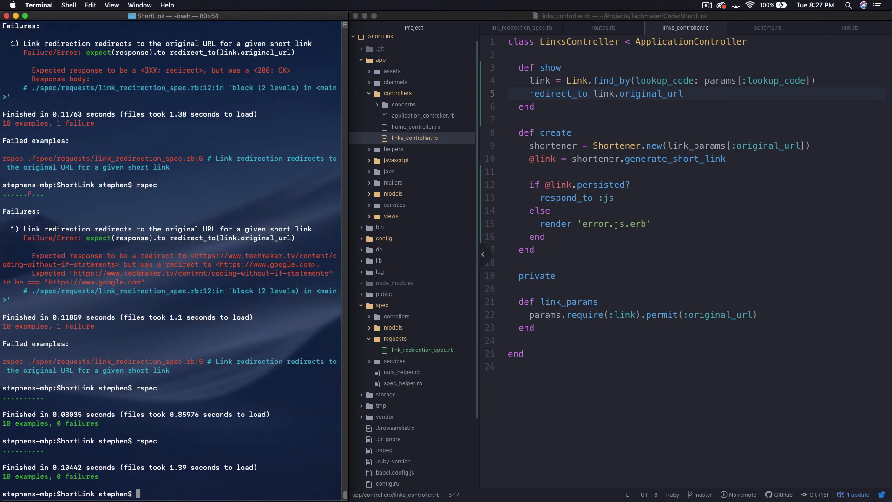
left_click(587, 122)
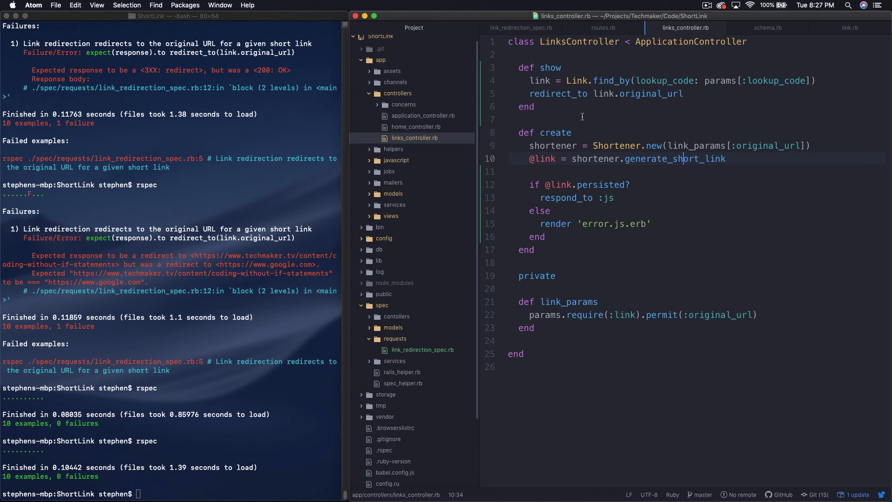
mouse_move(743, 114)
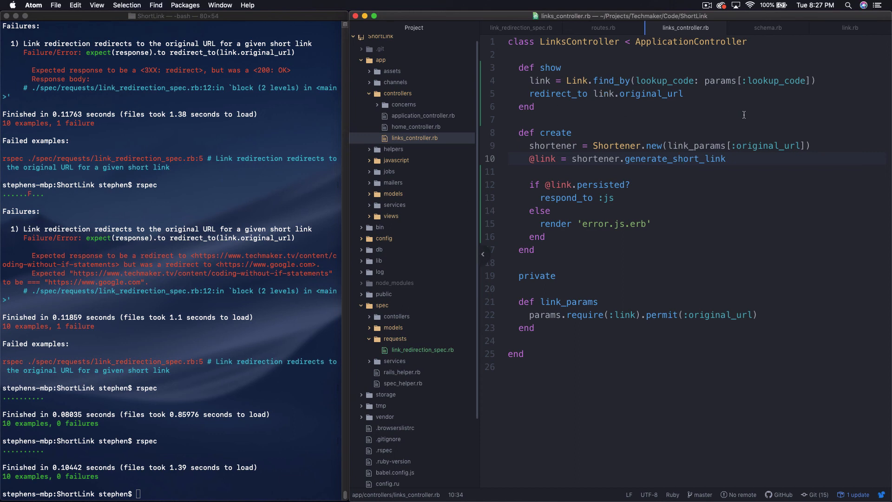
left_click(647, 159)
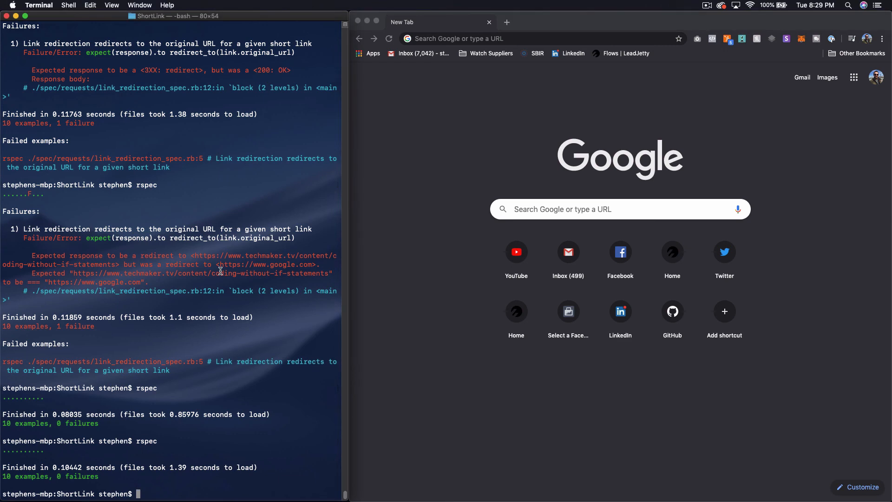
- Start the Rails development server with rails s
type("rails s")
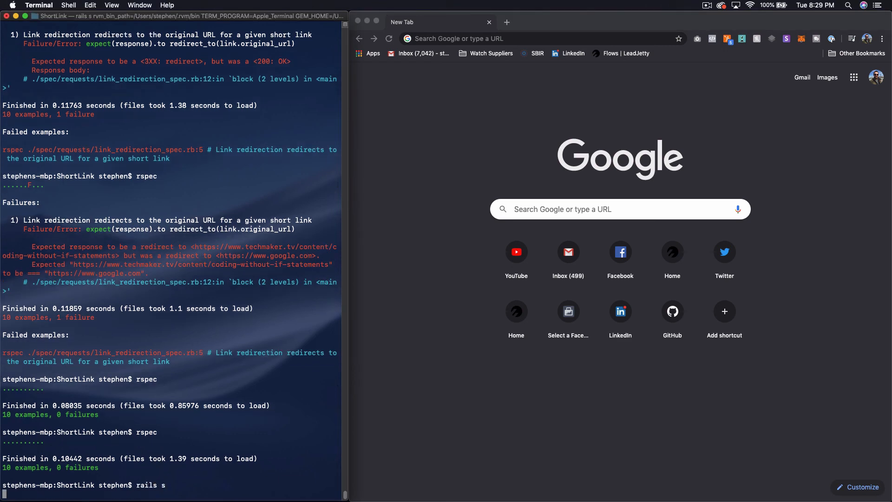
key("Return")
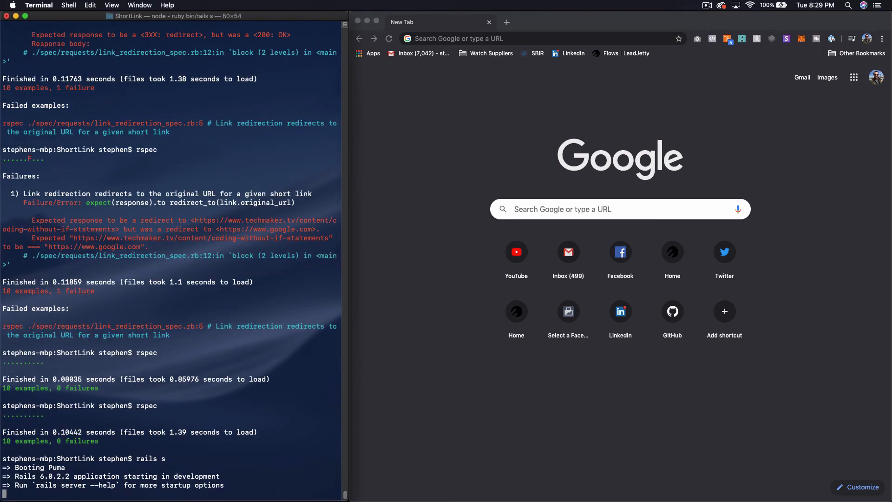
mouse_move(509, 64)
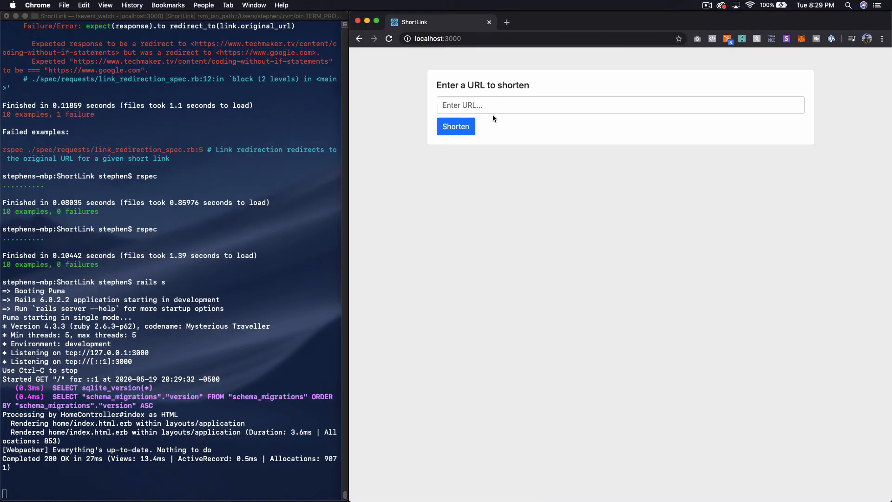
type("https://www.techmaker.tv/content/coding-without-if-statements")
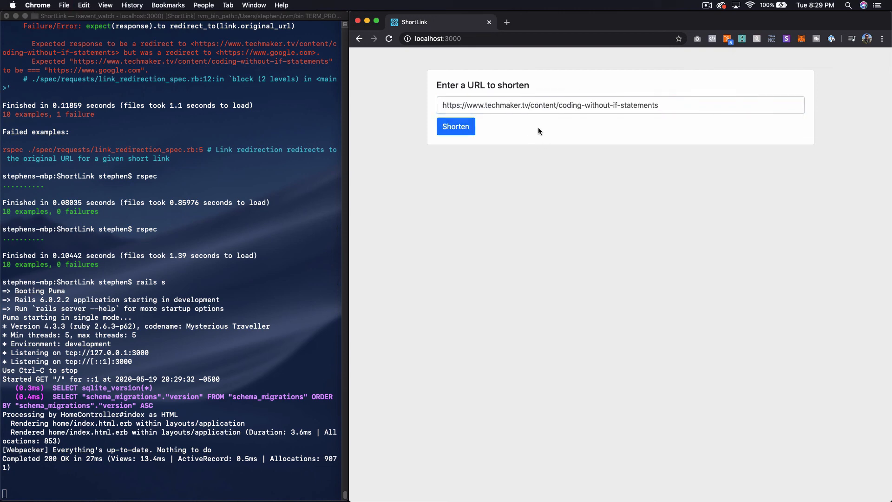
left_click(454, 126)
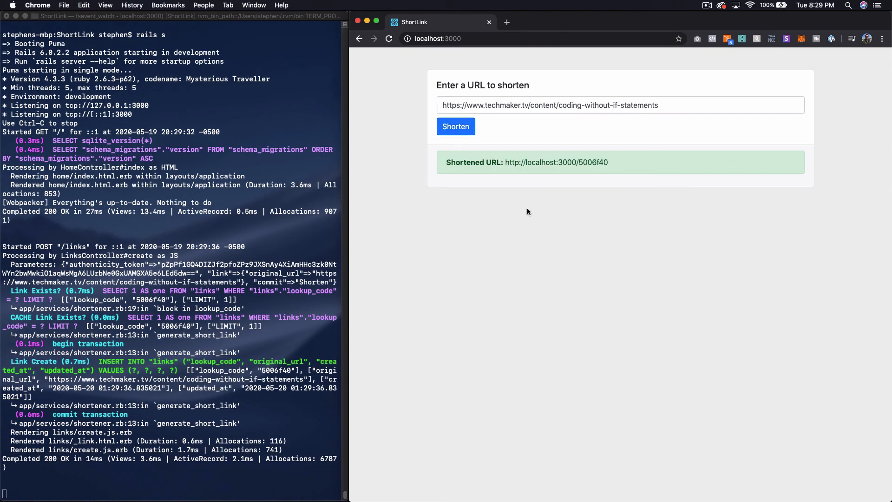
mouse_move(505, 161)
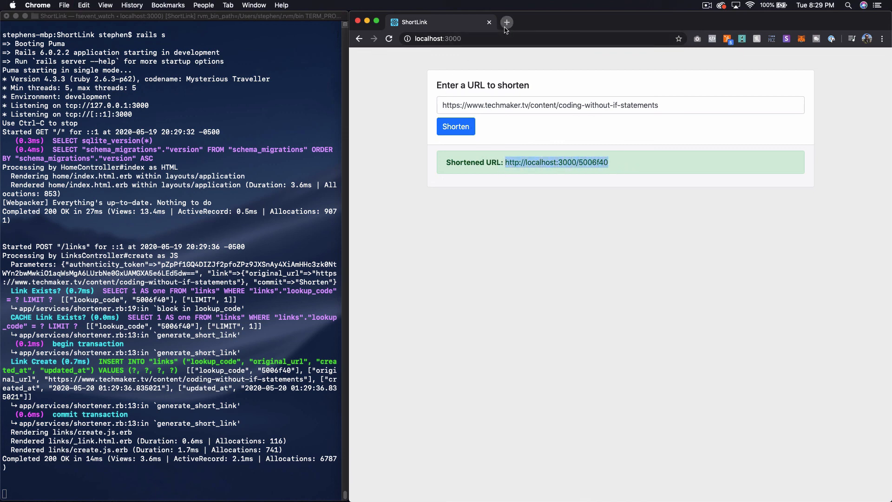
left_click(505, 22)
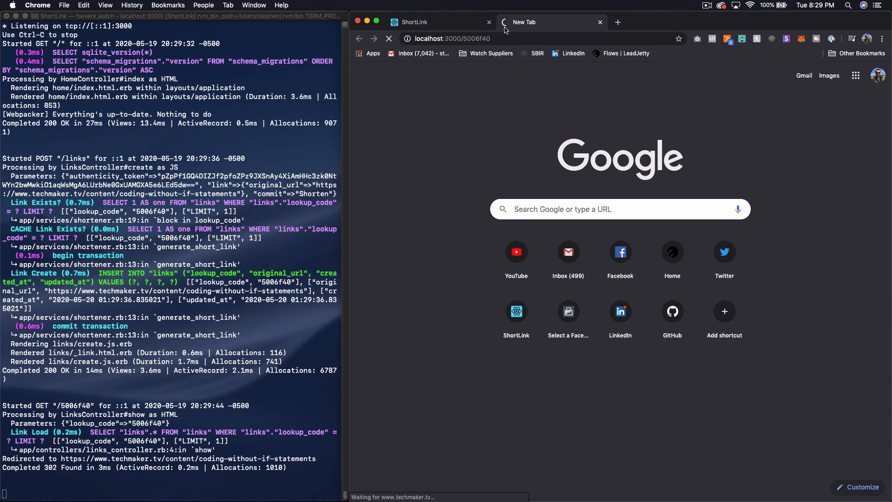